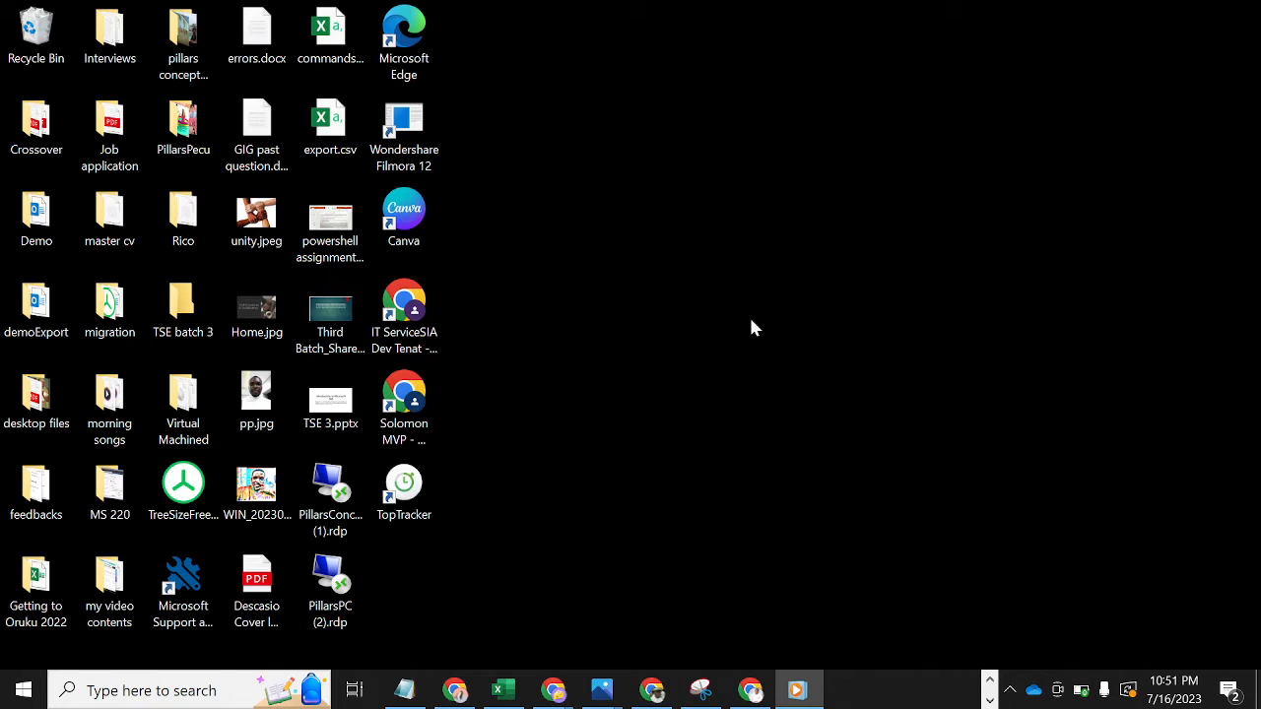
{"action": "mouse_move", "coordinate": [767, 325]}
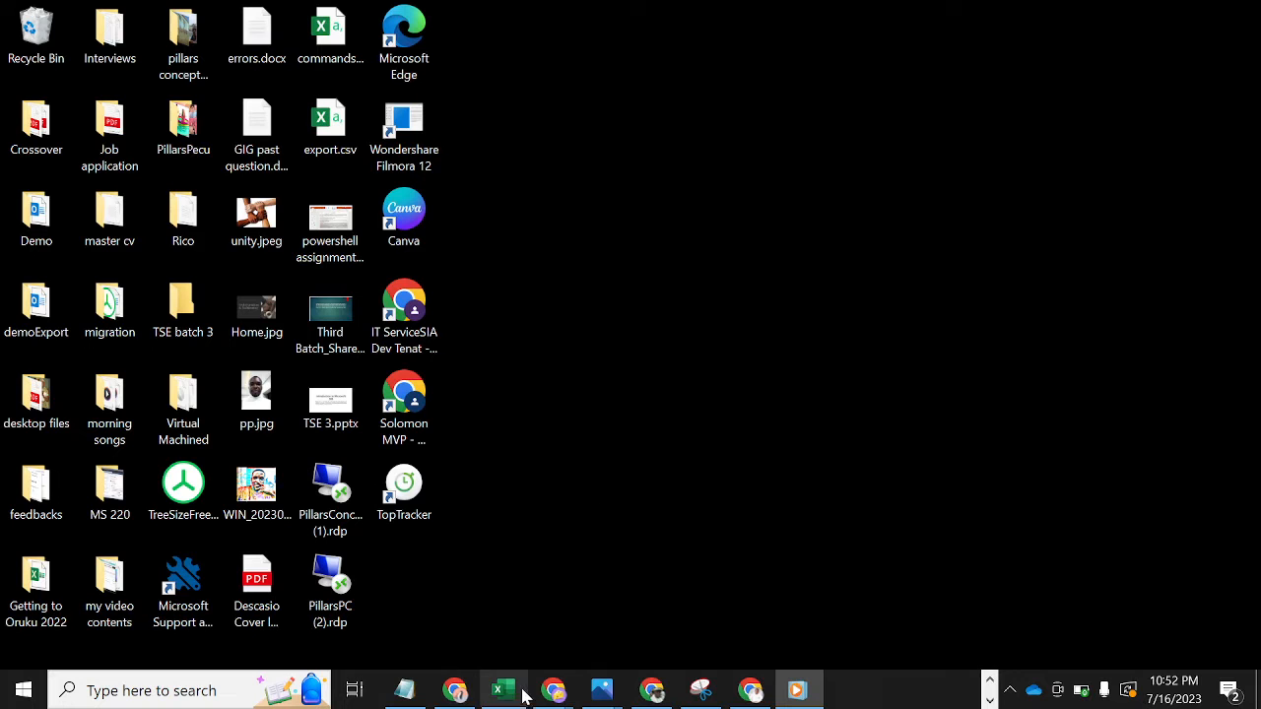
{"action": "mouse_move", "coordinate": [553, 690]}
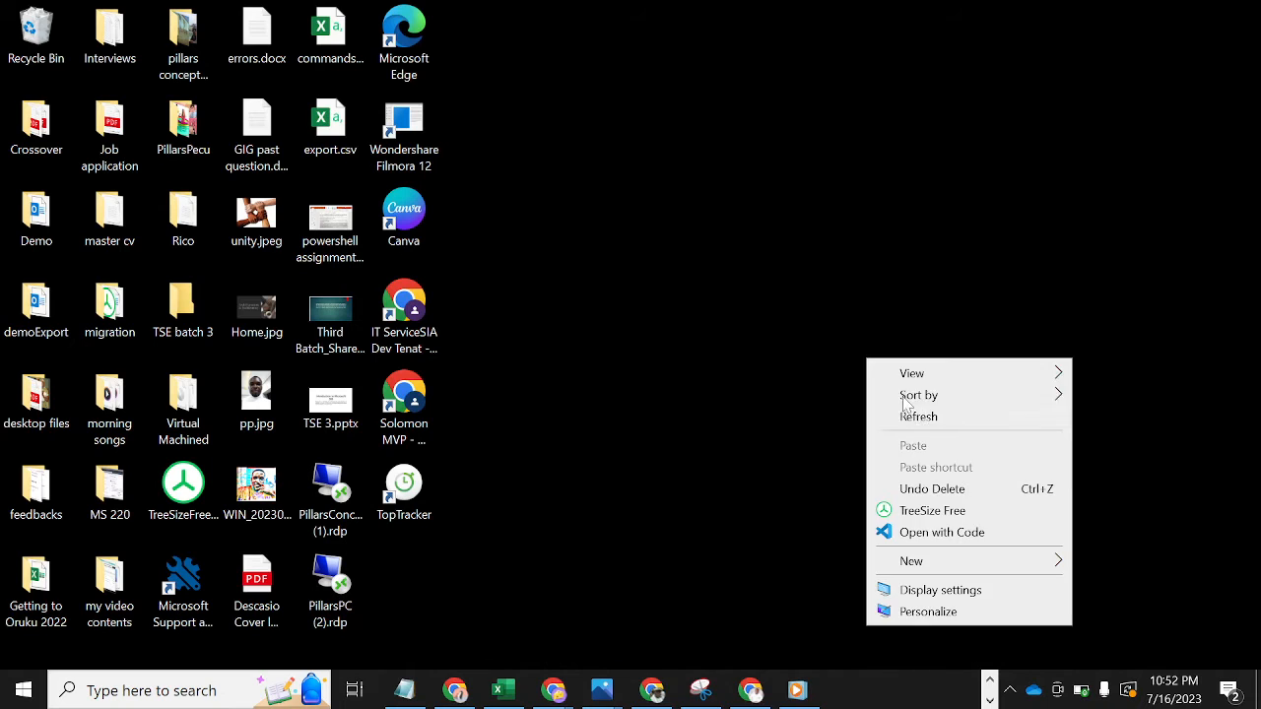
- Dismiss the desktop context menu and launch a new Chrome window from the taskbar
{"action": "left_click", "coordinate": [788, 355]}
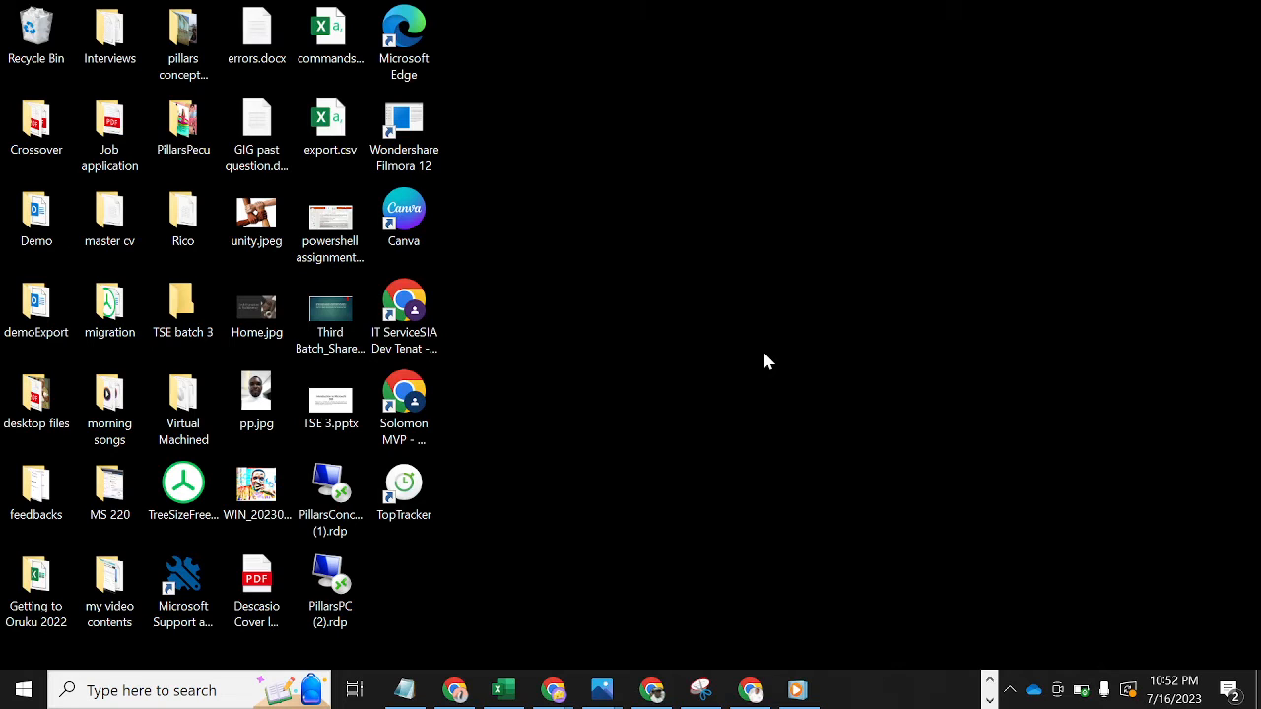
{"action": "mouse_move", "coordinate": [781, 389]}
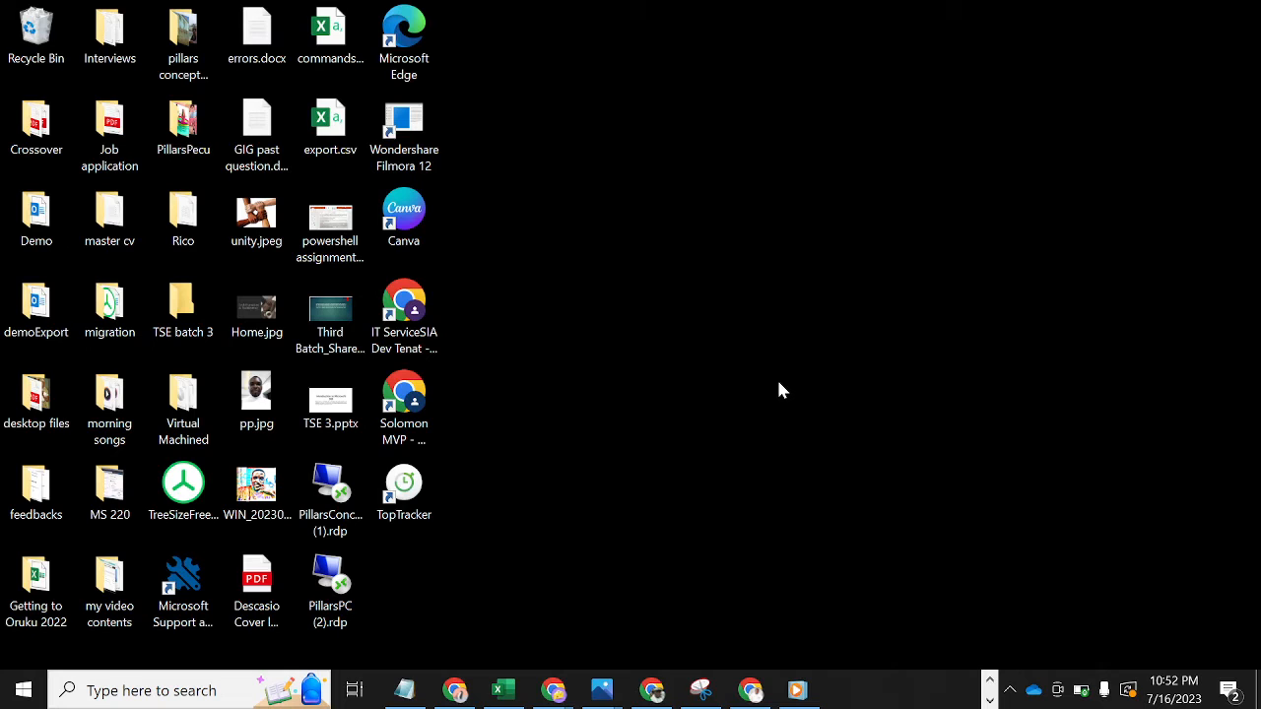
{"action": "mouse_move", "coordinate": [581, 458]}
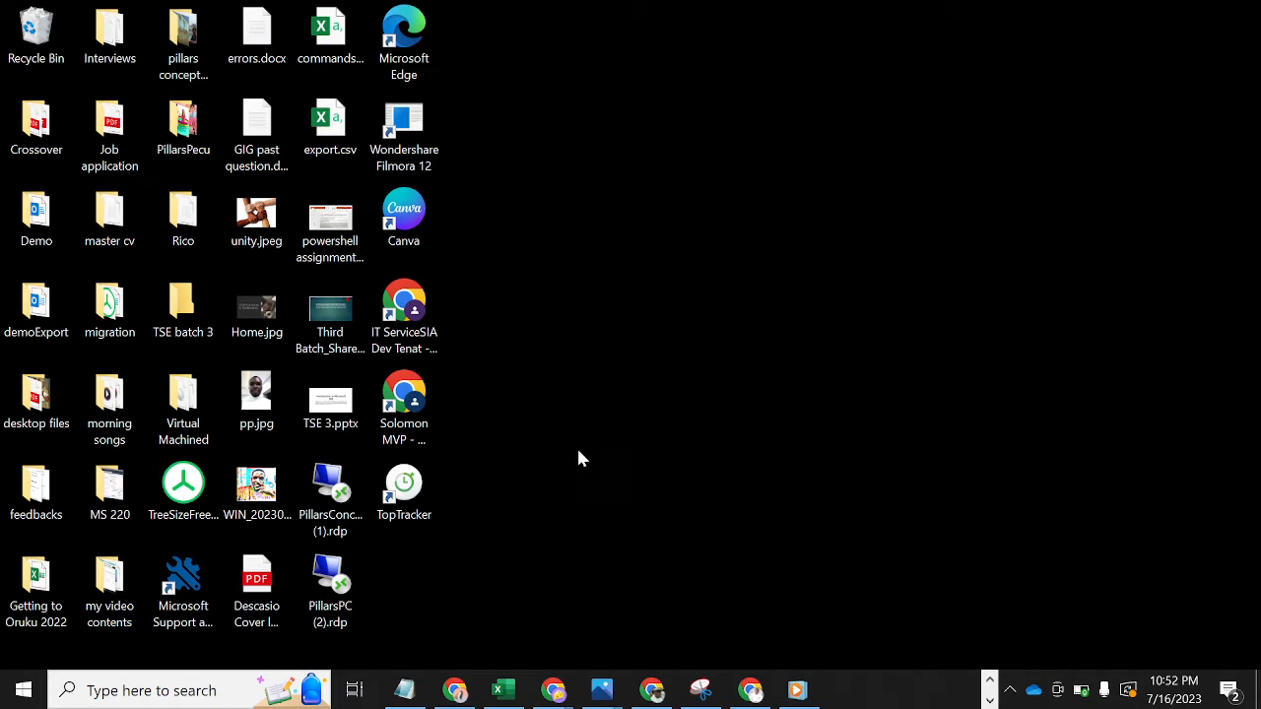
{"action": "left_click", "coordinate": [404, 398]}
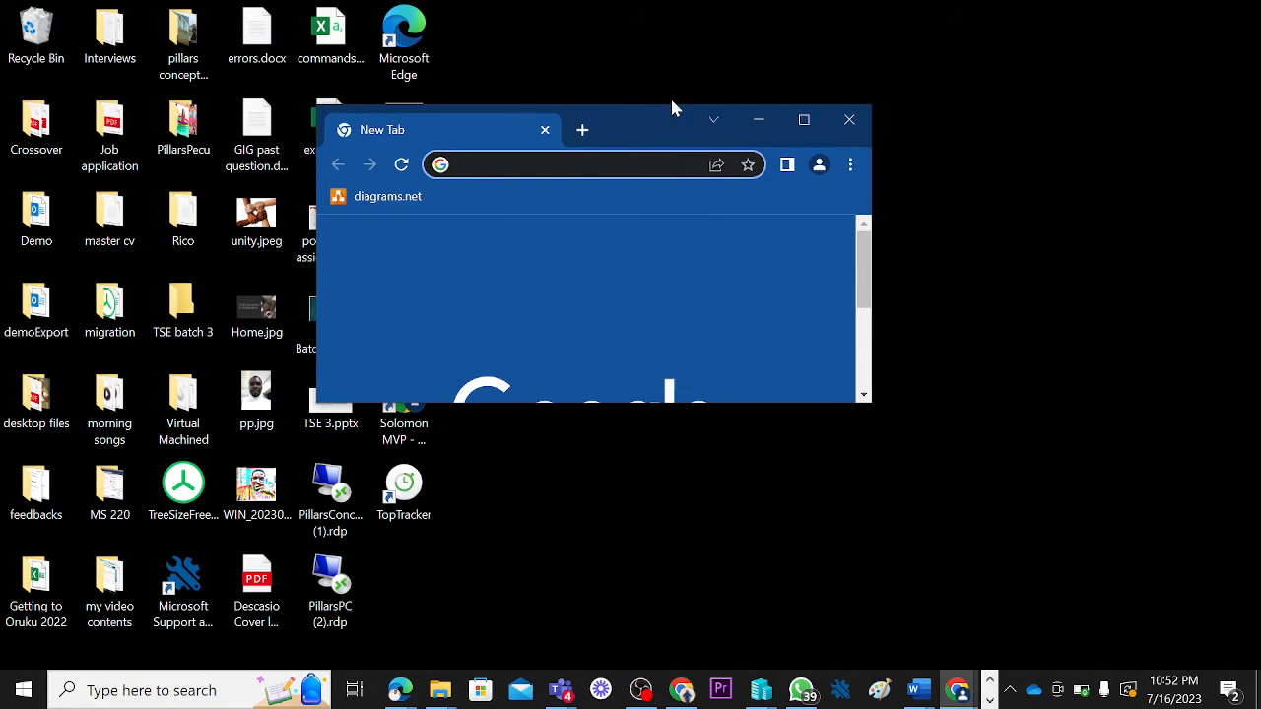
- Load the learn.microsoft.com Teams troubleshooting URL from clipboard history and scroll the page
{"action": "left_click", "coordinate": [804, 119]}
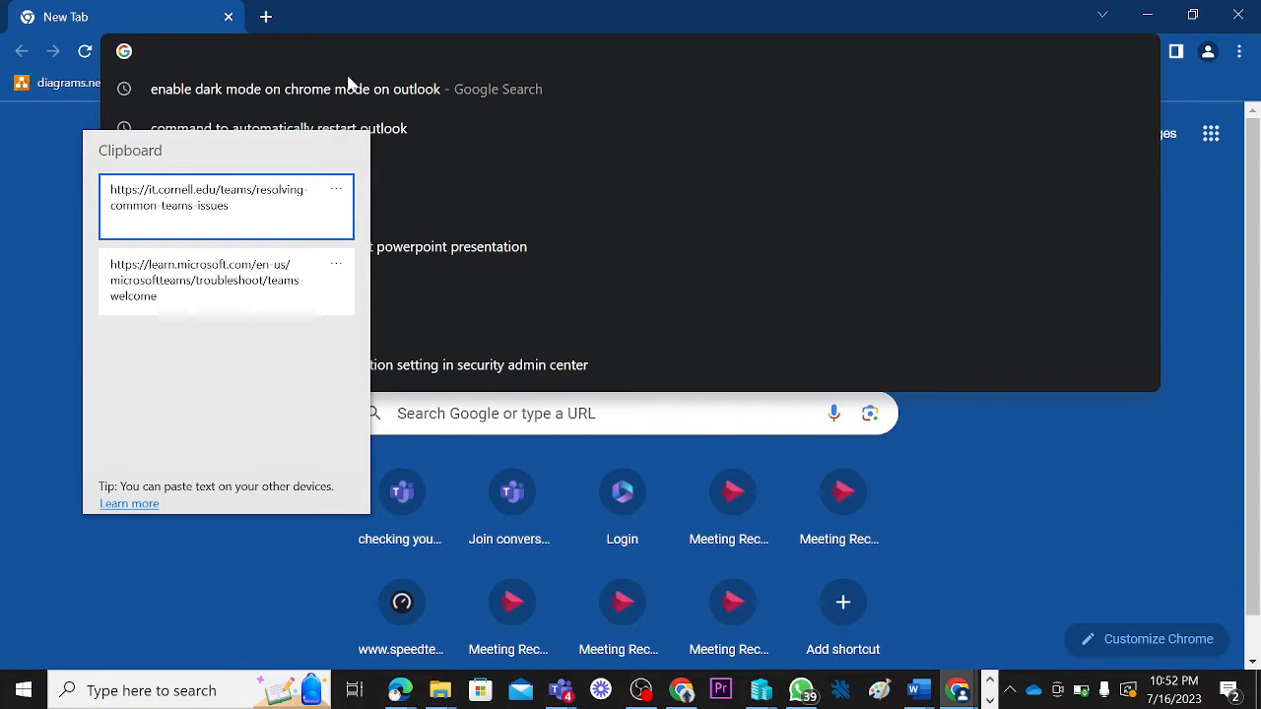
{"action": "left_click", "coordinate": [207, 280]}
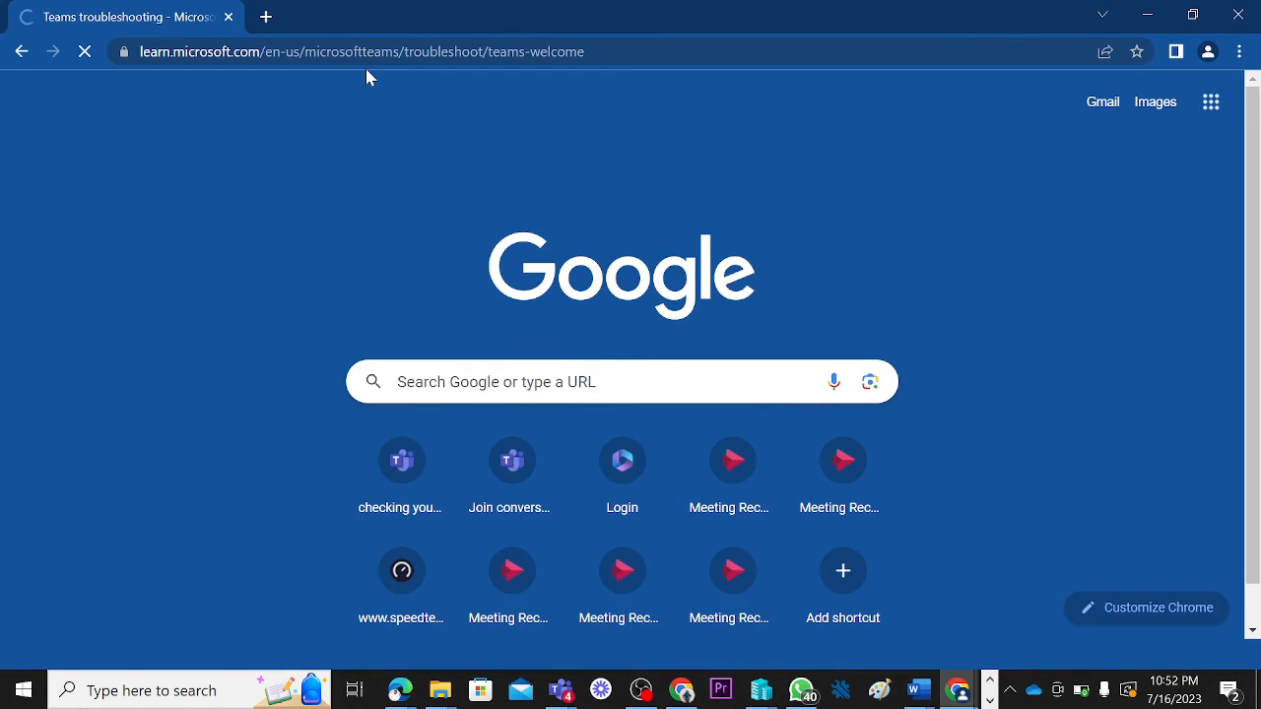
{"action": "mouse_move", "coordinate": [367, 98]}
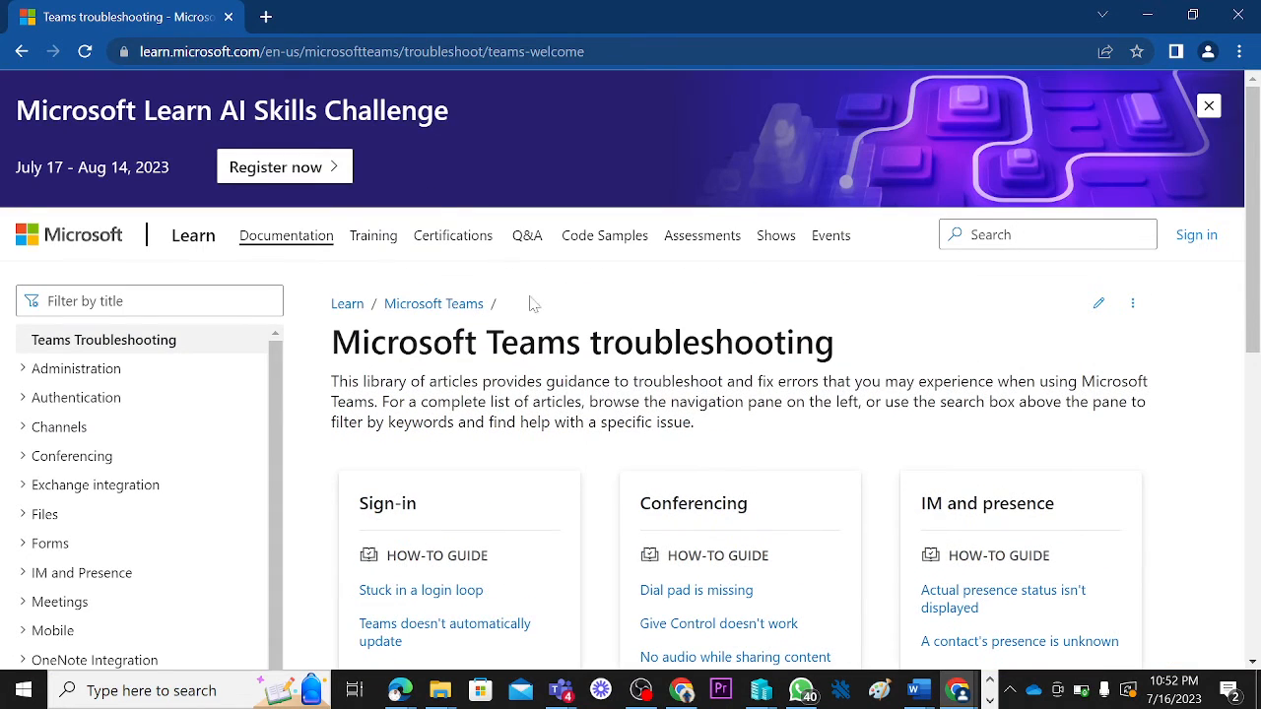
{"action": "scroll", "scroll_direction": "down", "scroll_amount": 3}
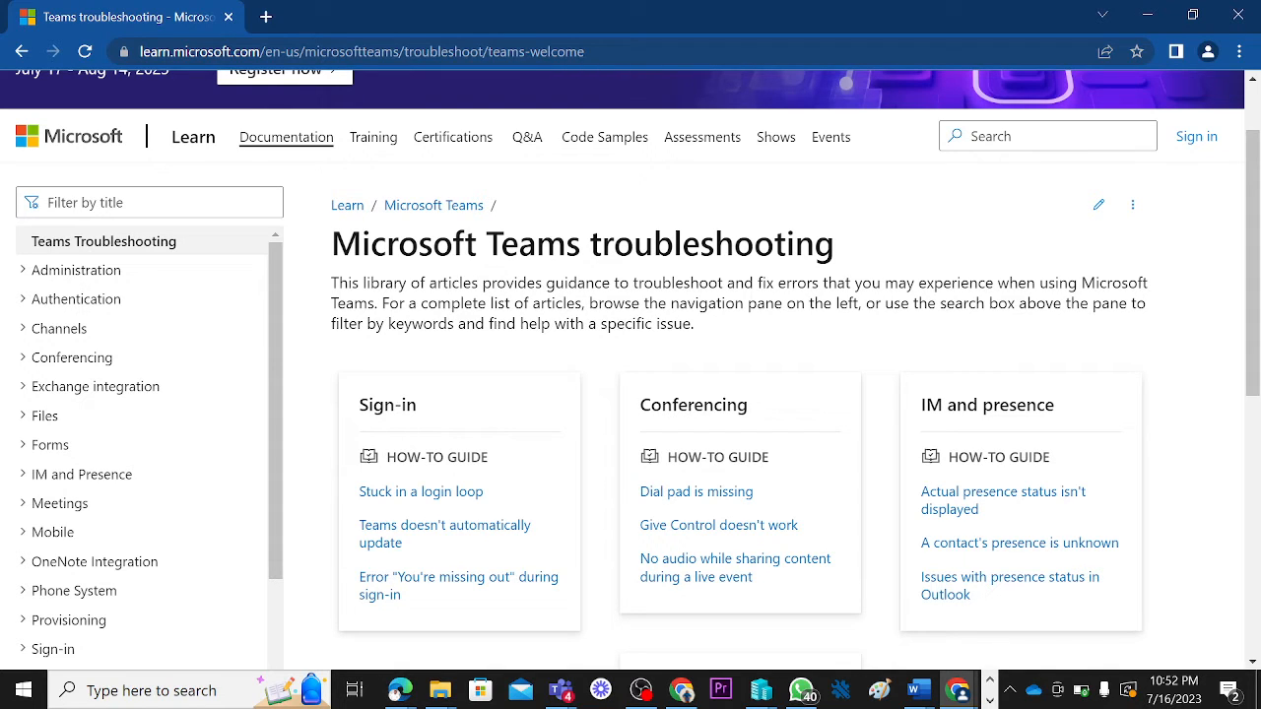
{"action": "scroll", "scroll_direction": "down", "scroll_amount": 3}
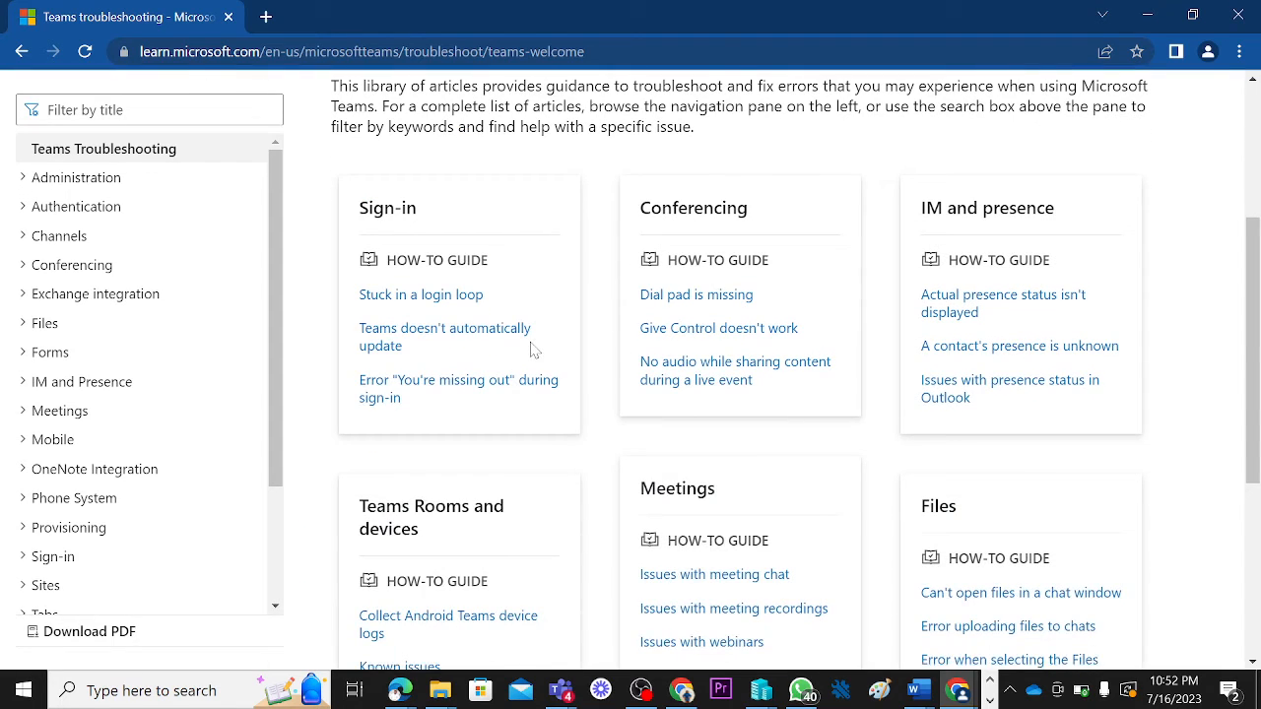
{"action": "mouse_move", "coordinate": [443, 337]}
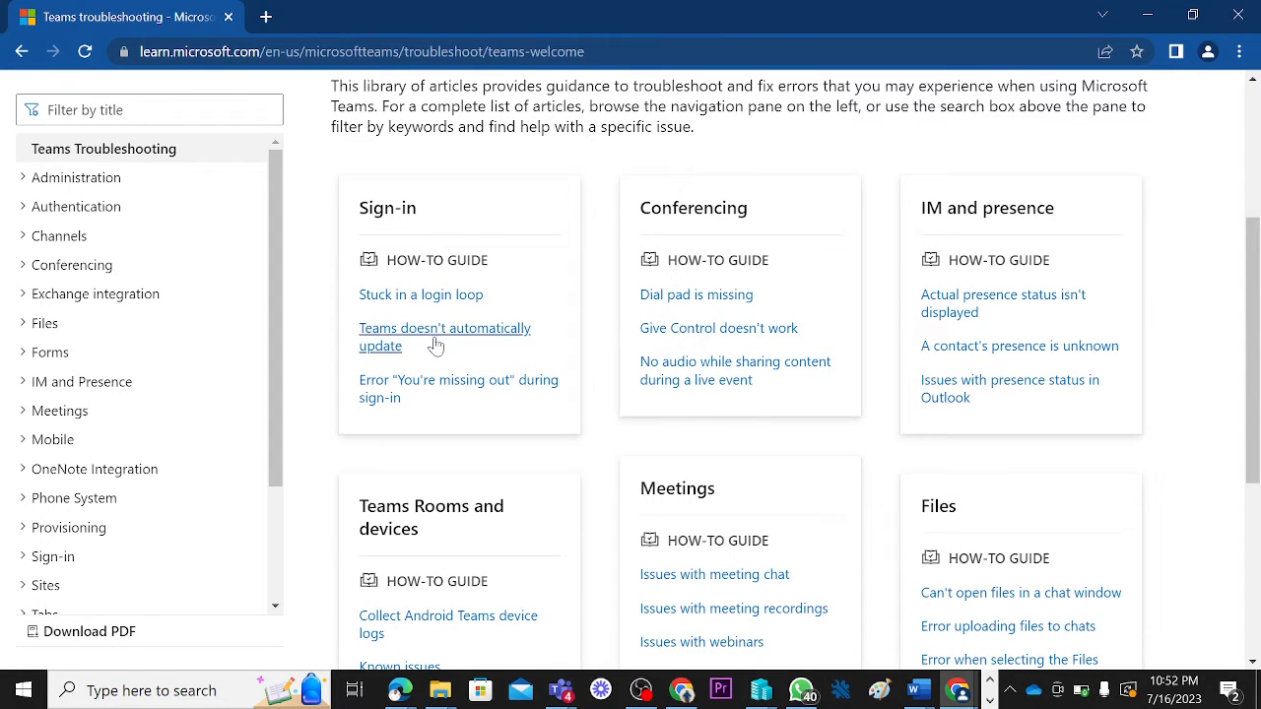
{"action": "mouse_move", "coordinate": [420, 295]}
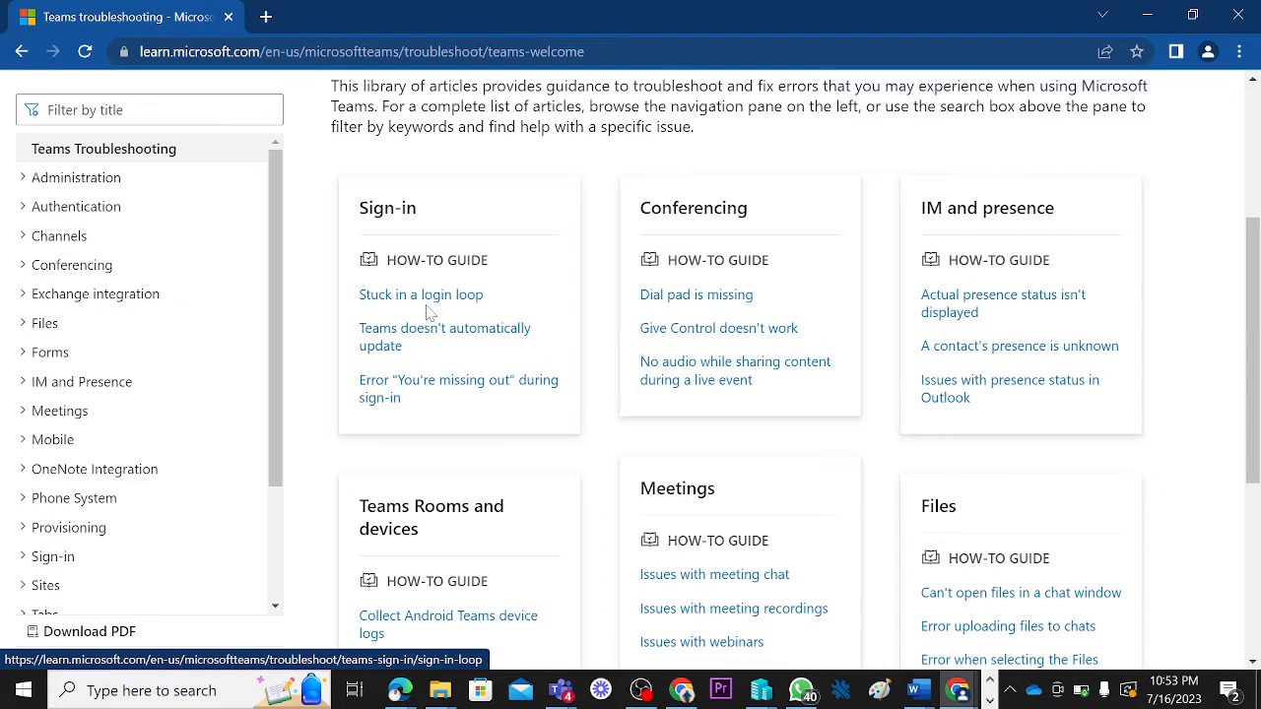
{"action": "mouse_move", "coordinate": [407, 337]}
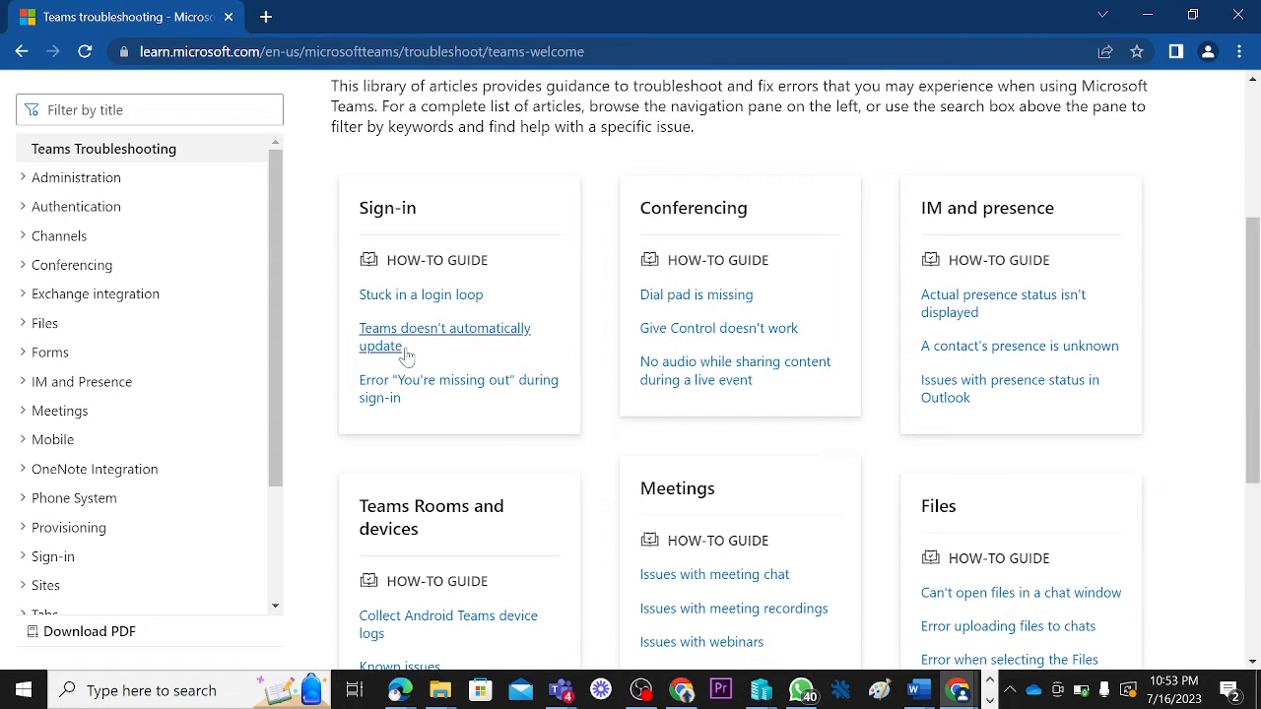
{"action": "mouse_move", "coordinate": [405, 355]}
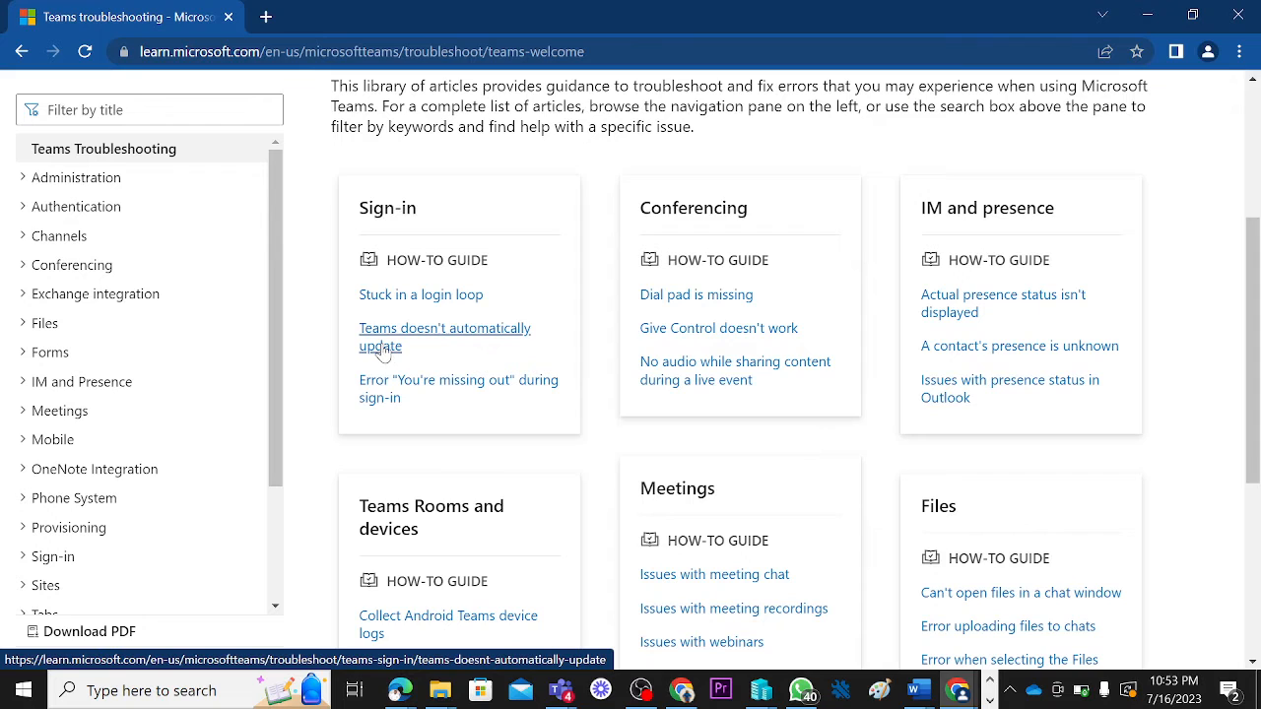
{"action": "mouse_move", "coordinate": [414, 347]}
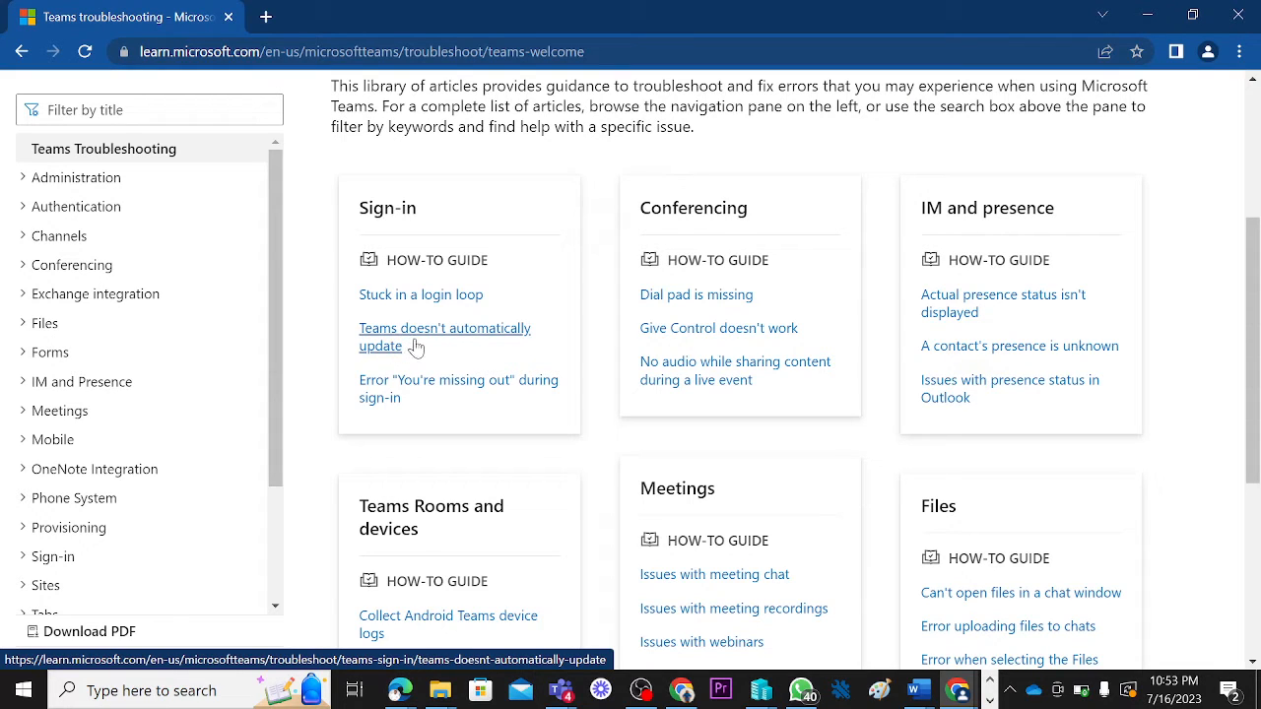
{"action": "mouse_move", "coordinate": [402, 358]}
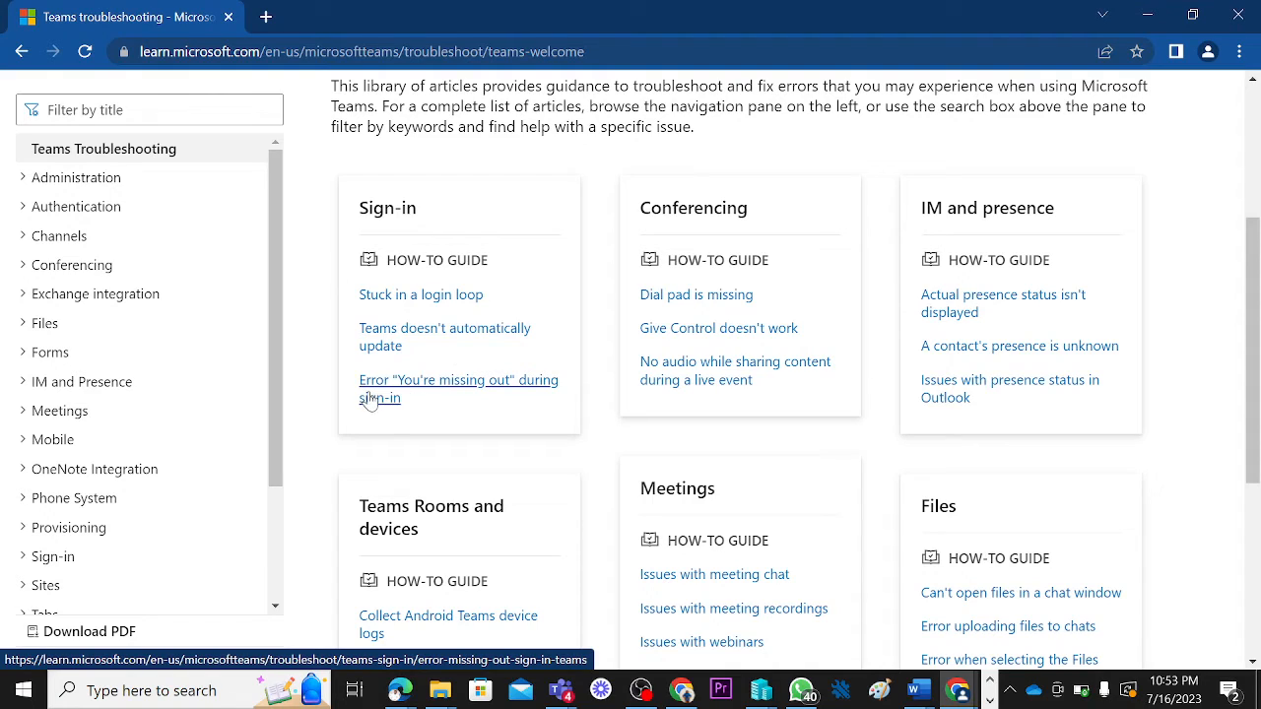
{"action": "mouse_move", "coordinate": [430, 407]}
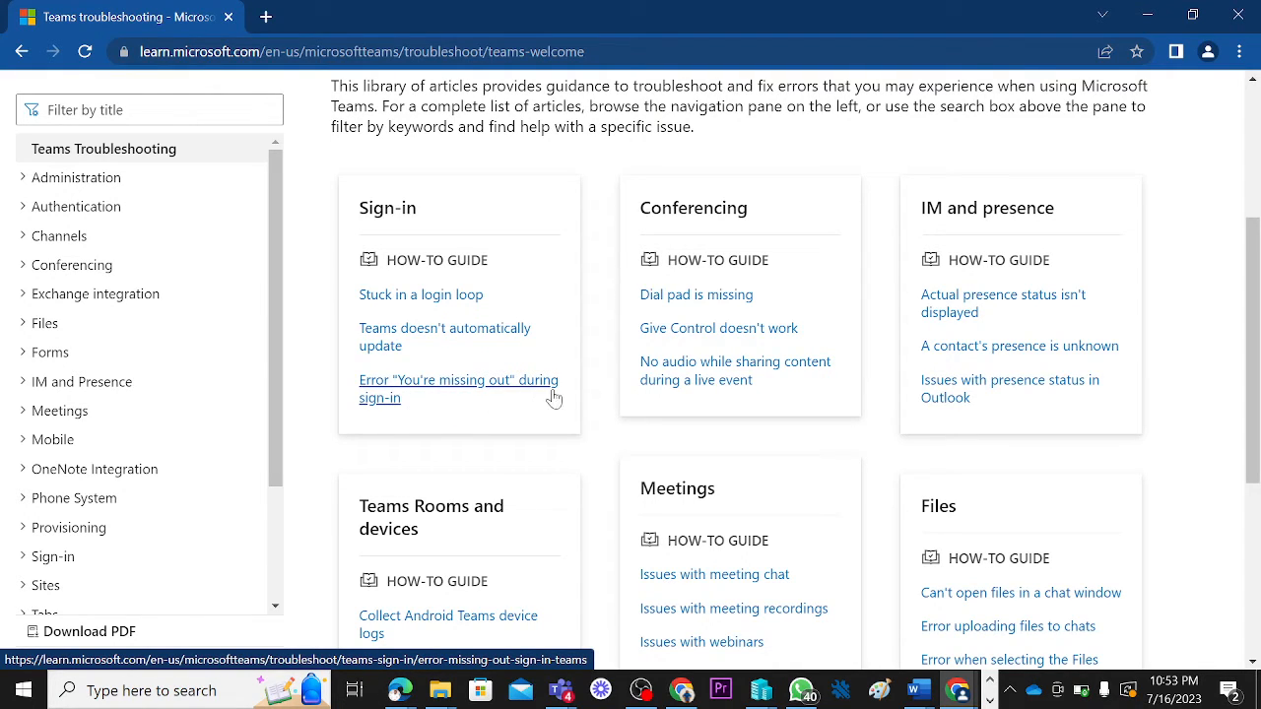
{"action": "mouse_move", "coordinate": [492, 394]}
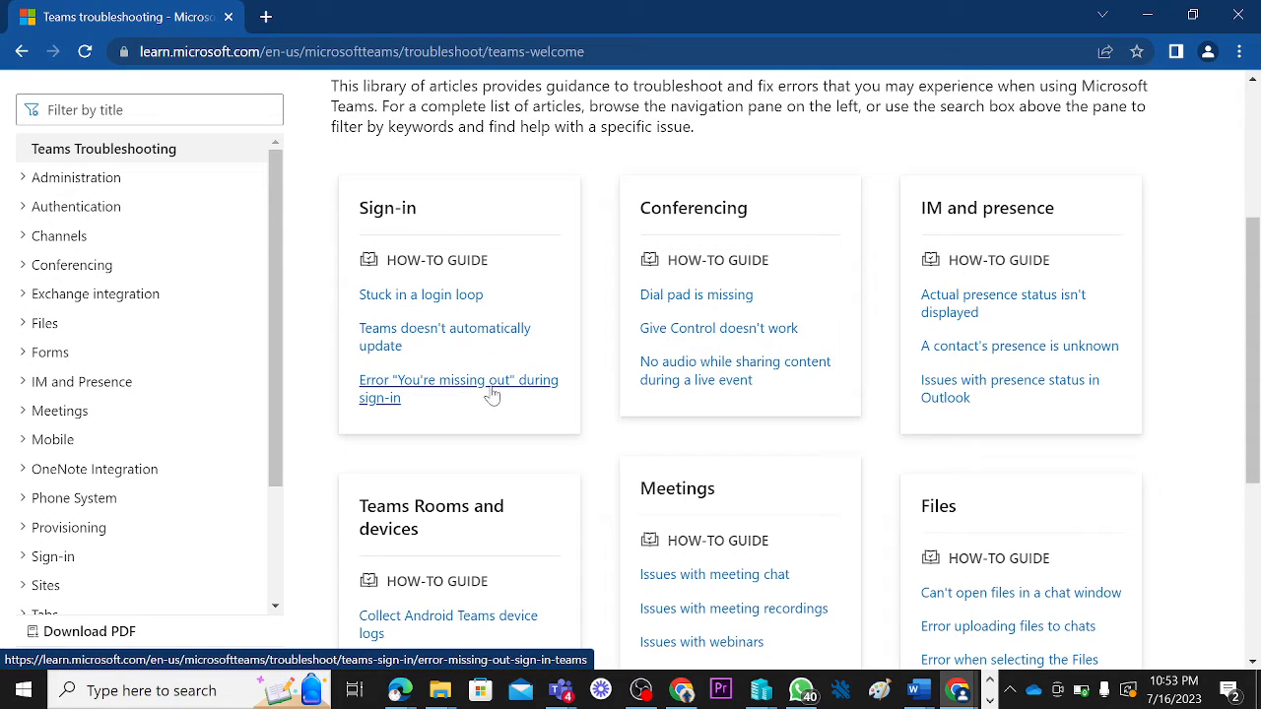
{"action": "mouse_move", "coordinate": [421, 295]}
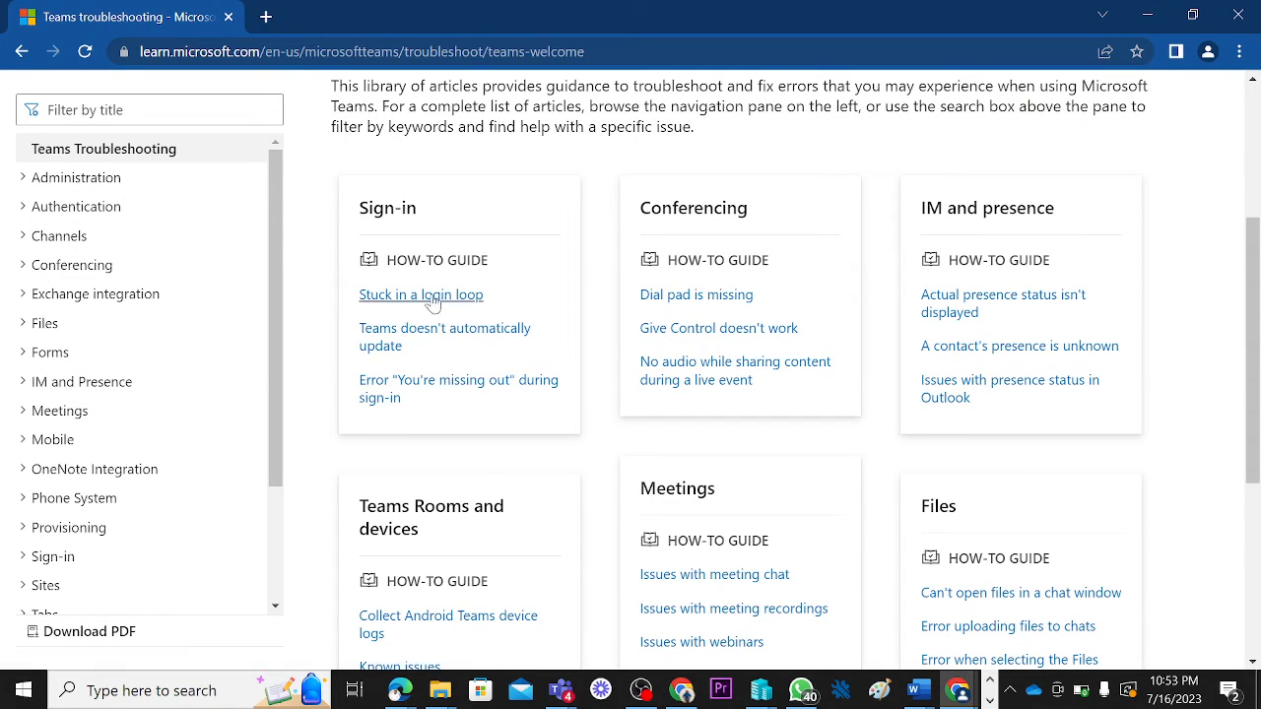
{"action": "mouse_move", "coordinate": [503, 297]}
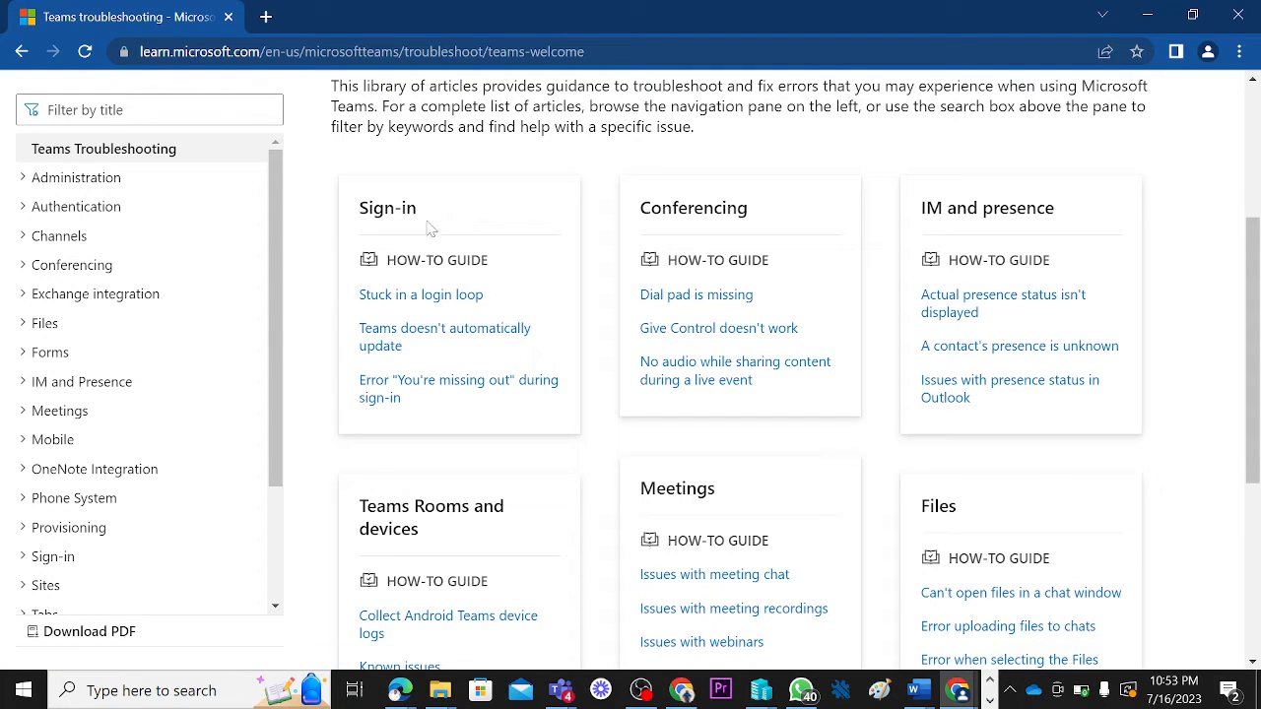
{"action": "mouse_move", "coordinate": [420, 295]}
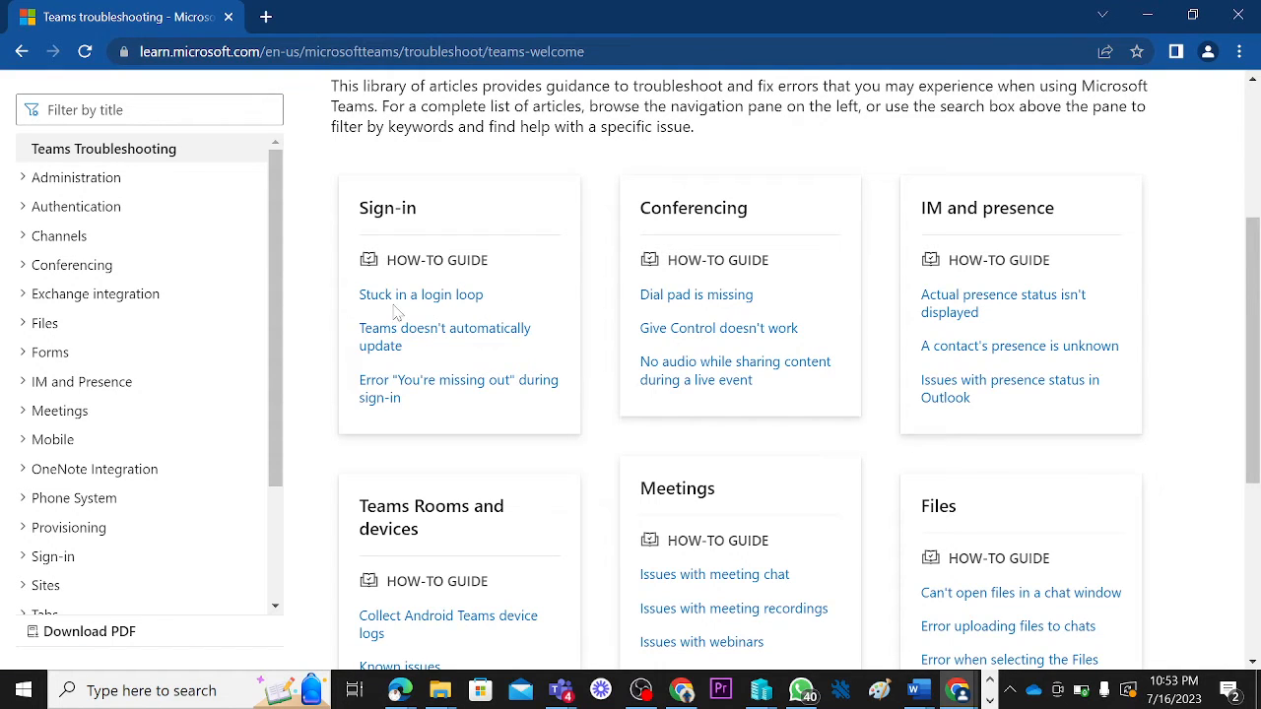
{"action": "mouse_move", "coordinate": [441, 311]}
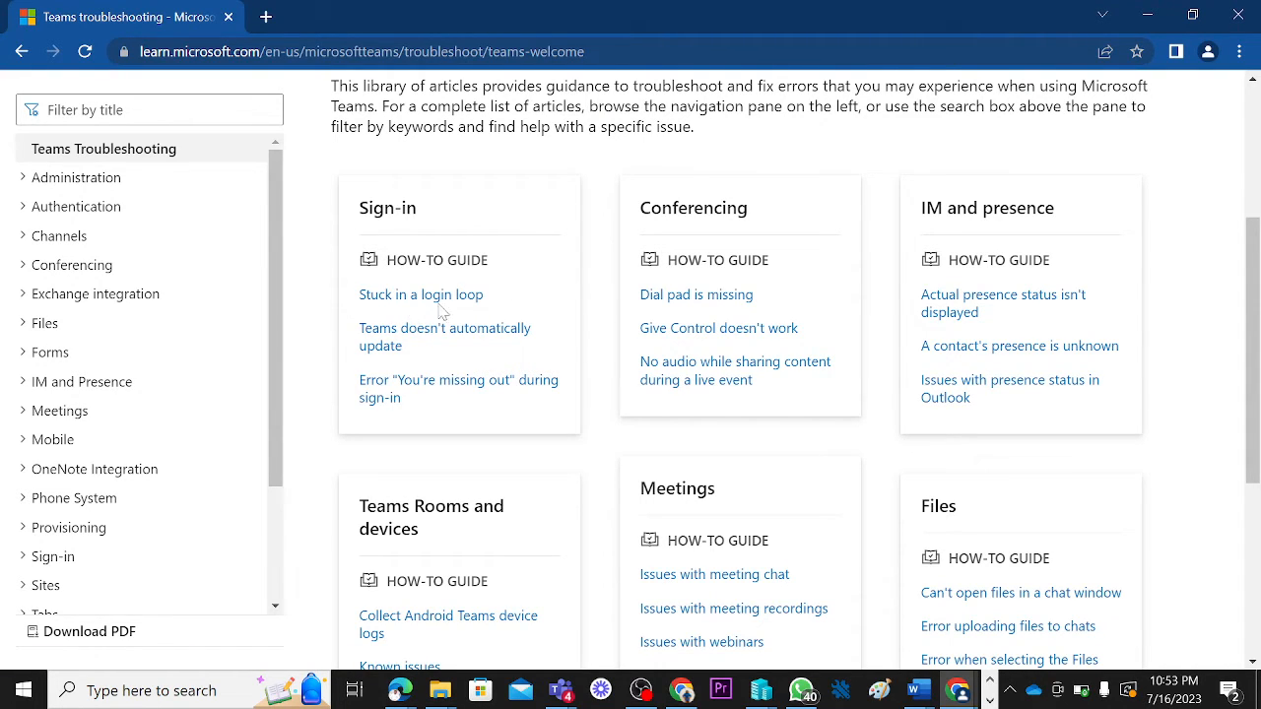
{"action": "mouse_move", "coordinate": [468, 313]}
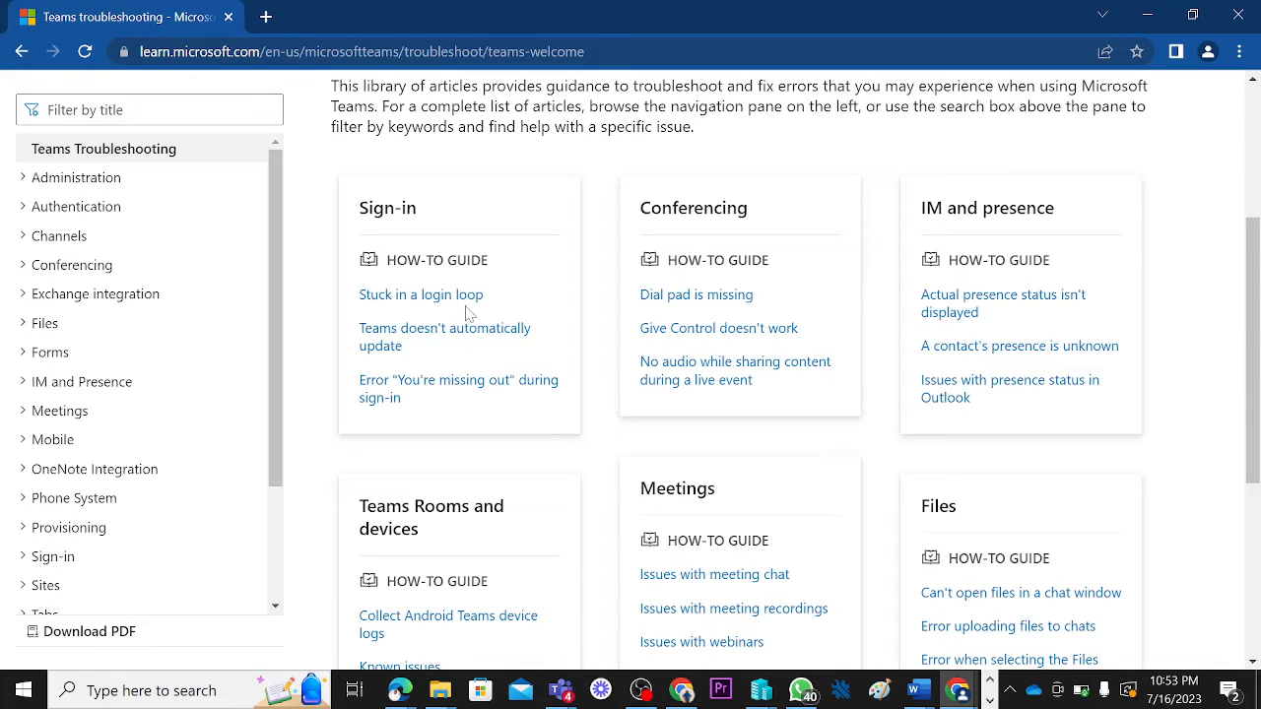
{"action": "mouse_move", "coordinate": [560, 689]}
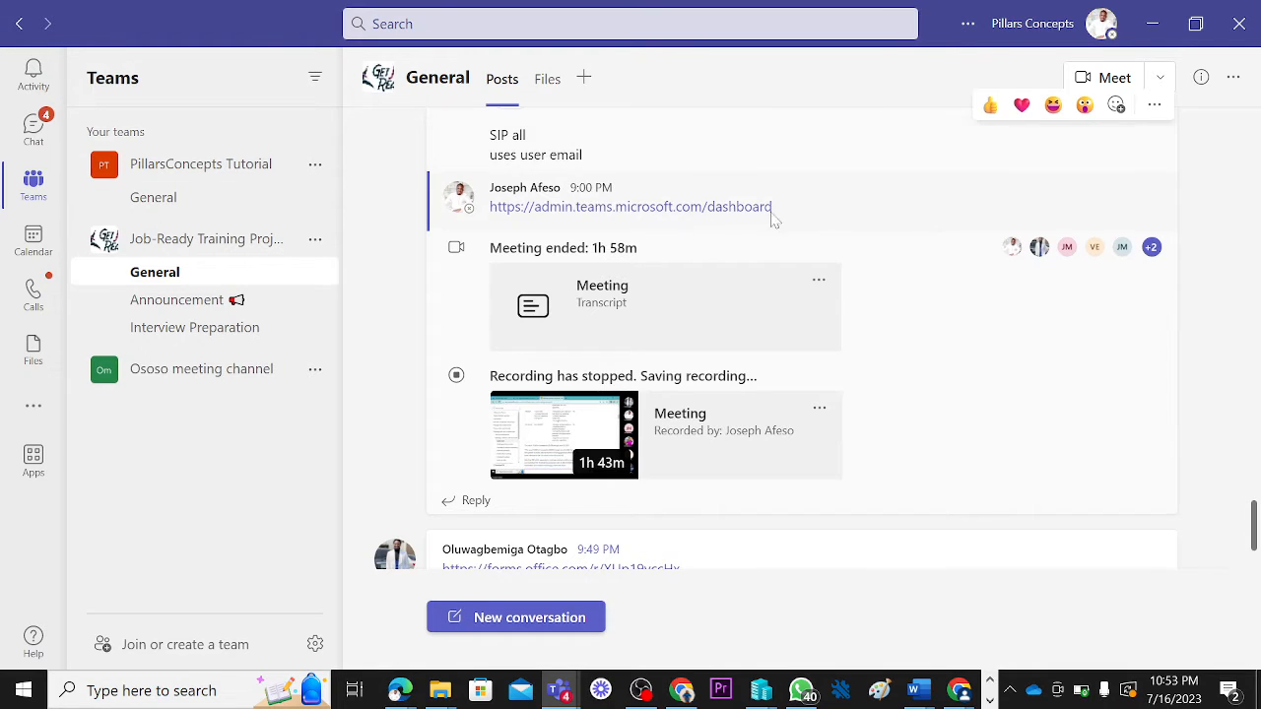
{"action": "mouse_move", "coordinate": [588, 494]}
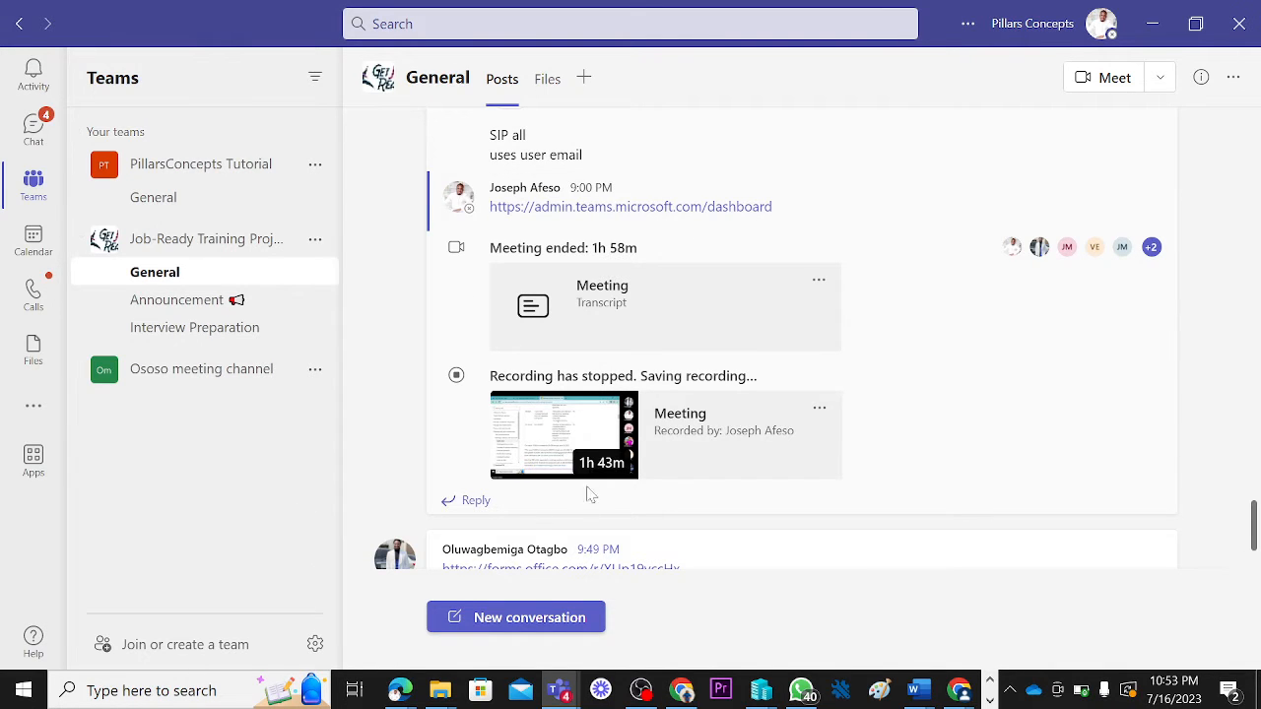
{"action": "mouse_move", "coordinate": [890, 264]}
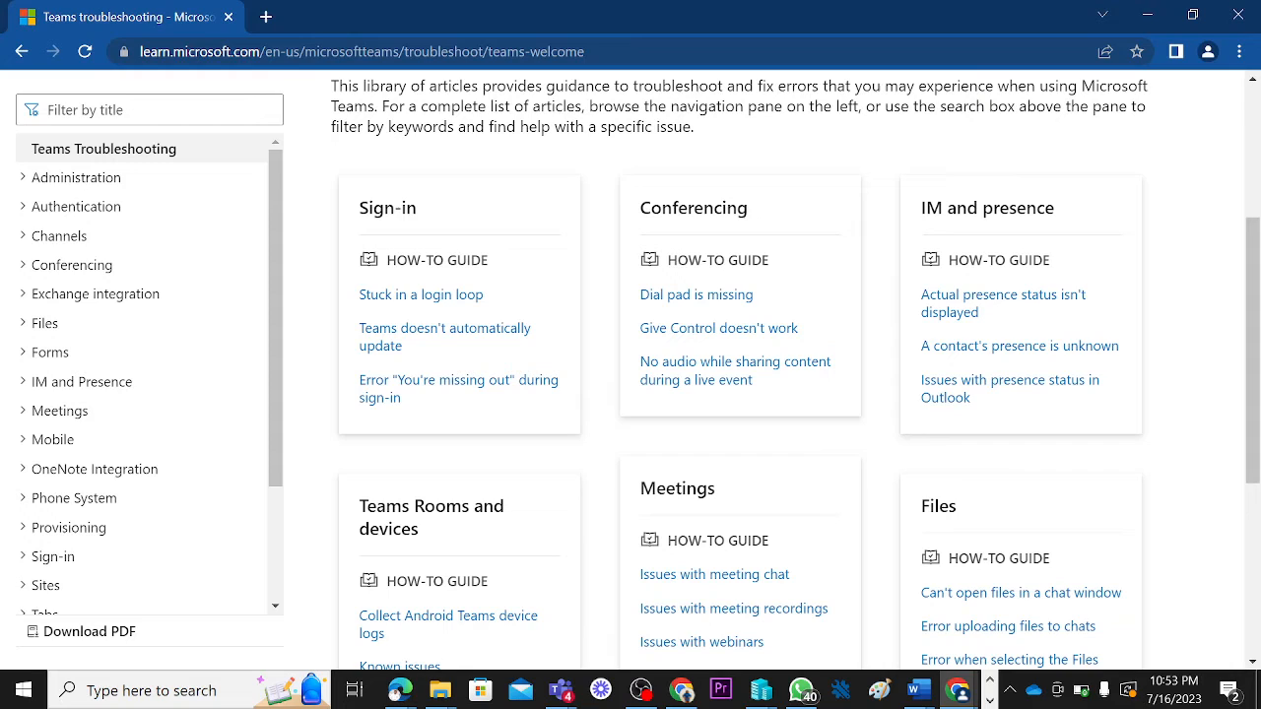
{"action": "mouse_move", "coordinate": [265, 17]}
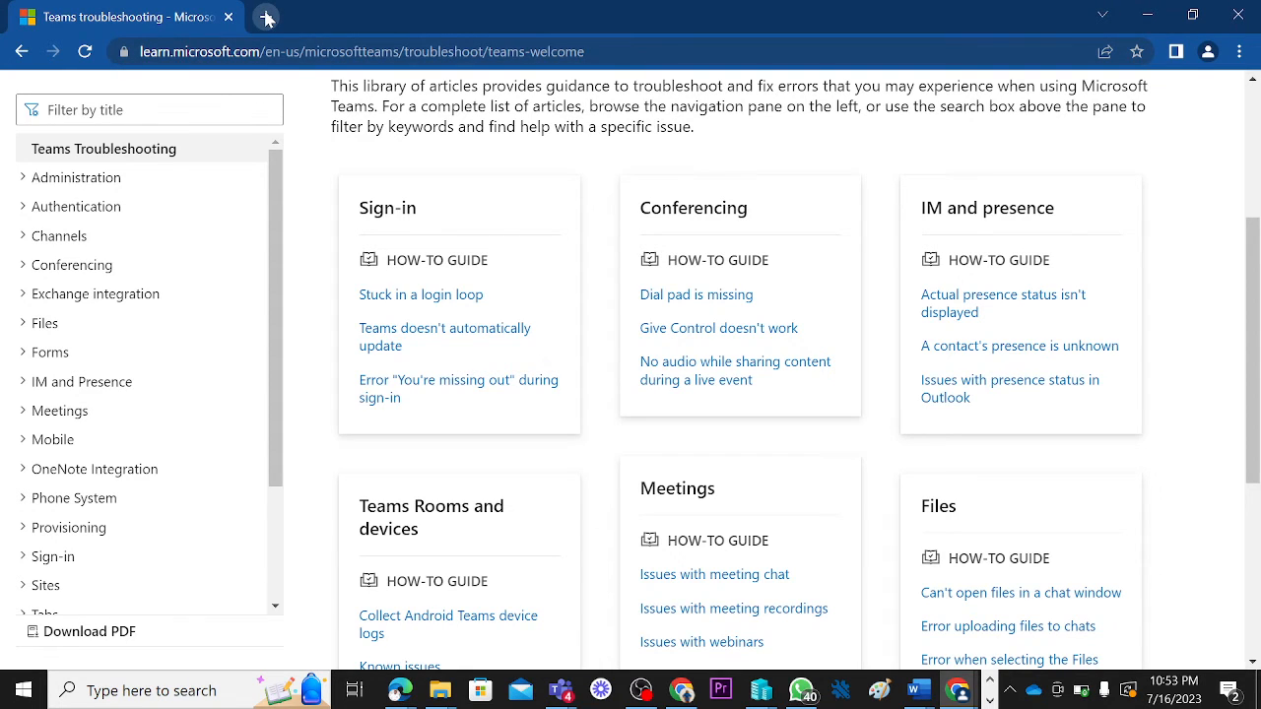
{"action": "mouse_move", "coordinate": [266, 17]}
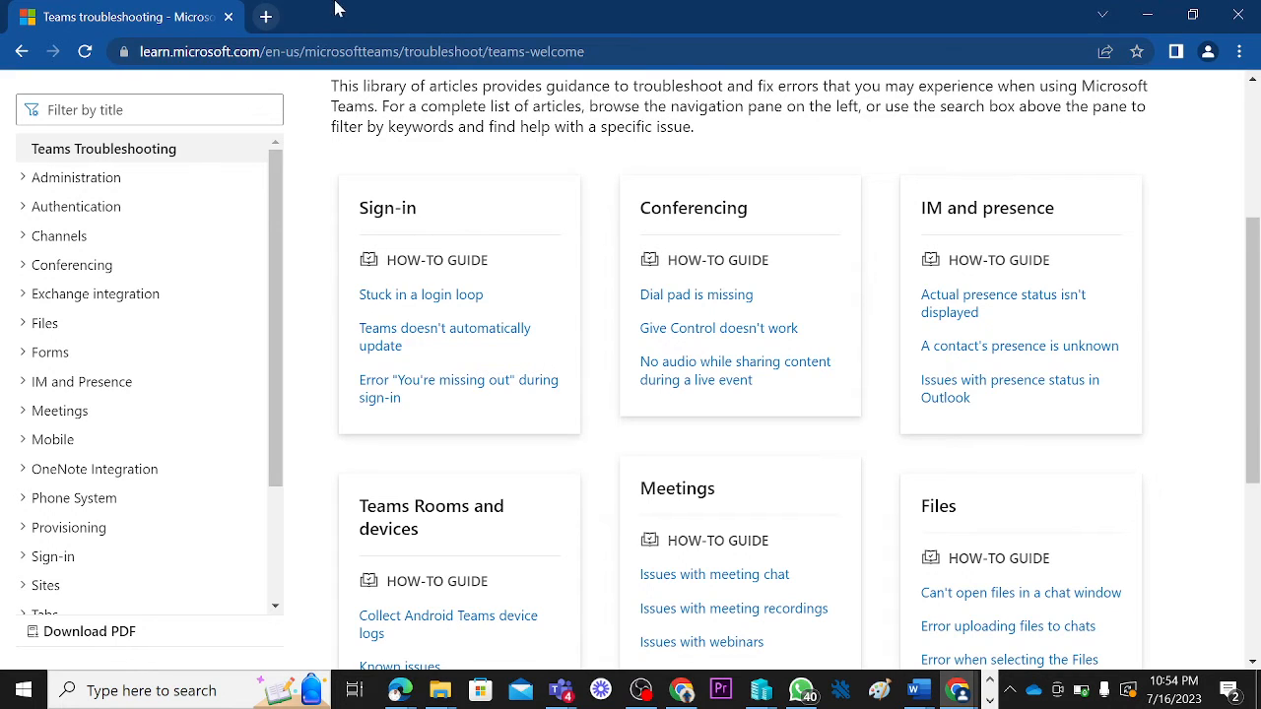
{"action": "mouse_move", "coordinate": [265, 16]}
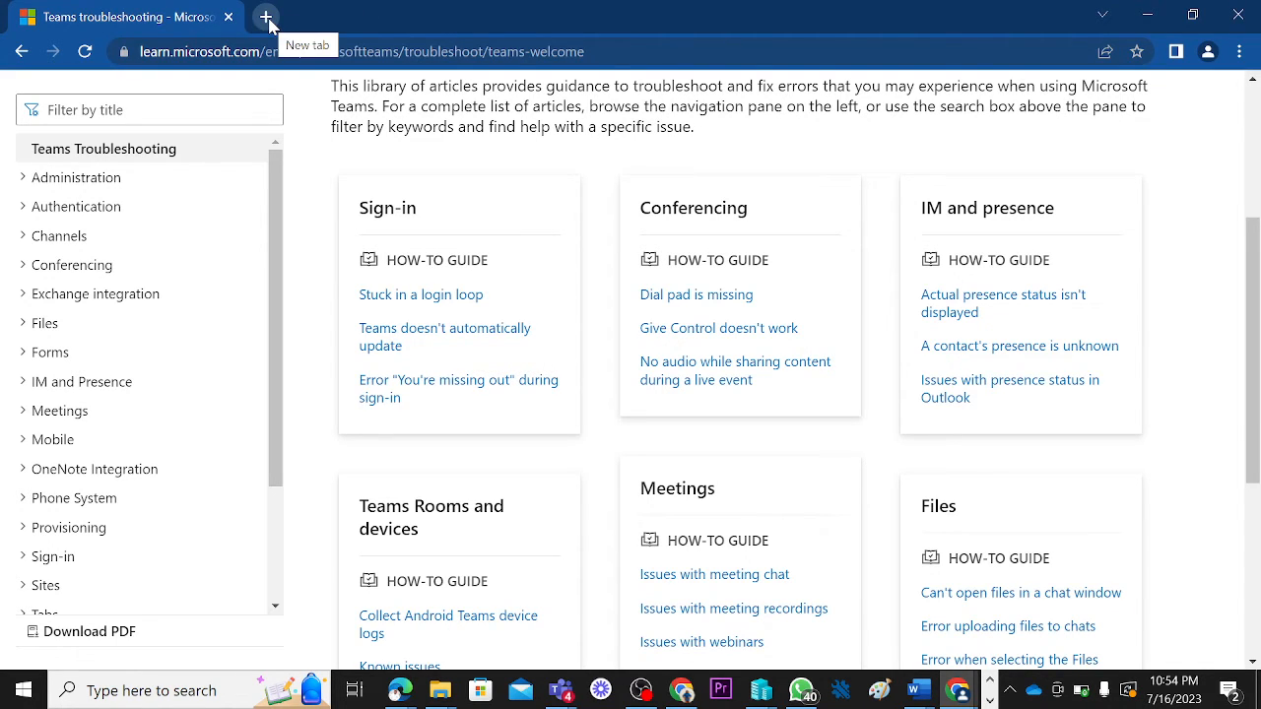
- Add a blank Chrome tab beside the Microsoft Learn Teams troubleshooting page
{"action": "left_click", "coordinate": [266, 17]}
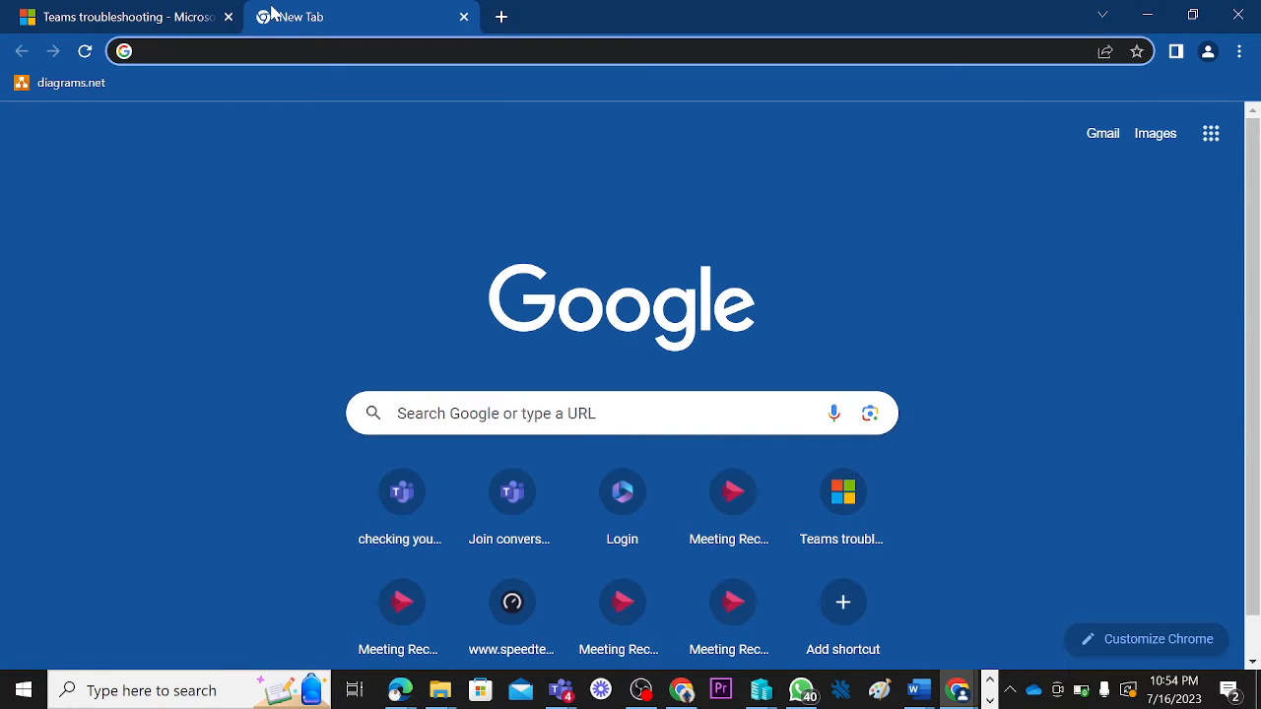
- Search Google for 'clear teams cache'
{"action": "type", "text": "clear teams cache"}
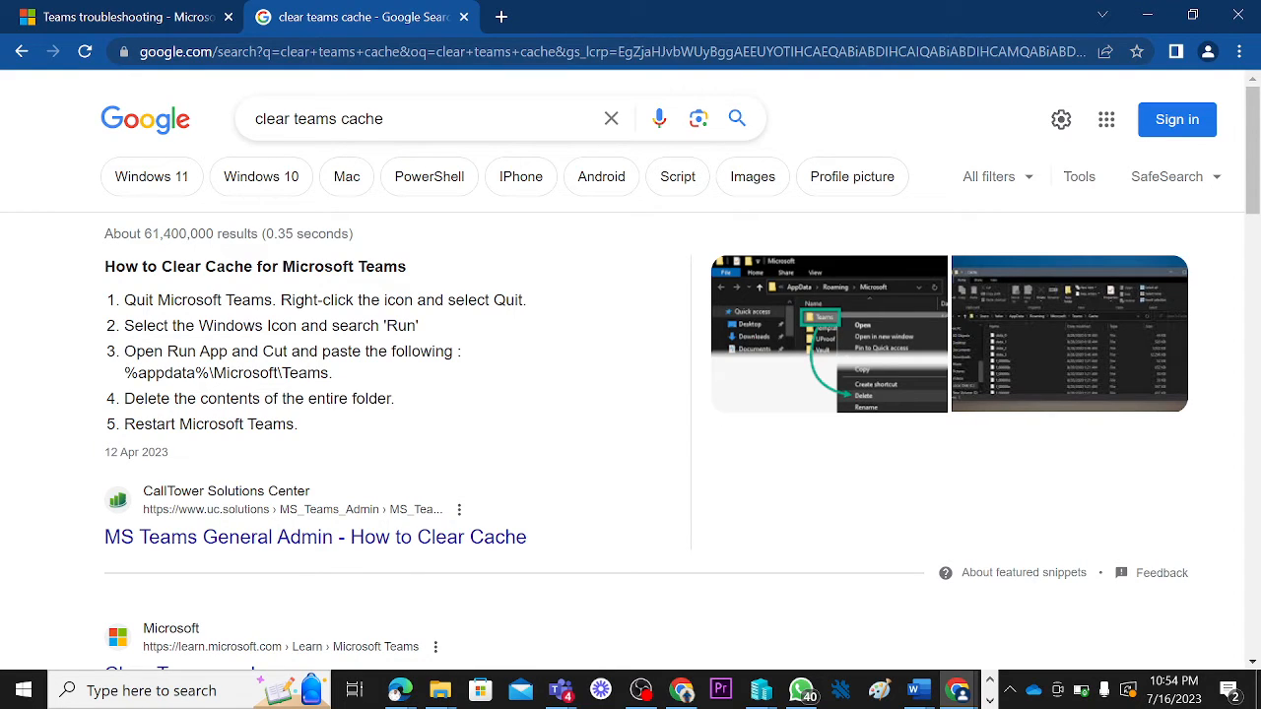
{"action": "mouse_move", "coordinate": [990, 680]}
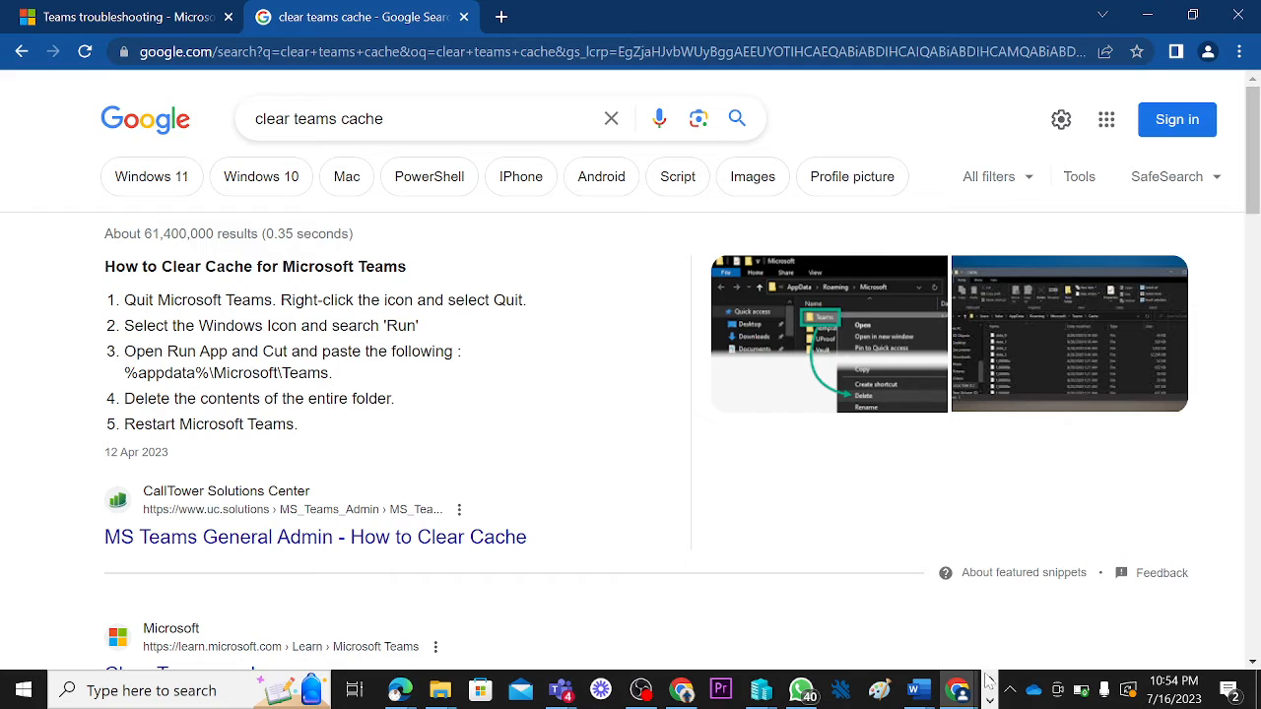
{"action": "left_click", "coordinate": [989, 688]}
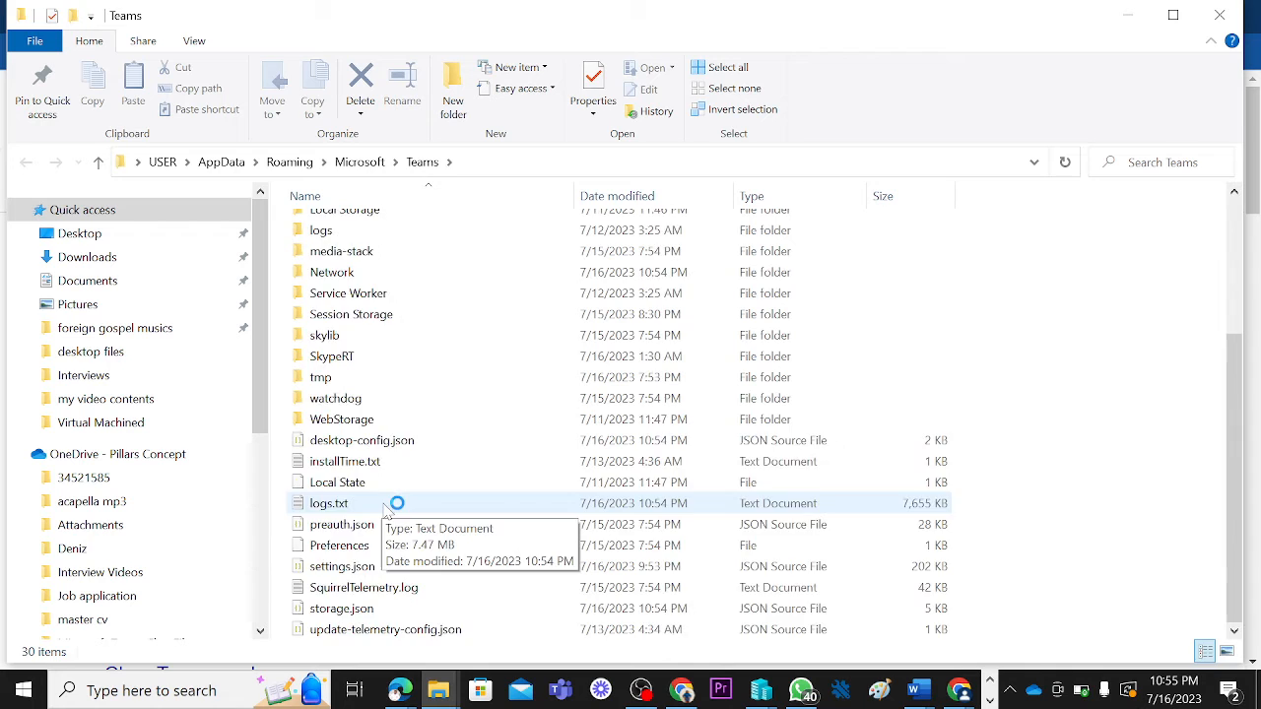
- Scroll through the 30 items in the %appdata%\Microsoft\Teams folder
{"action": "scroll", "scroll_direction": "up", "scroll_amount": 3}
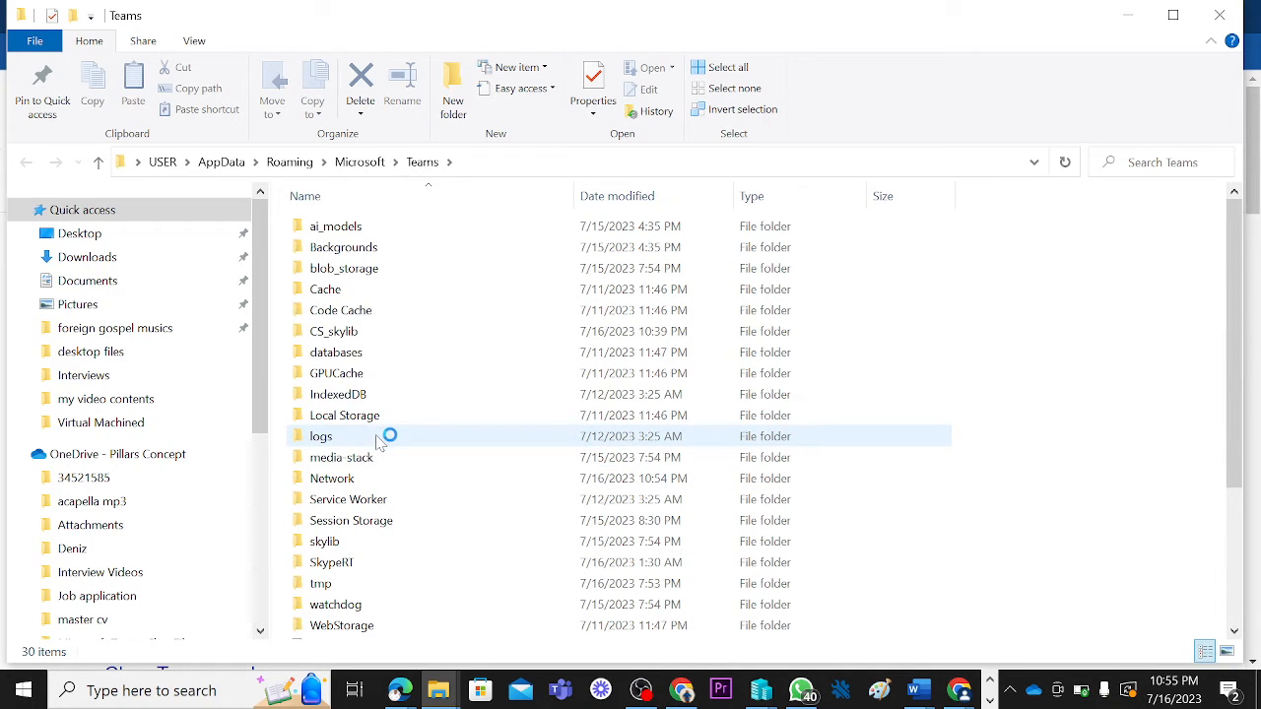
- Select all 30 Teams folder items and permanently delete them, confirming with Yes
{"action": "left_click", "coordinate": [726, 67]}
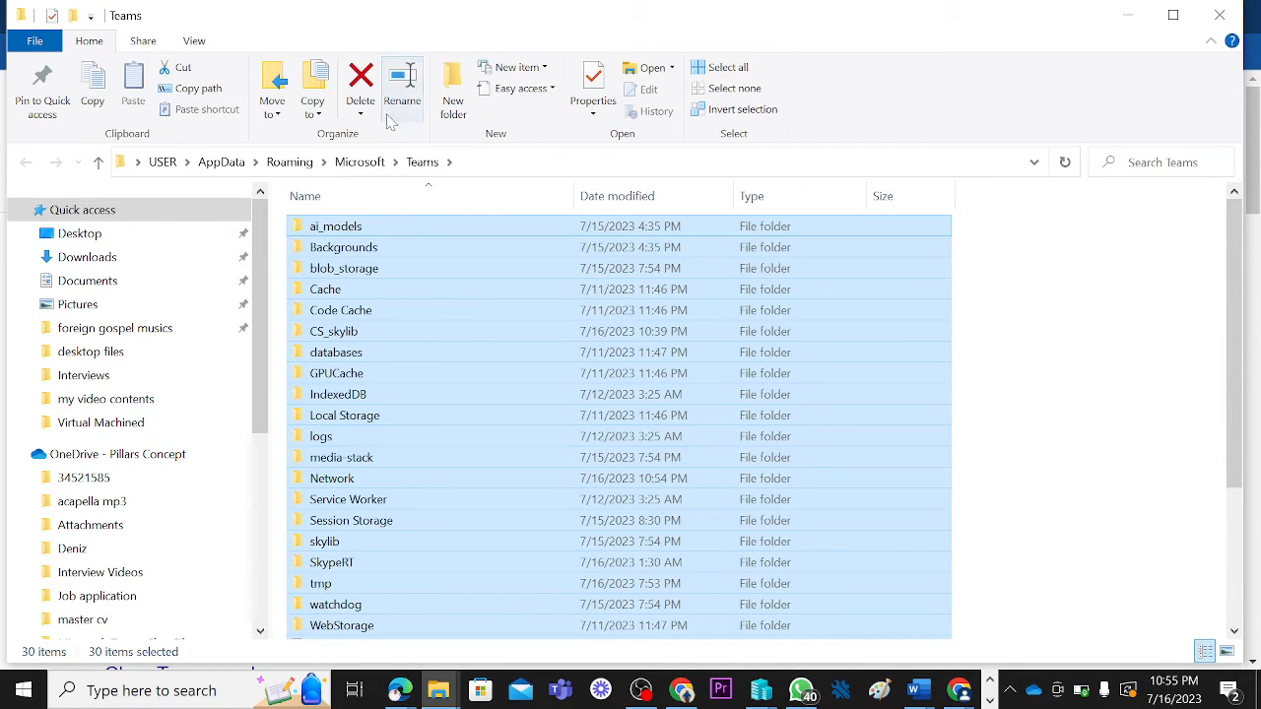
{"action": "mouse_move", "coordinate": [360, 84]}
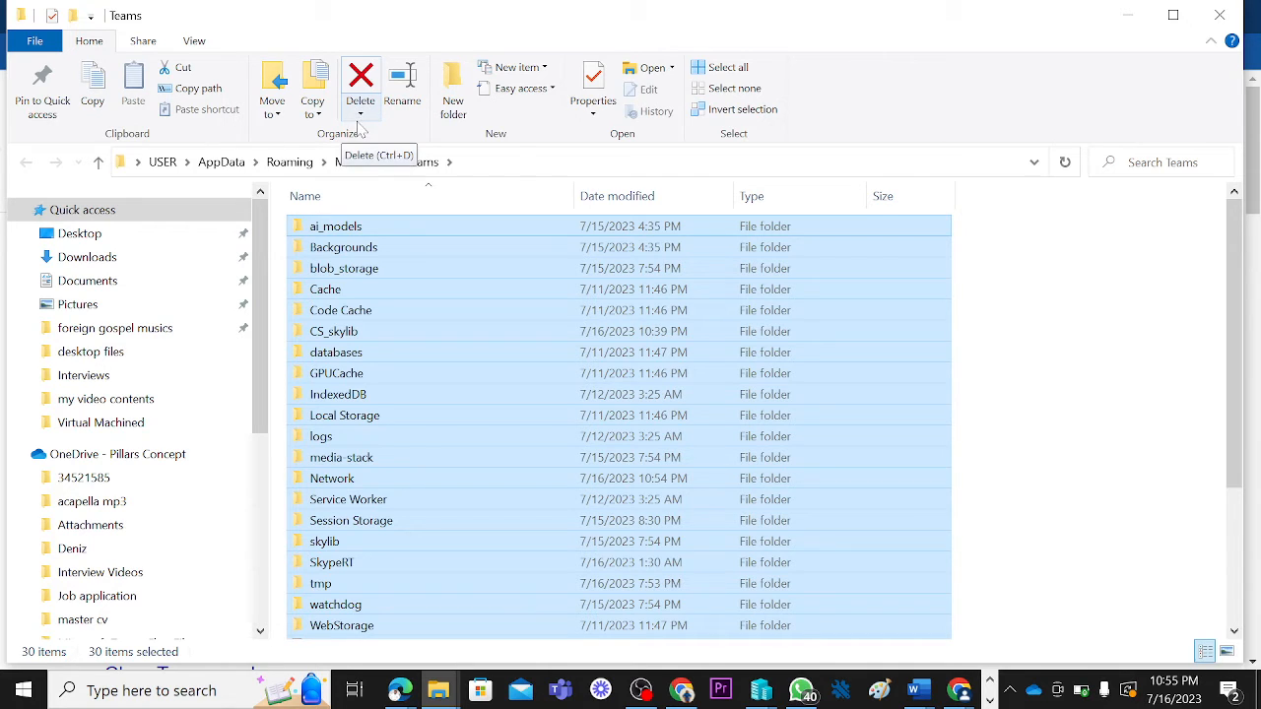
{"action": "left_click", "coordinate": [361, 100]}
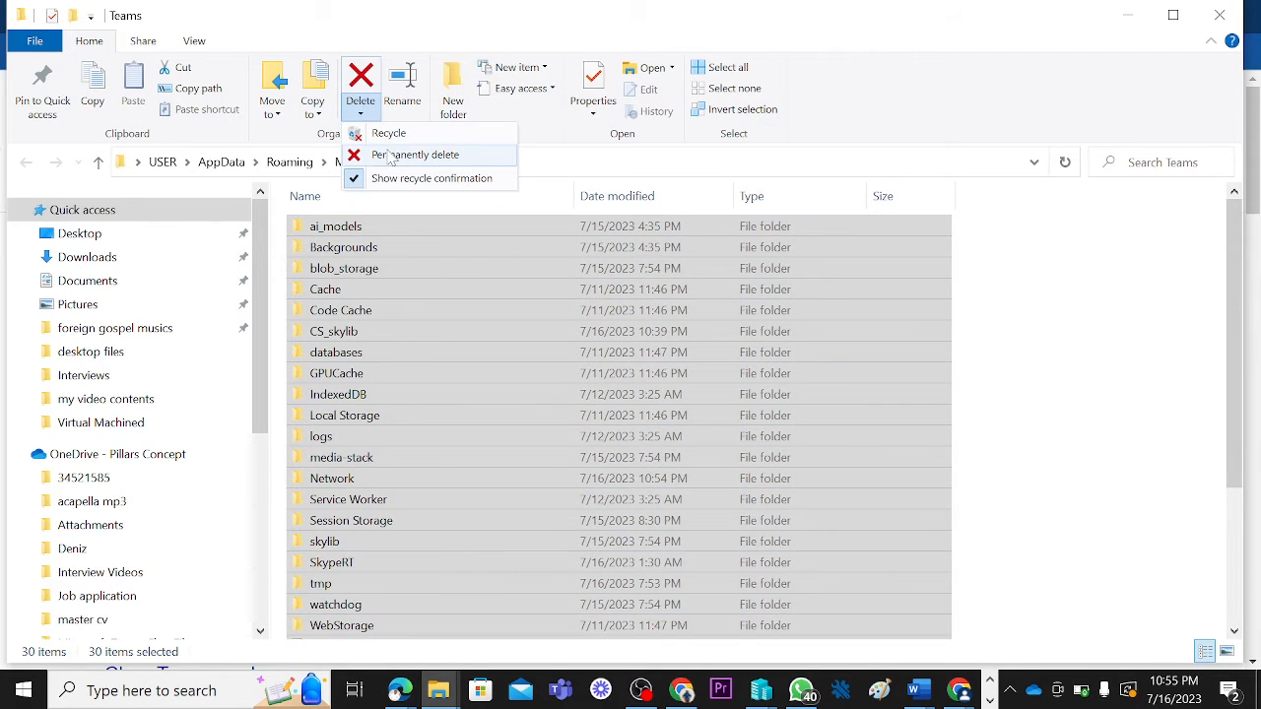
{"action": "left_click", "coordinate": [414, 153]}
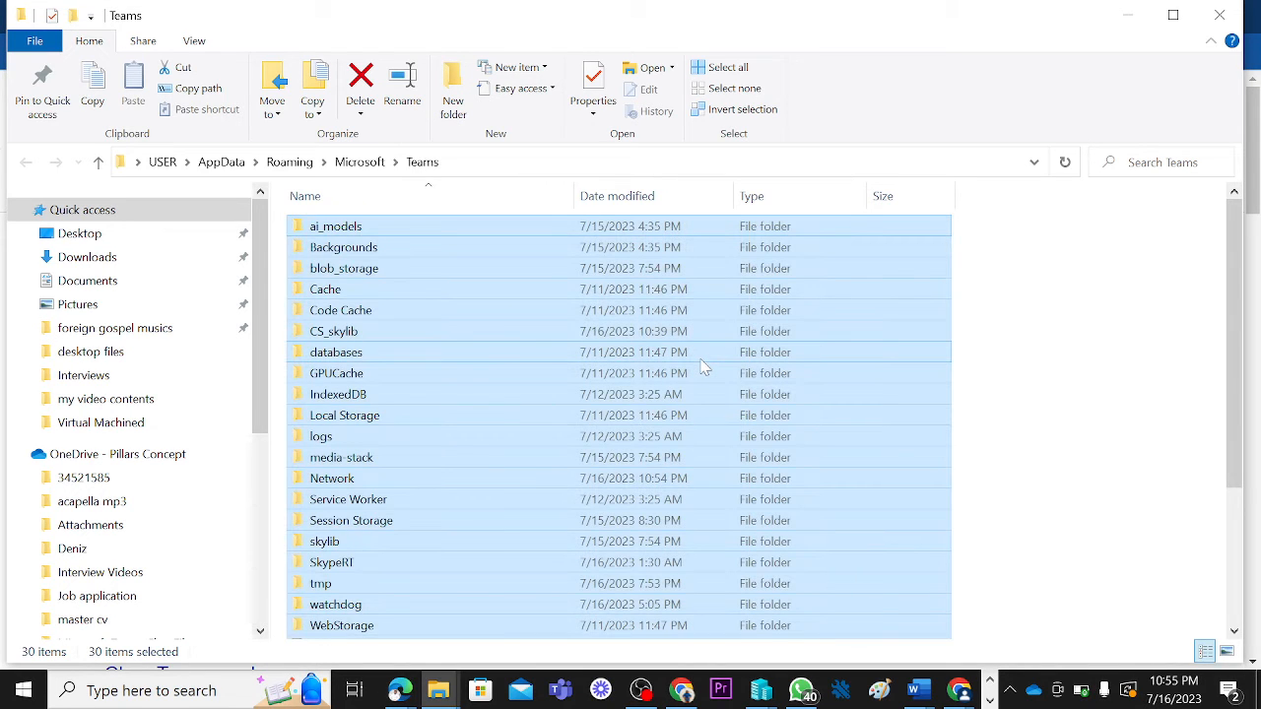
{"action": "left_click", "coordinate": [360, 88]}
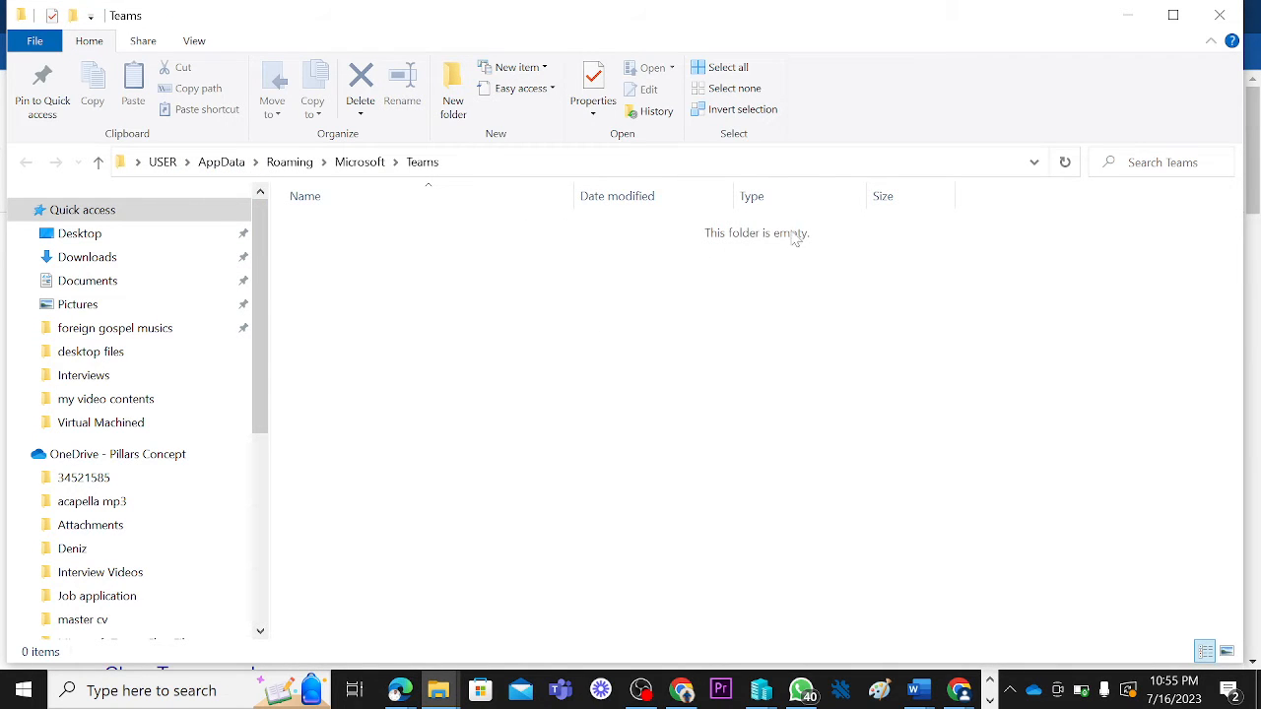
{"action": "mouse_move", "coordinate": [788, 325]}
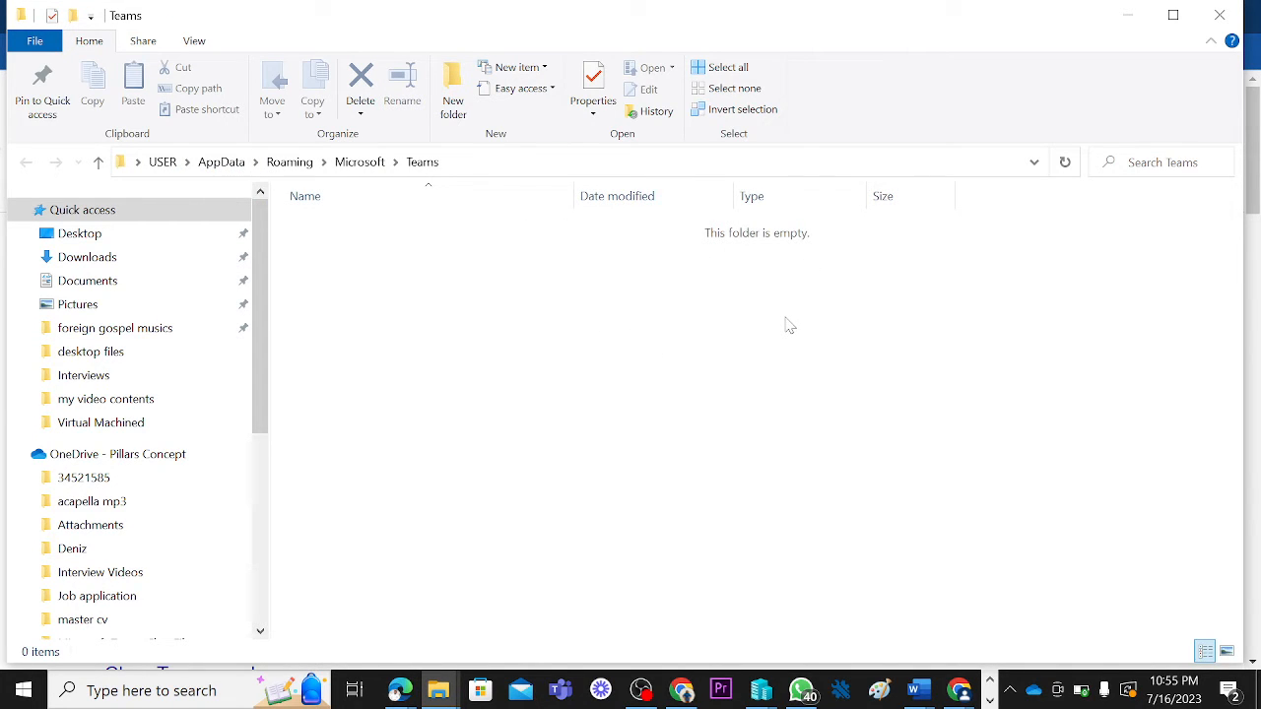
- Launch Teams from the Start search and choose Get started on the welcome screen
{"action": "type", "text": "team"}
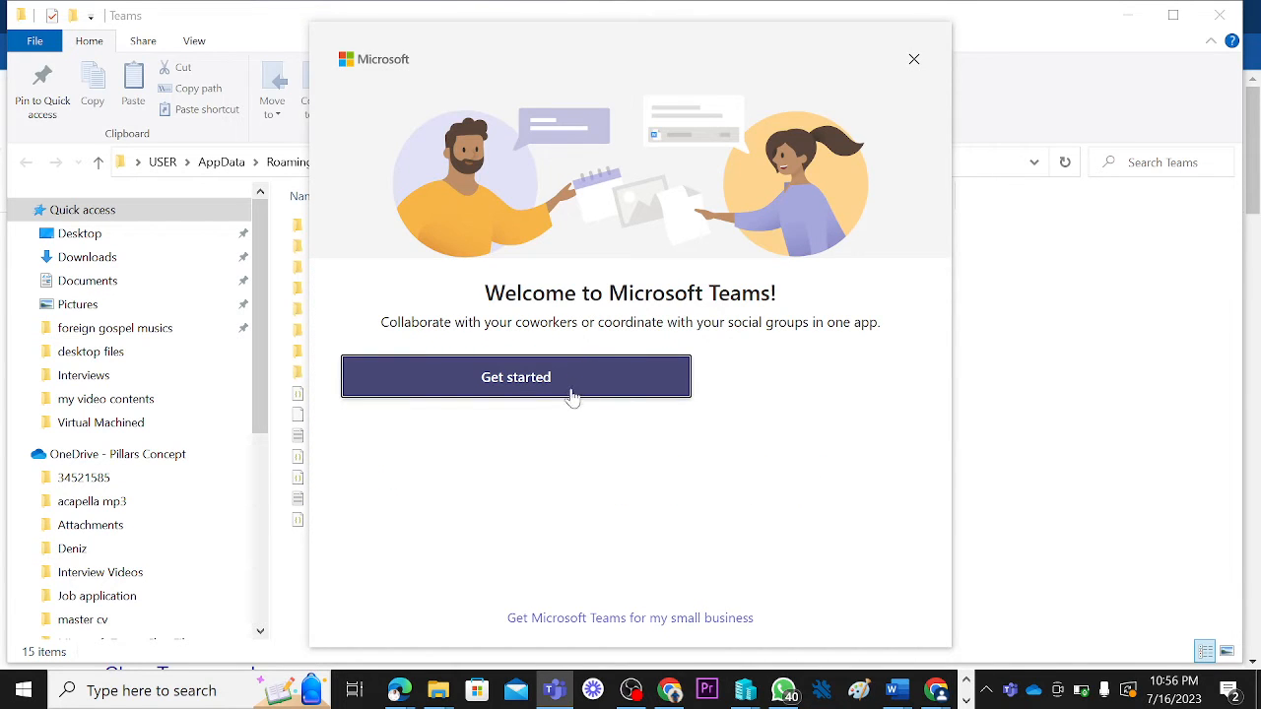
{"action": "mouse_move", "coordinate": [606, 455]}
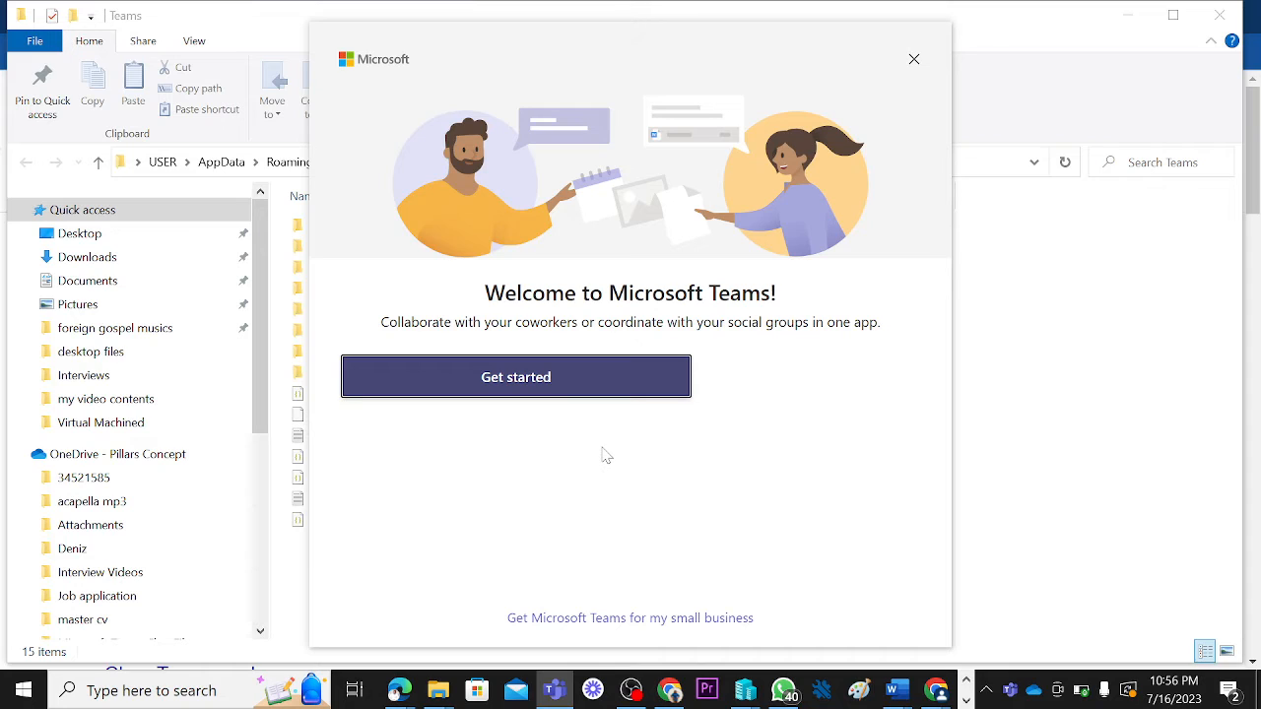
{"action": "mouse_move", "coordinate": [722, 460]}
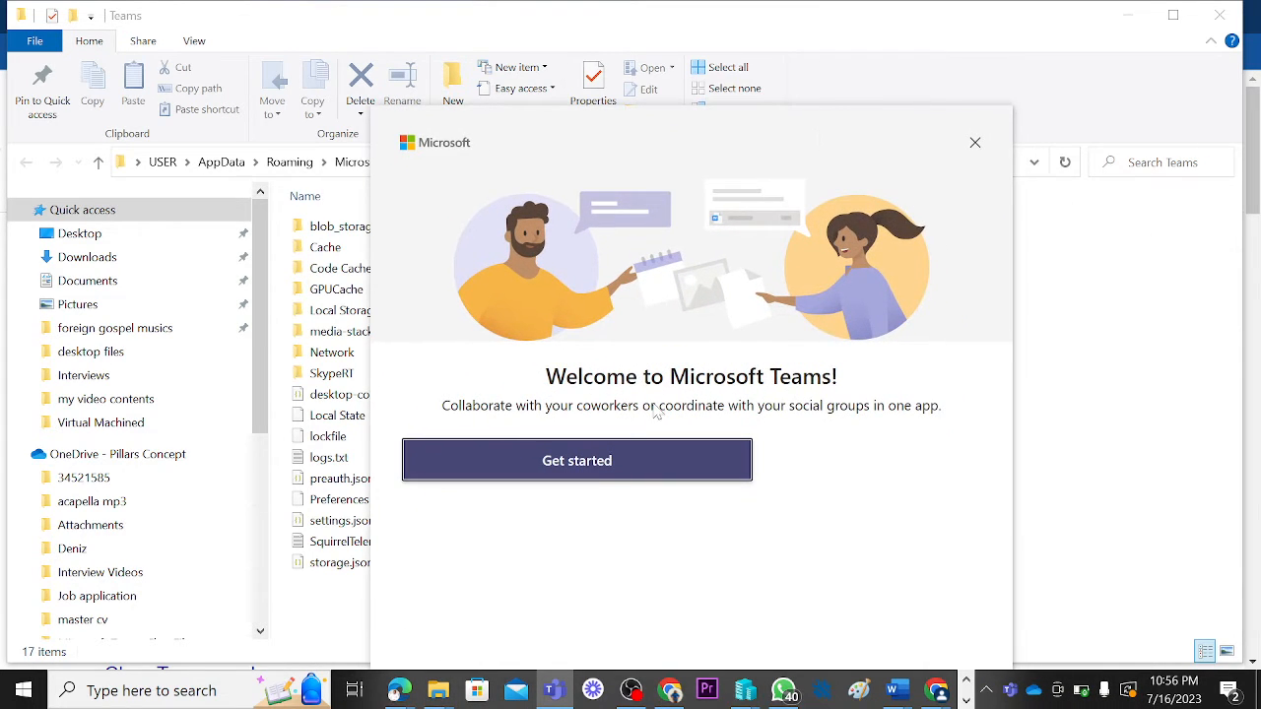
{"action": "left_click", "coordinate": [576, 460]}
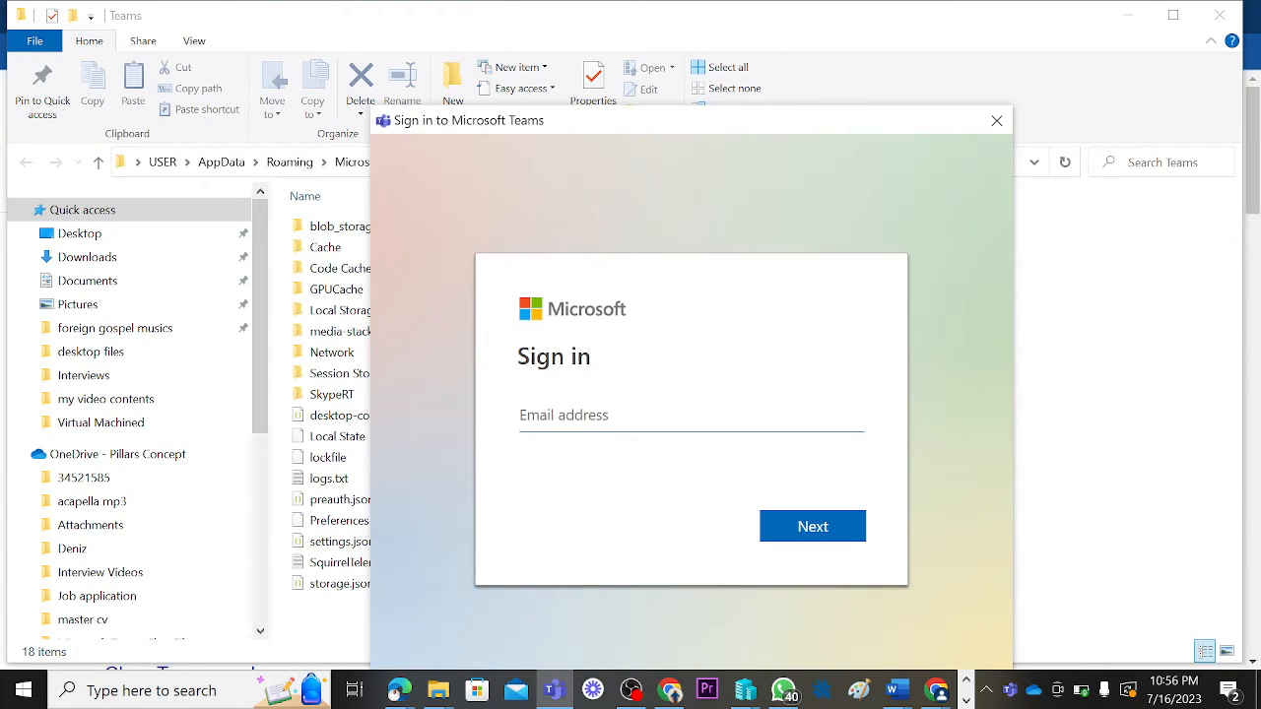
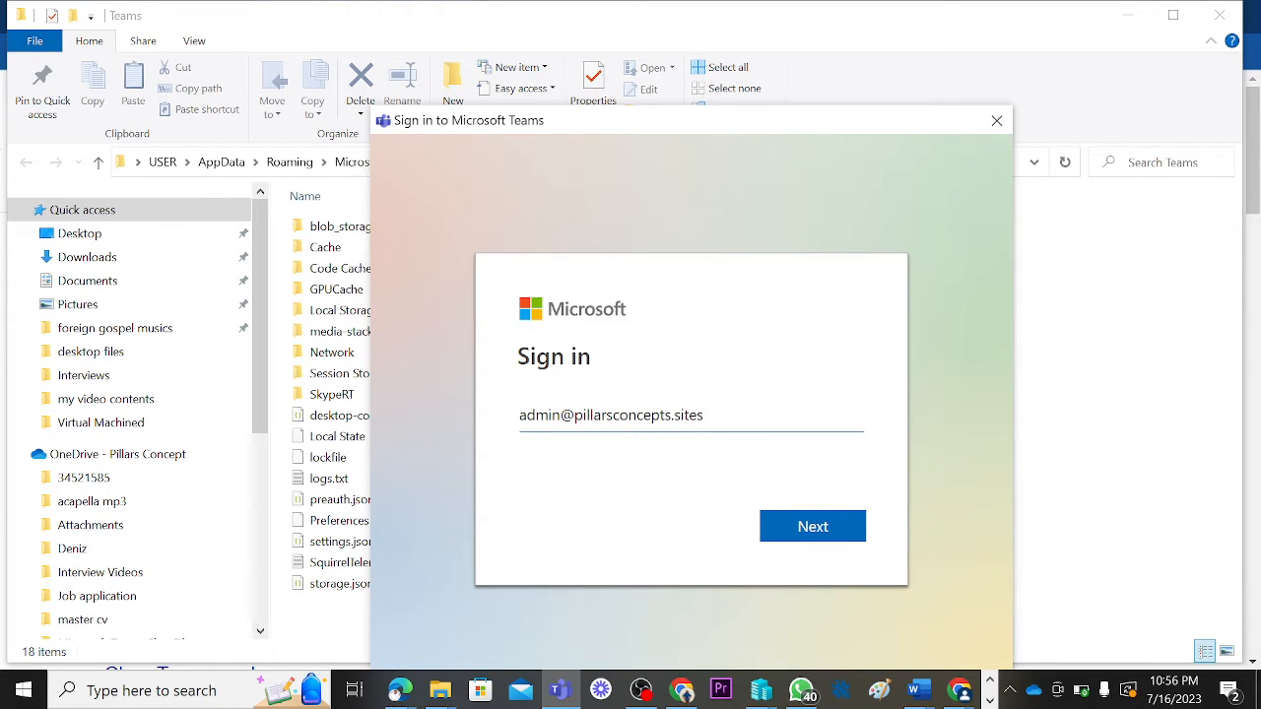
- Submit the admin work email, which returns 'We couldn't find an account'
{"action": "left_click", "coordinate": [812, 525]}
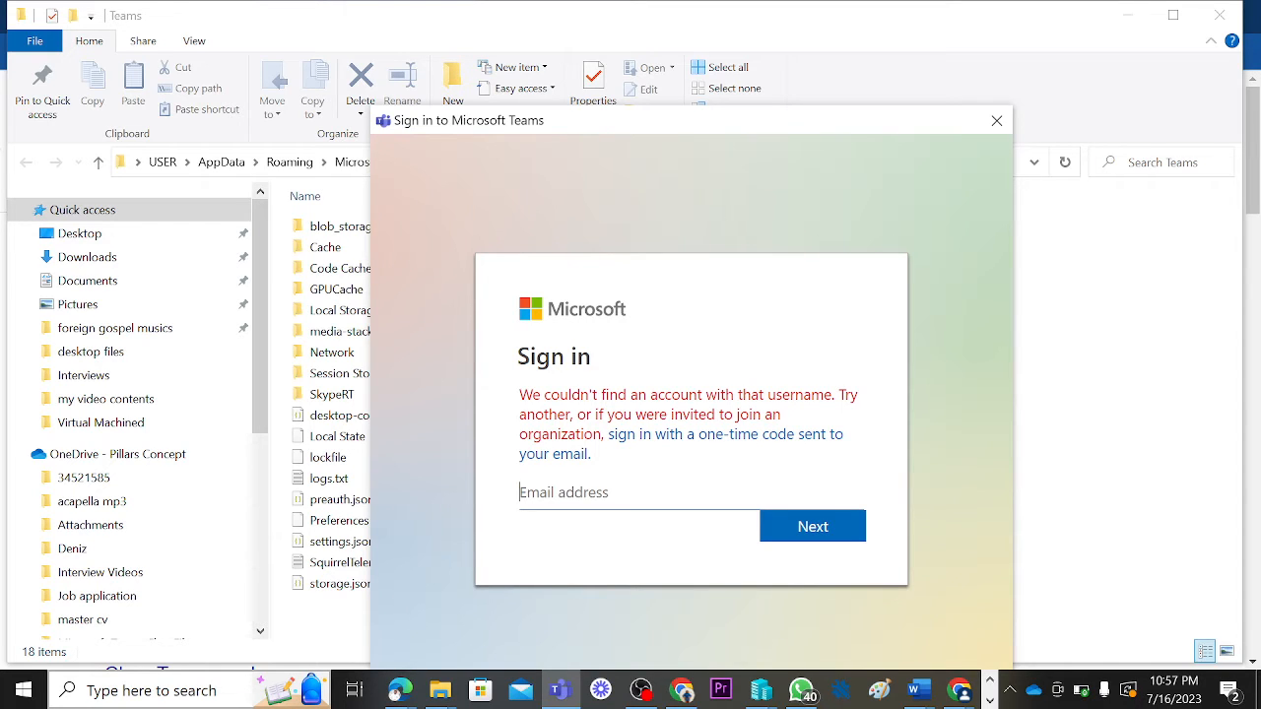
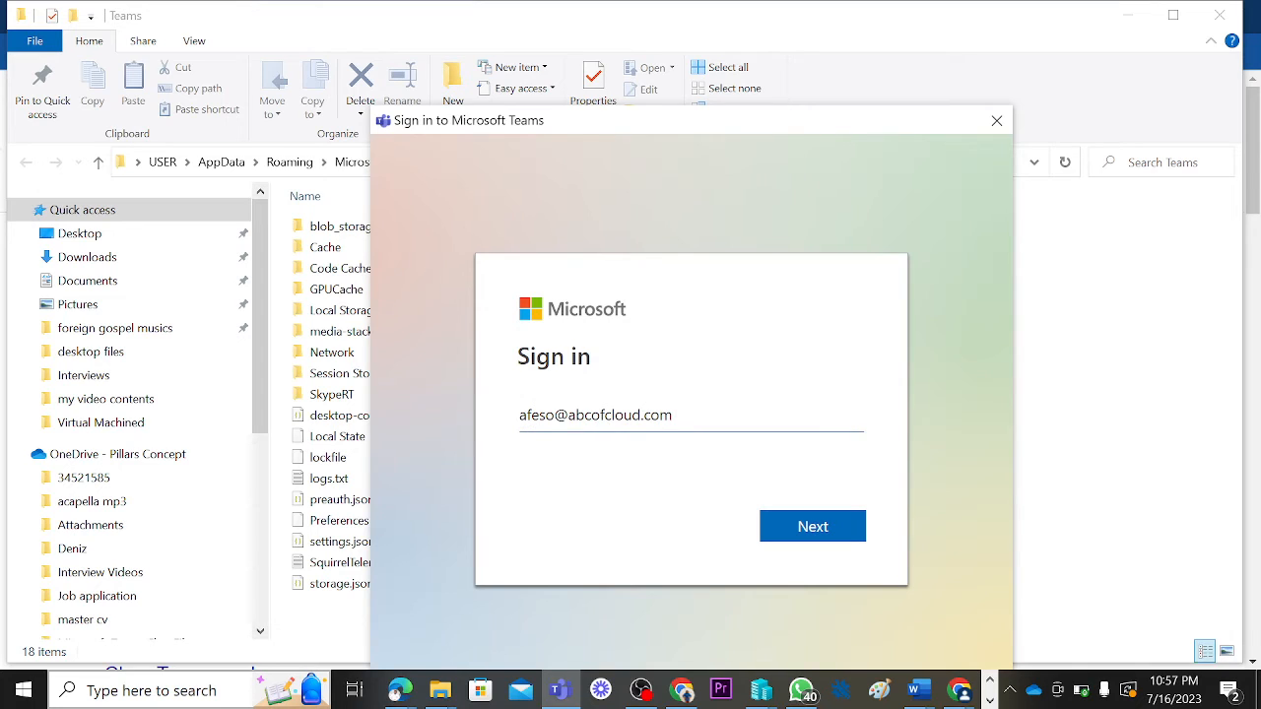
- Sign in with the second work address ending in loud.com and its password
{"action": "left_click", "coordinate": [812, 525]}
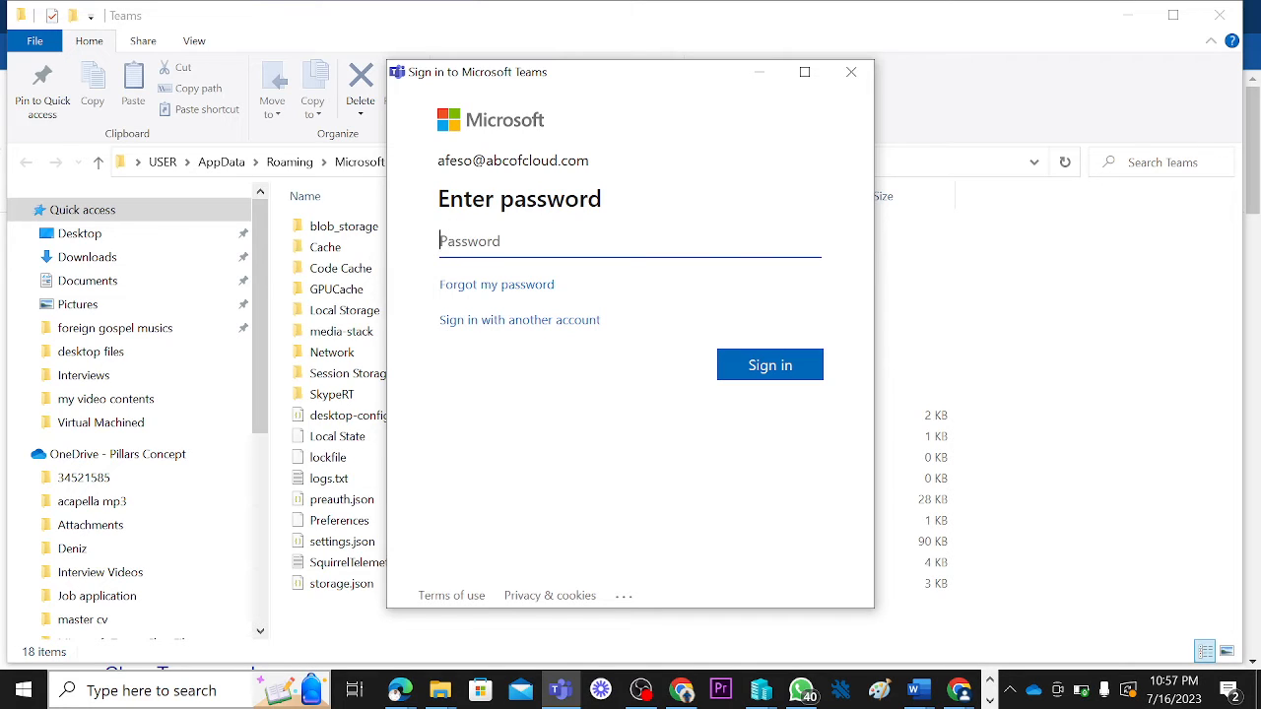
{"action": "type", "text": "••••"}
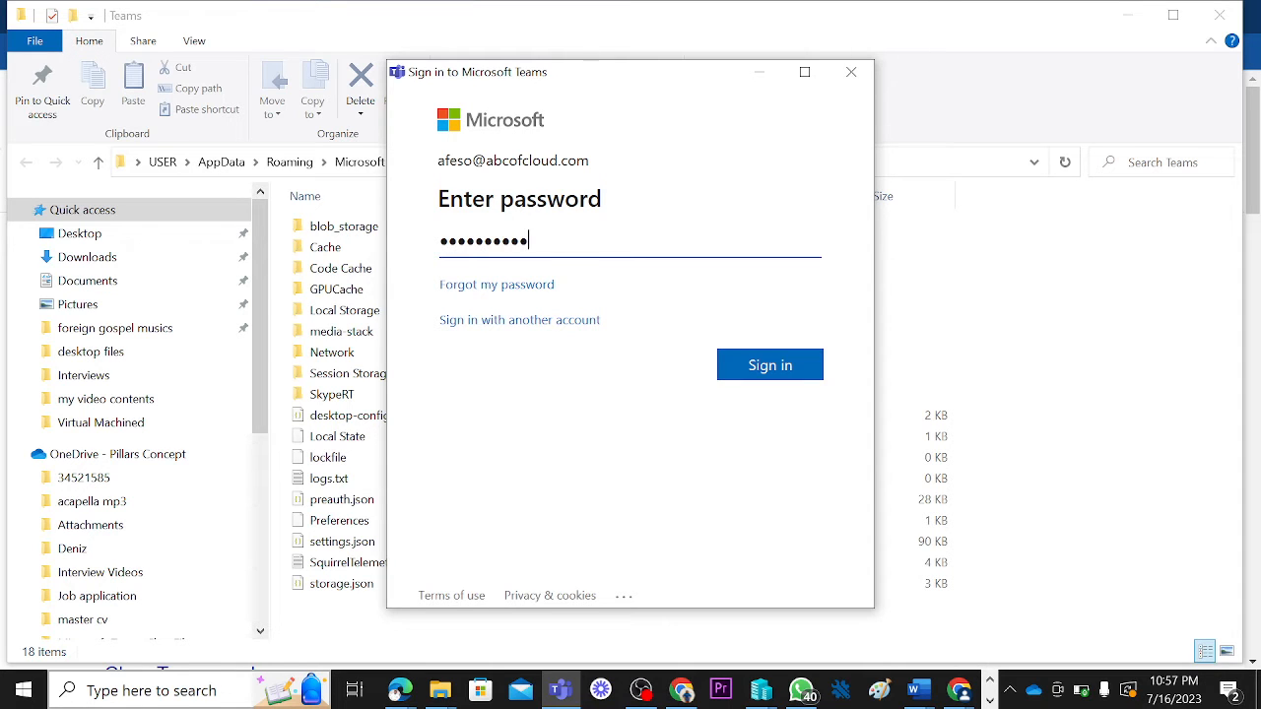
{"action": "left_click", "coordinate": [769, 364]}
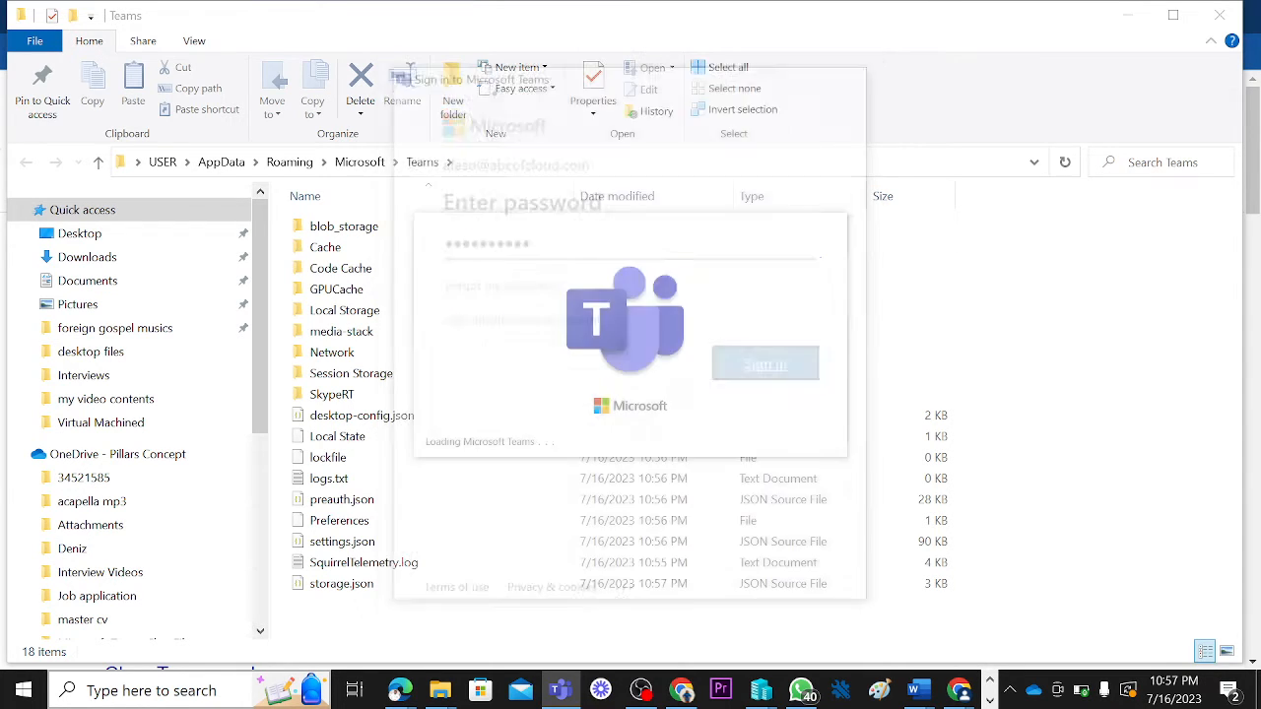
- Select Preferences, lockfile and logs.txt in File Explorer, then return to Chrome's results
{"action": "left_click", "coordinate": [766, 363]}
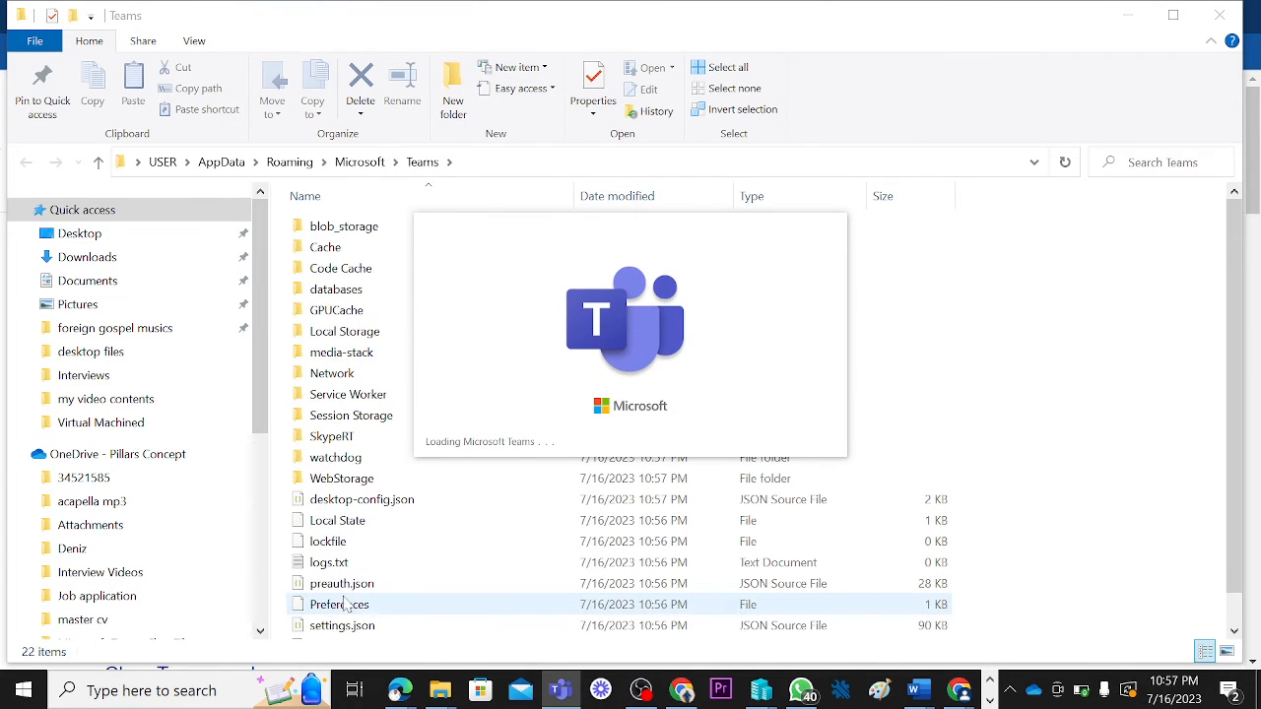
{"action": "left_click", "coordinate": [328, 540]}
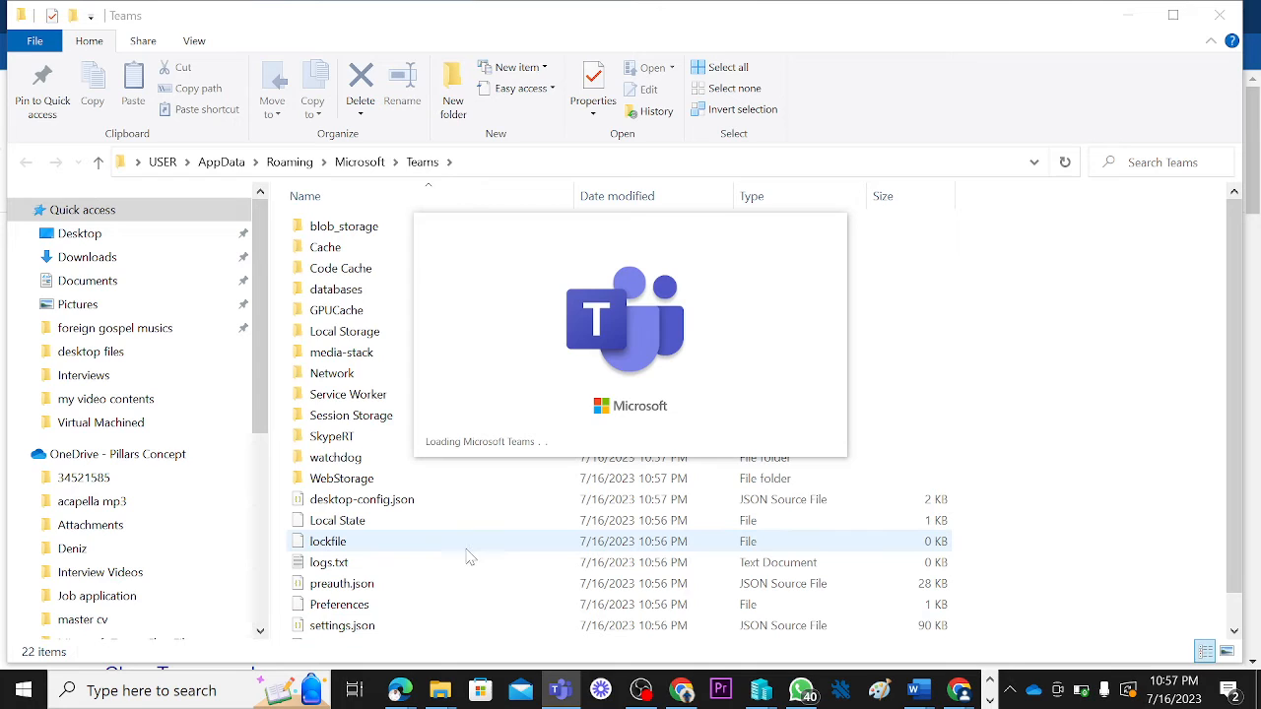
{"action": "left_click", "coordinate": [329, 562]}
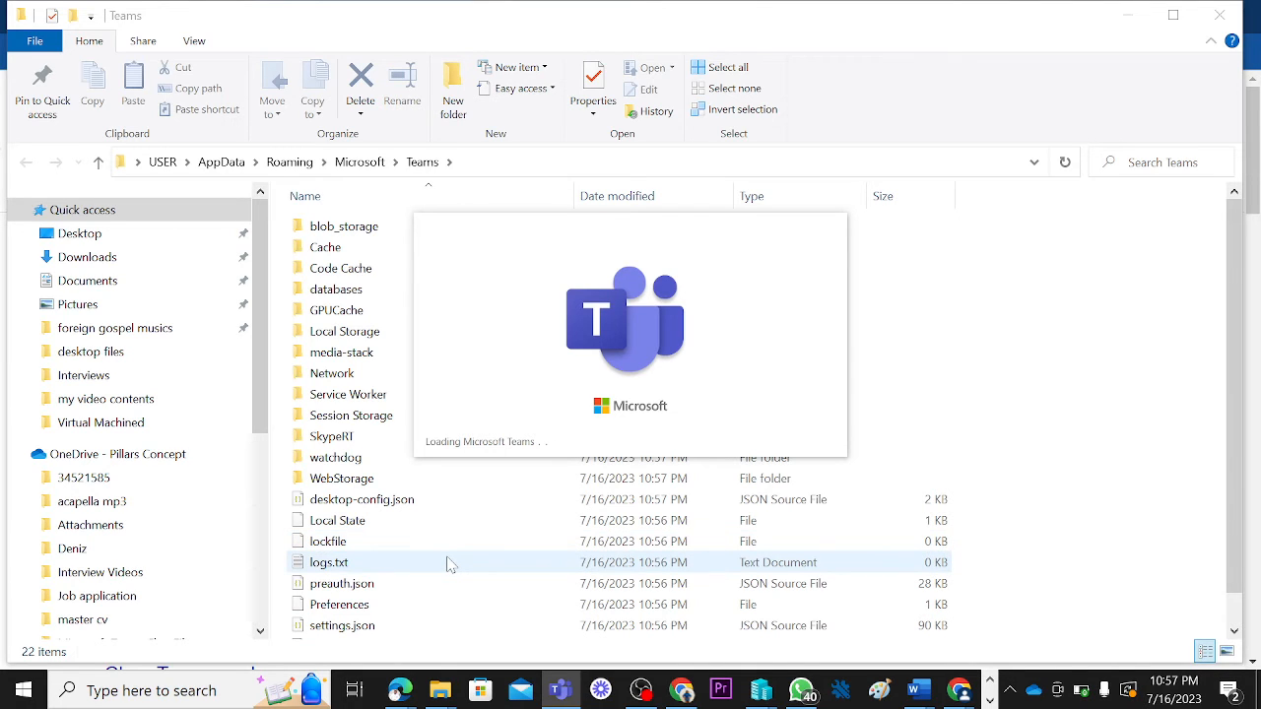
{"action": "left_click", "coordinate": [342, 624]}
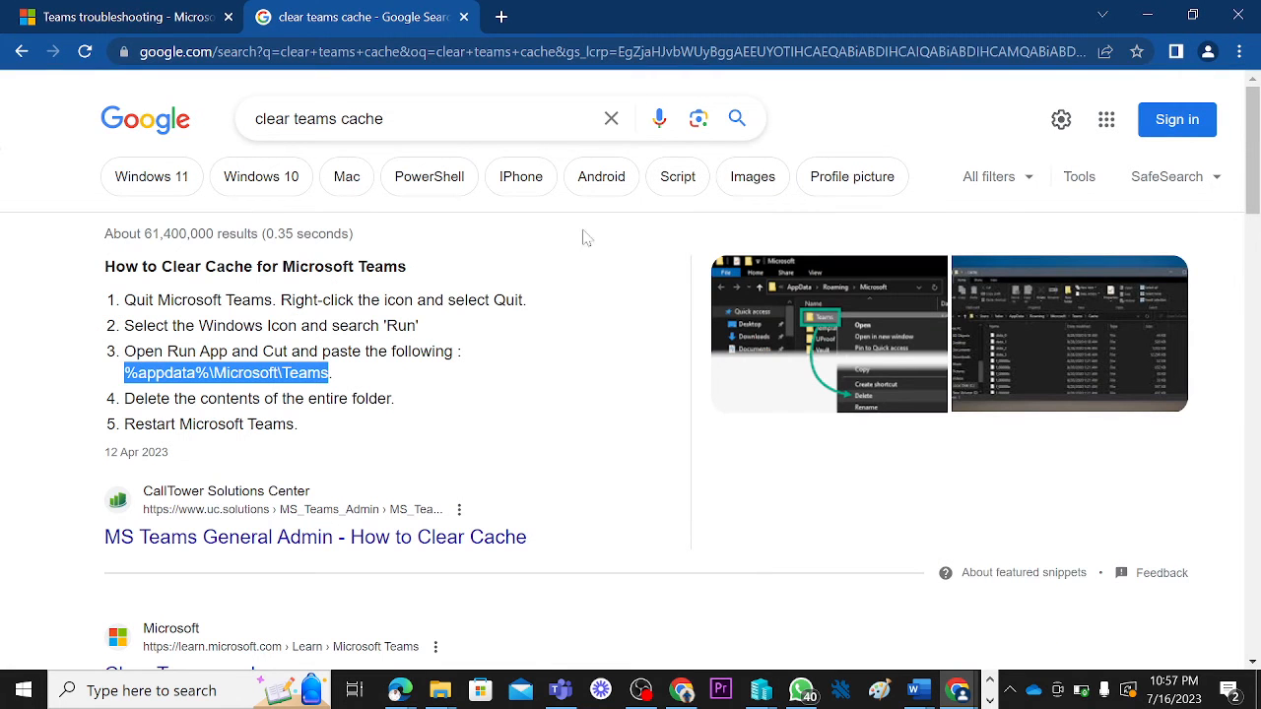
- Open Cornell's Resolving Common Teams Issues article in a new tab and highlight its symptom bullets
{"action": "left_click", "coordinate": [124, 17]}
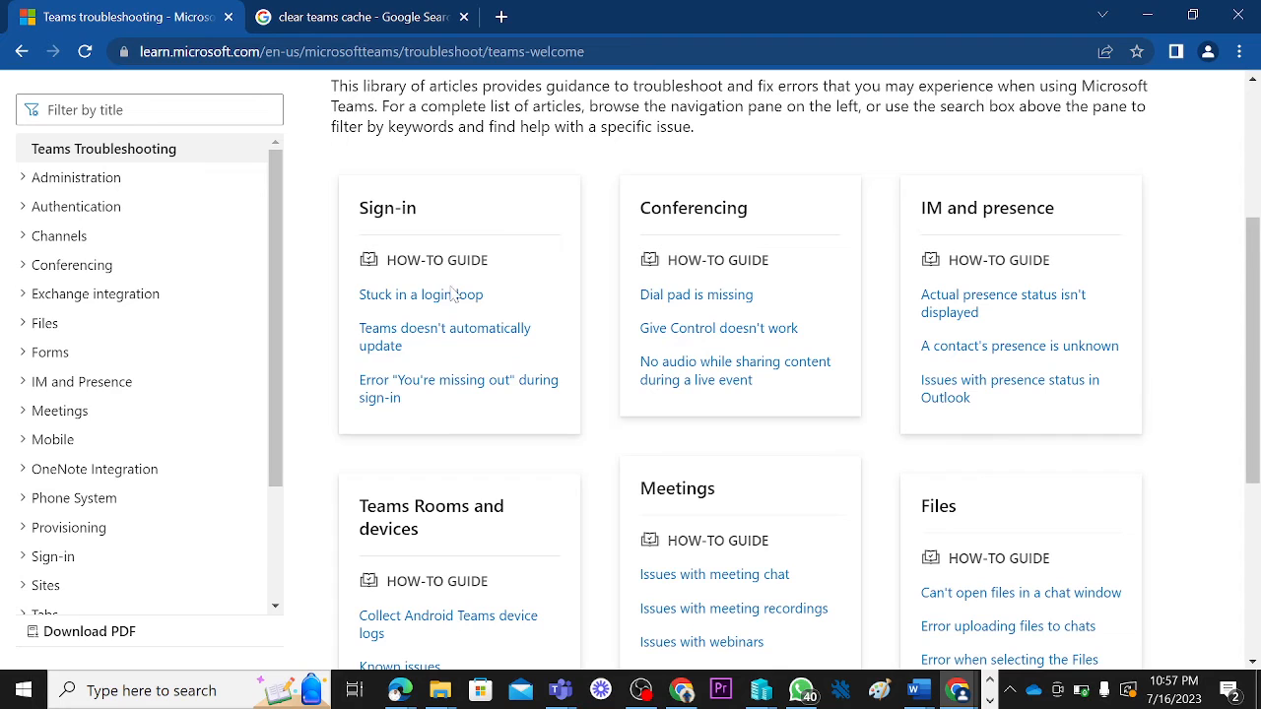
{"action": "mouse_move", "coordinate": [421, 294]}
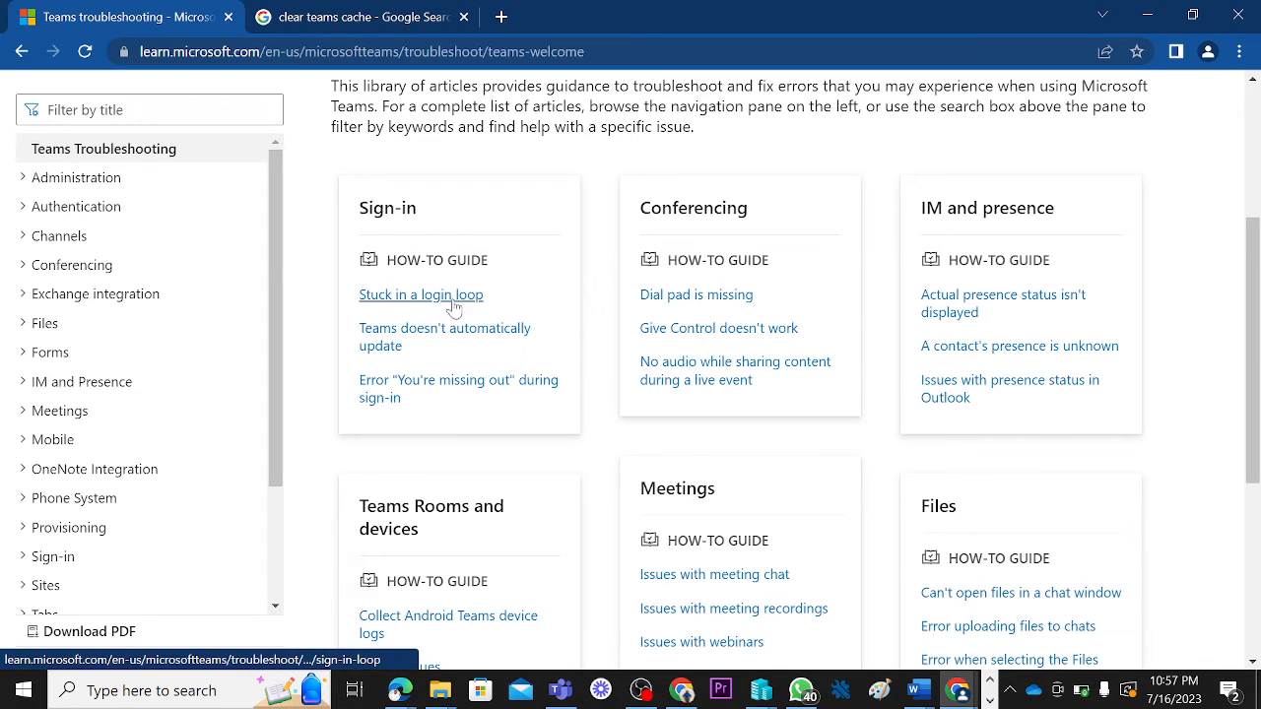
{"action": "mouse_move", "coordinate": [478, 288]}
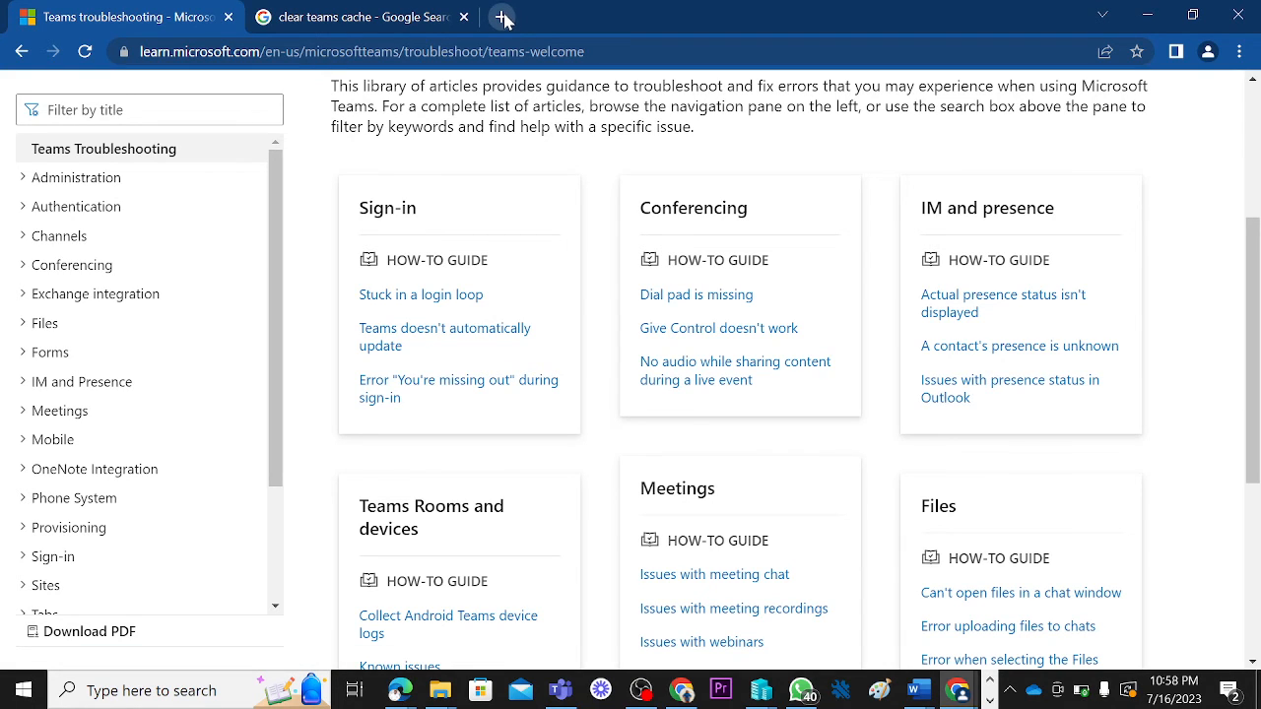
{"action": "left_click", "coordinate": [502, 16]}
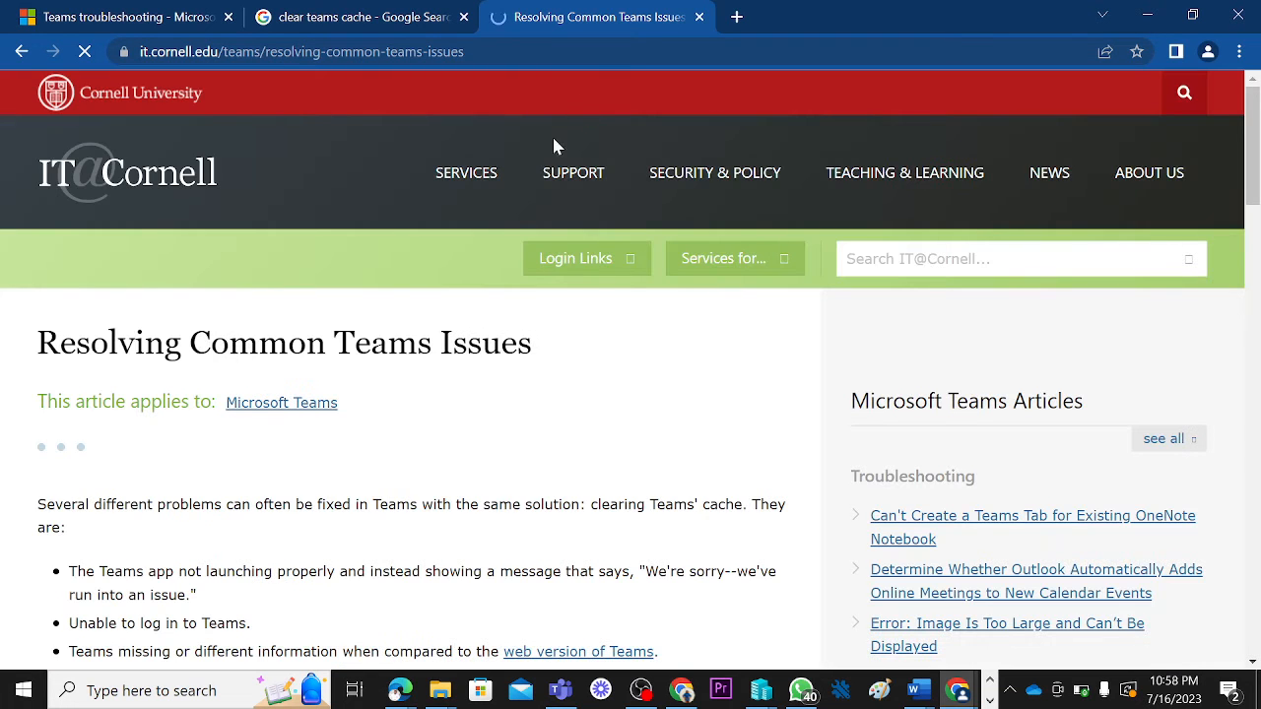
{"action": "scroll", "scroll_direction": "down", "scroll_amount": 3}
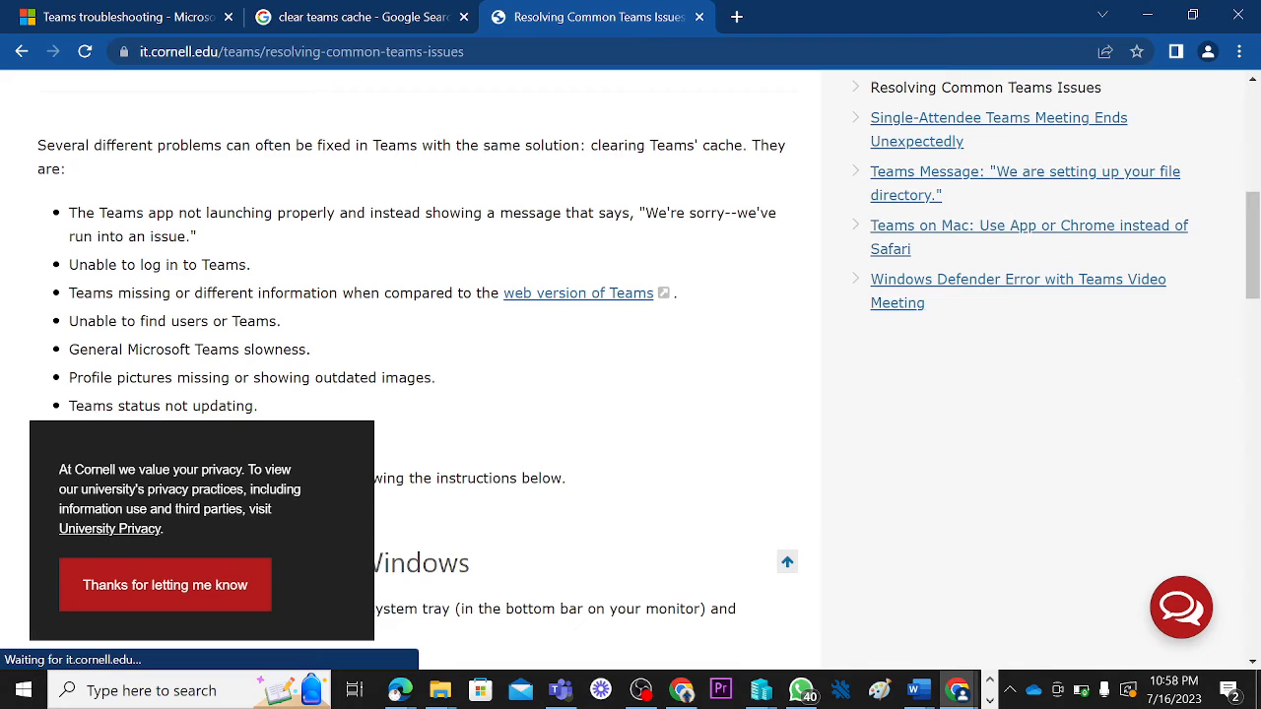
{"action": "mouse_move", "coordinate": [663, 231]}
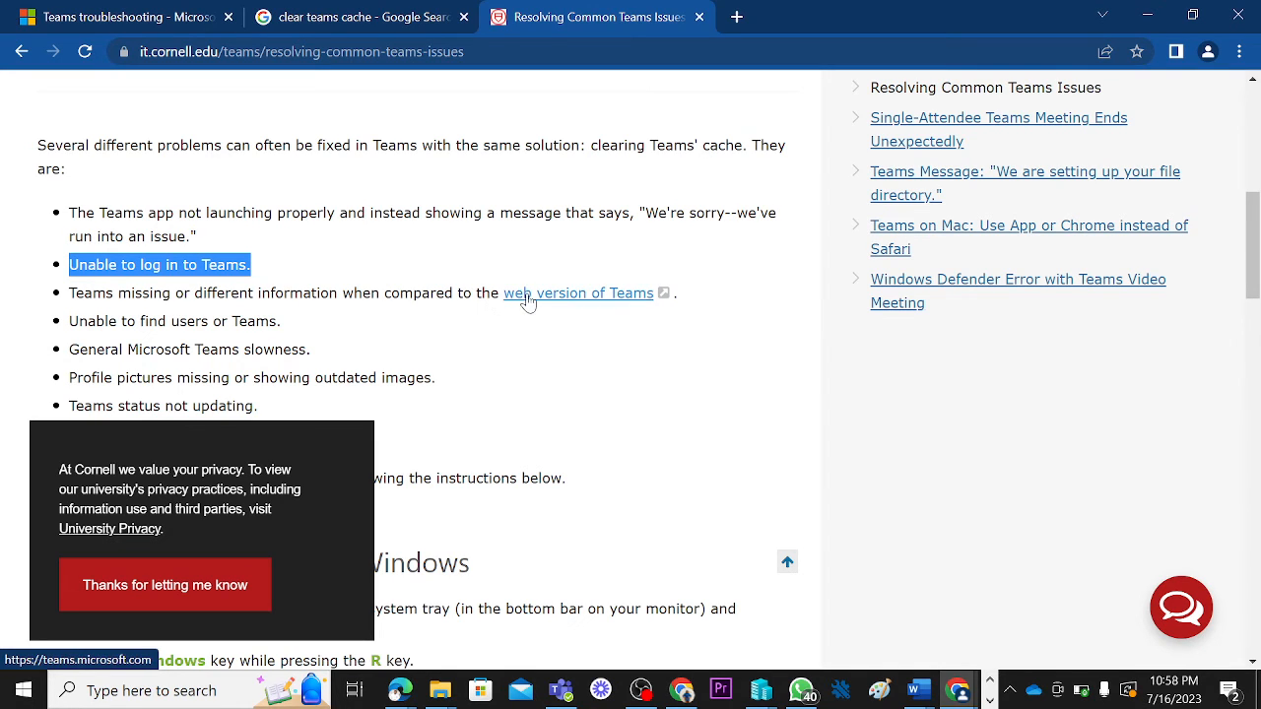
{"action": "left_click", "coordinate": [578, 292]}
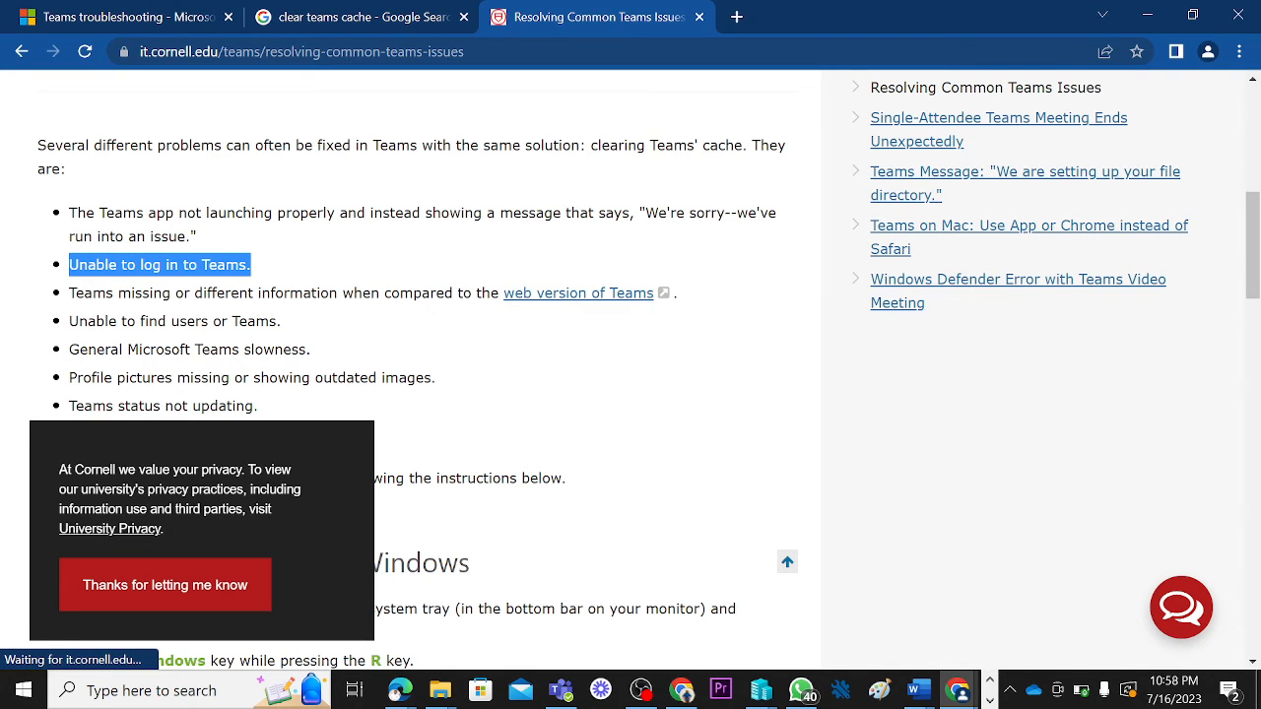
{"action": "mouse_move", "coordinate": [156, 344]}
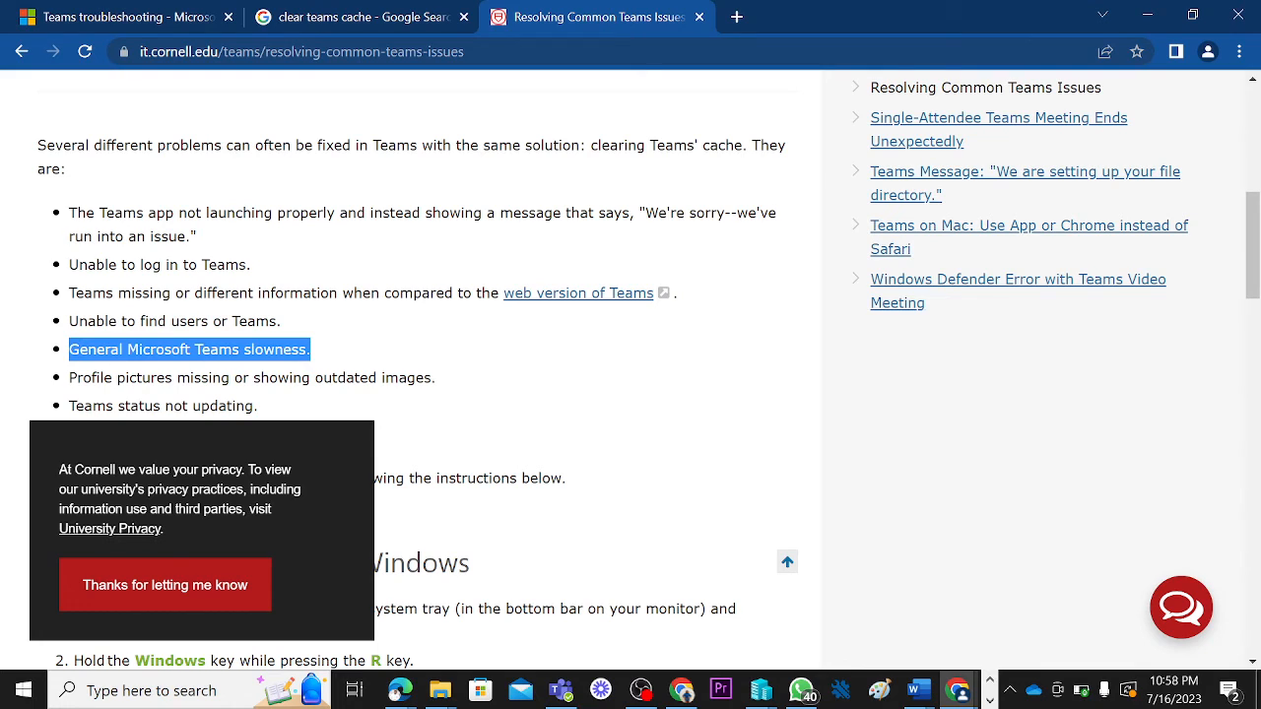
{"action": "mouse_move", "coordinate": [181, 395]}
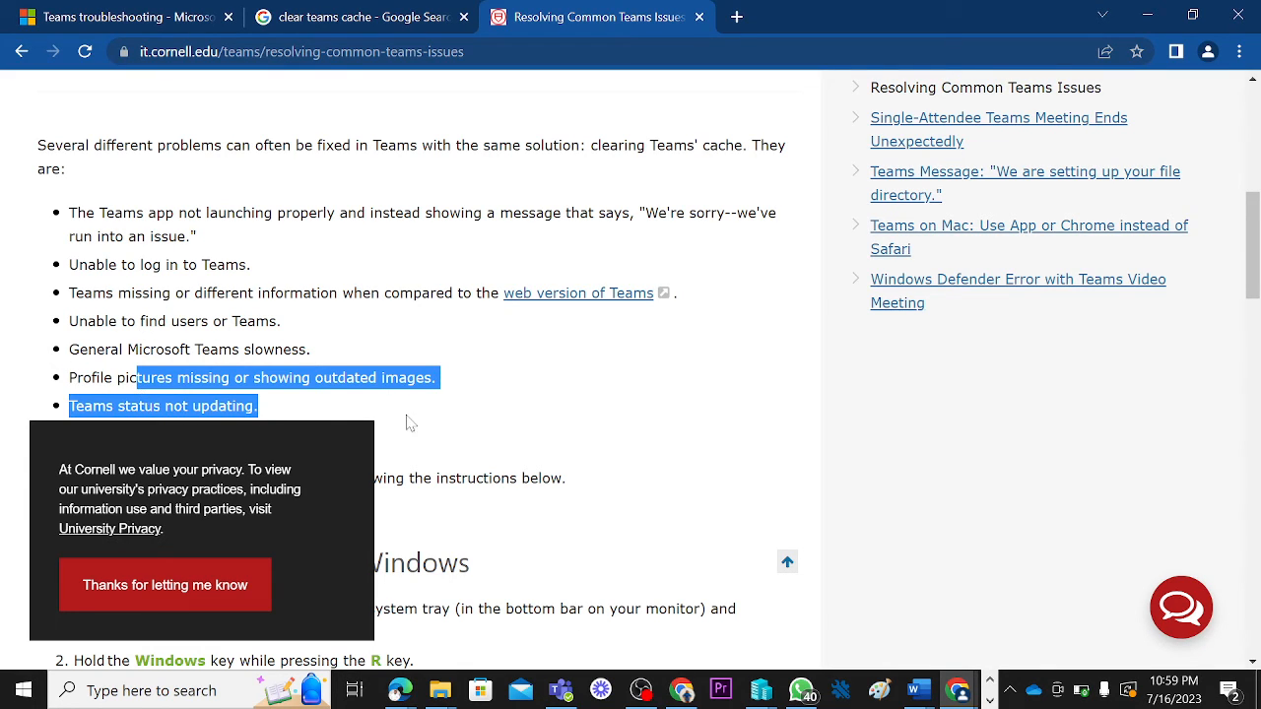
{"action": "mouse_move", "coordinate": [783, 601]}
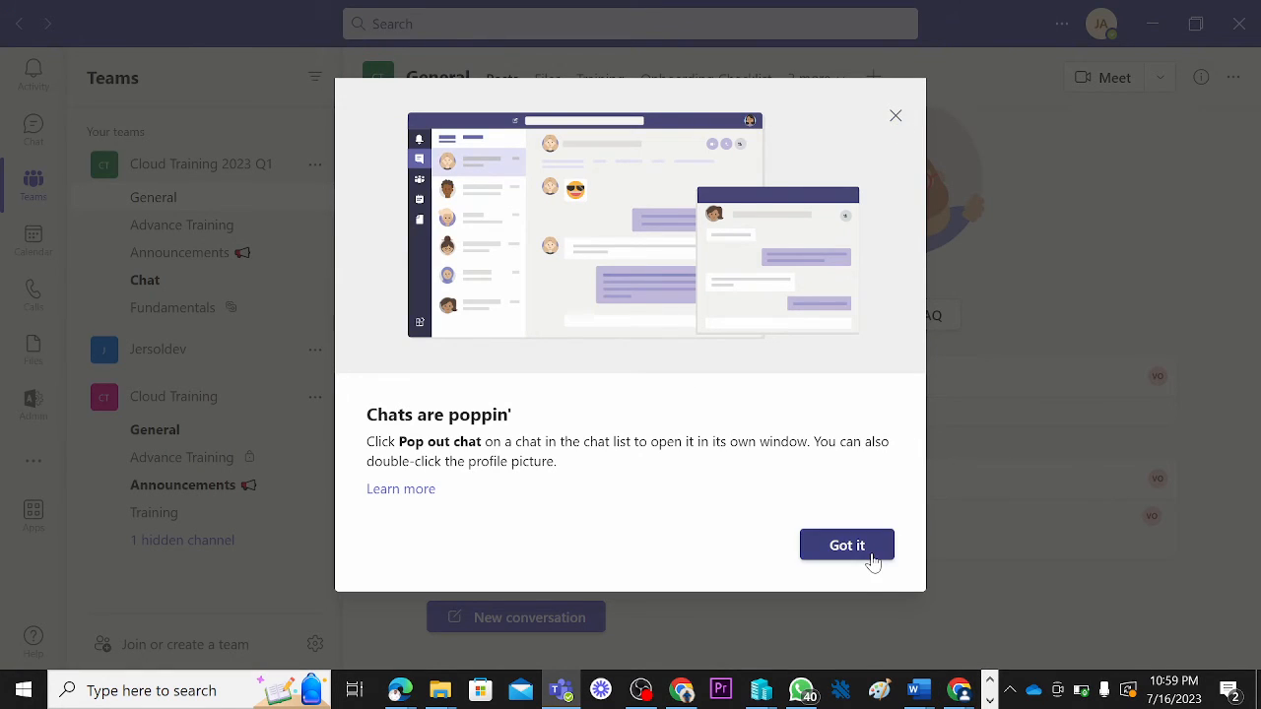
- Dismiss the chats pop-out tip and browse the Cloud Training 2023 Q1 General channel
{"action": "left_click", "coordinate": [846, 544]}
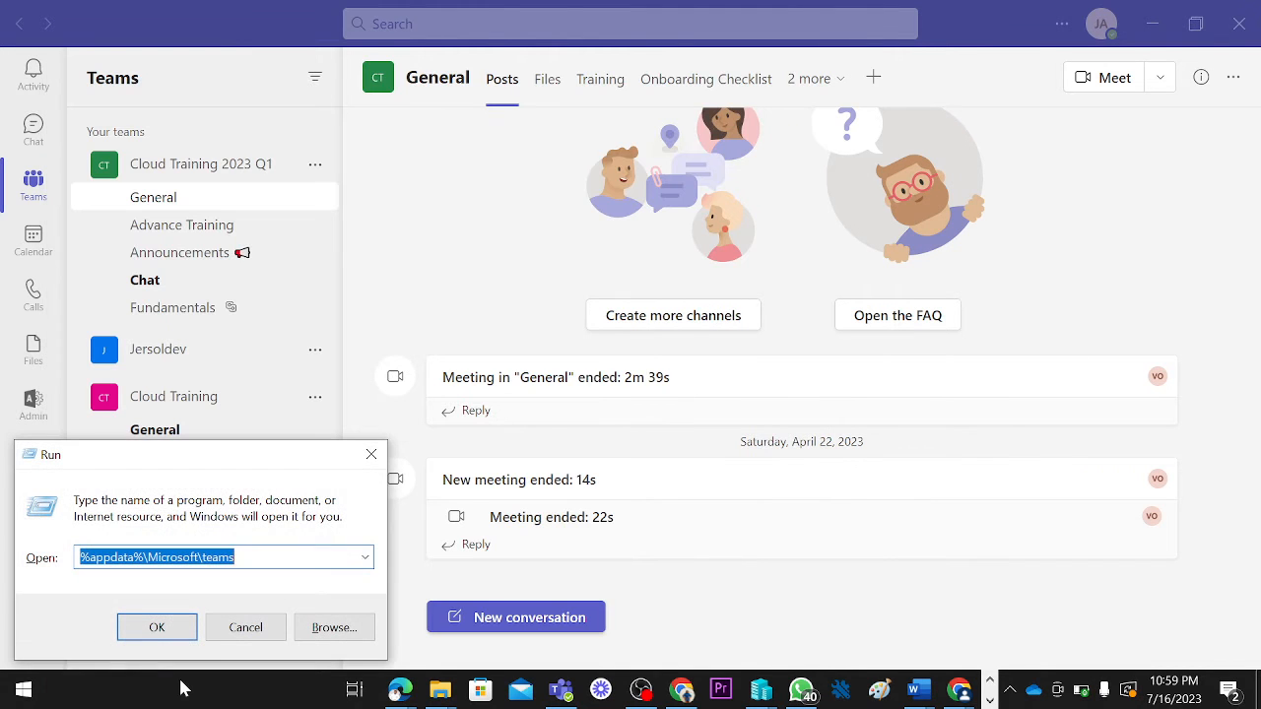
{"action": "left_click", "coordinate": [156, 627]}
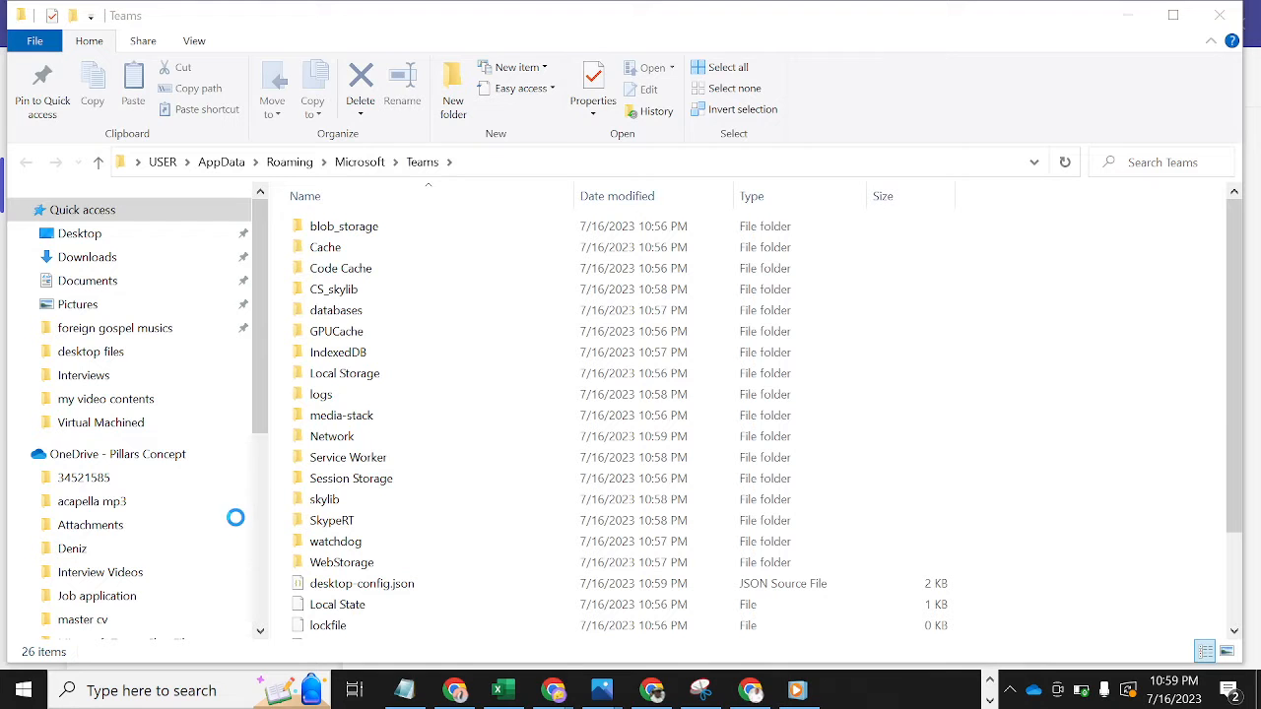
{"action": "scroll", "scroll_direction": "down", "scroll_amount": 3}
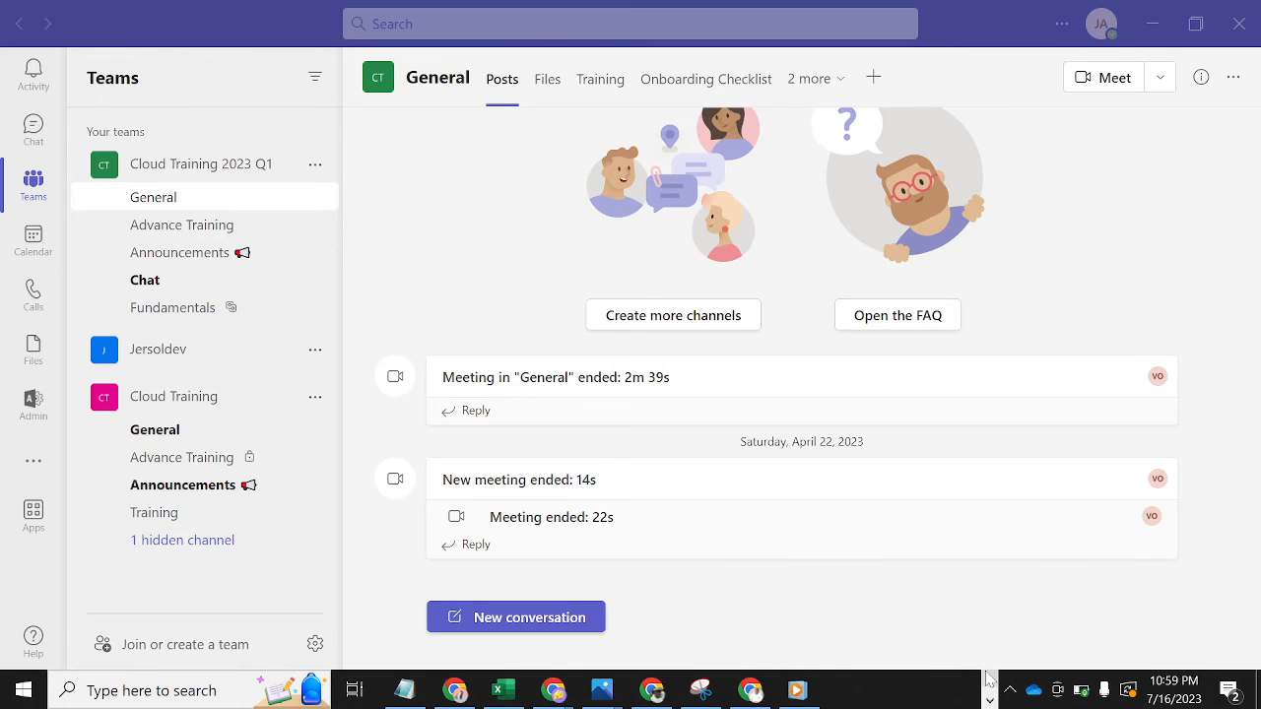
- Reveal the hidden system tray icons to reach the Teams icon
{"action": "left_click", "coordinate": [989, 687]}
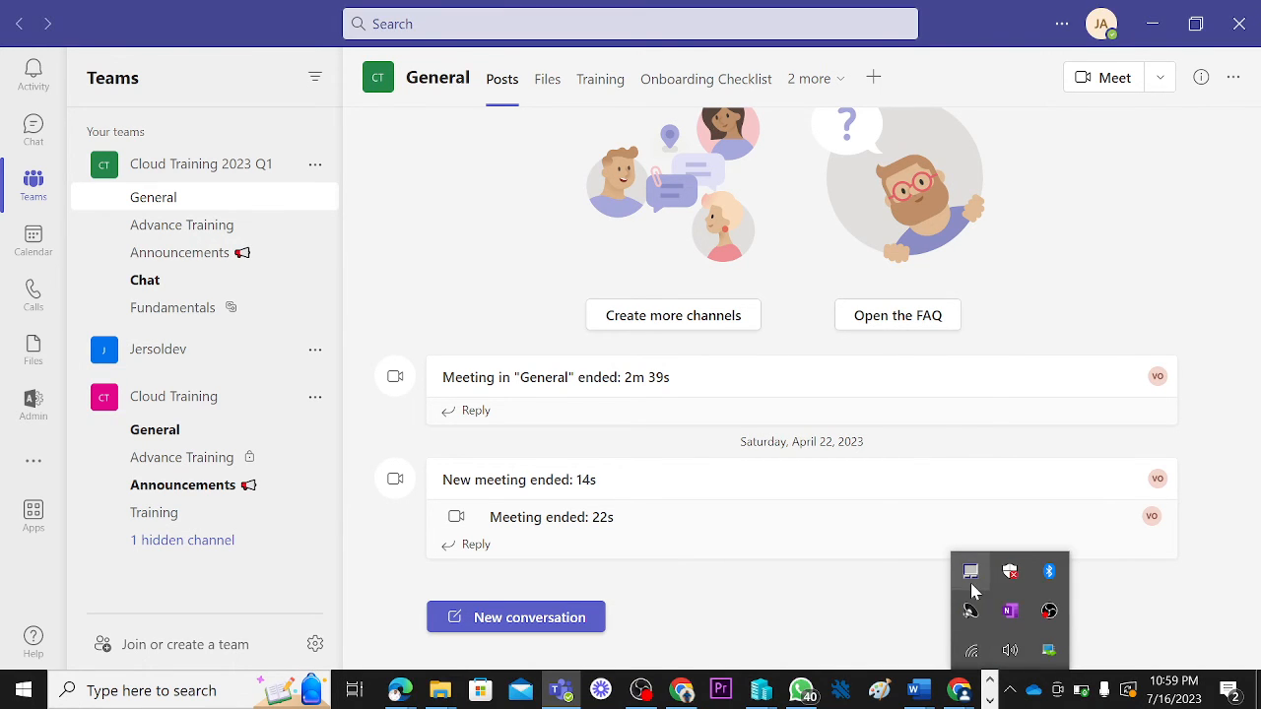
{"action": "mouse_move", "coordinate": [971, 570]}
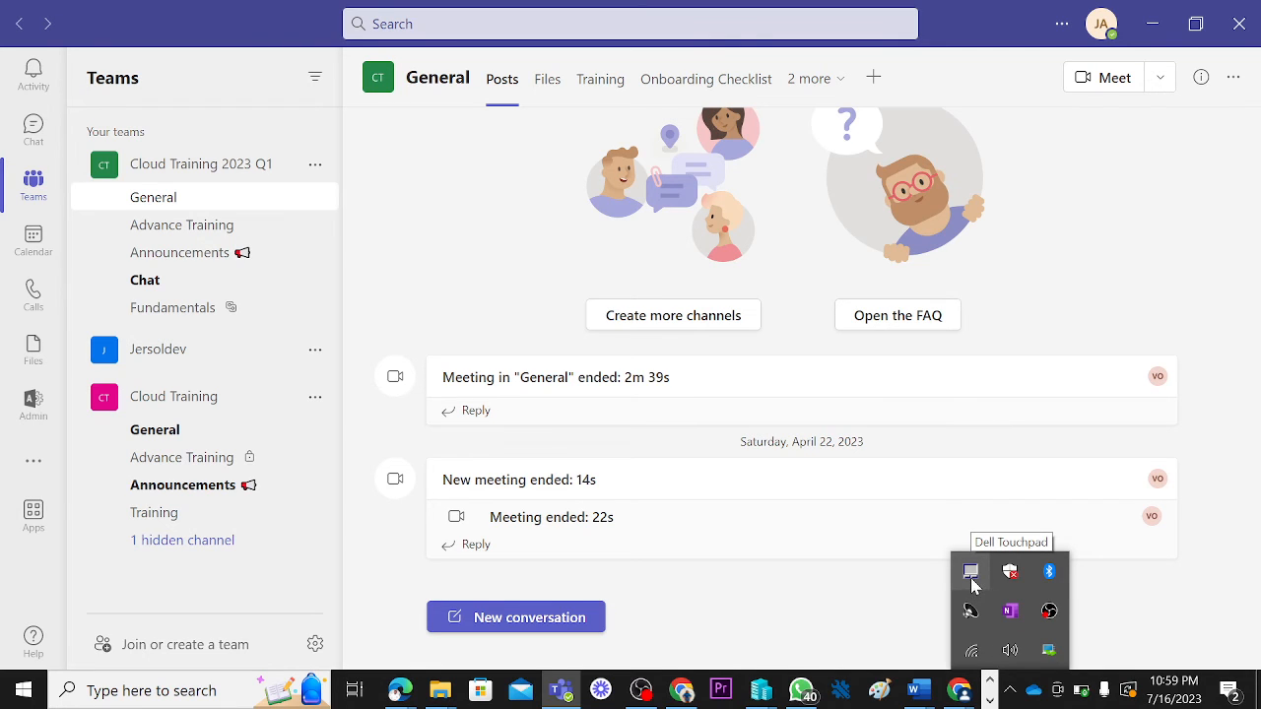
{"action": "mouse_move", "coordinate": [970, 576]}
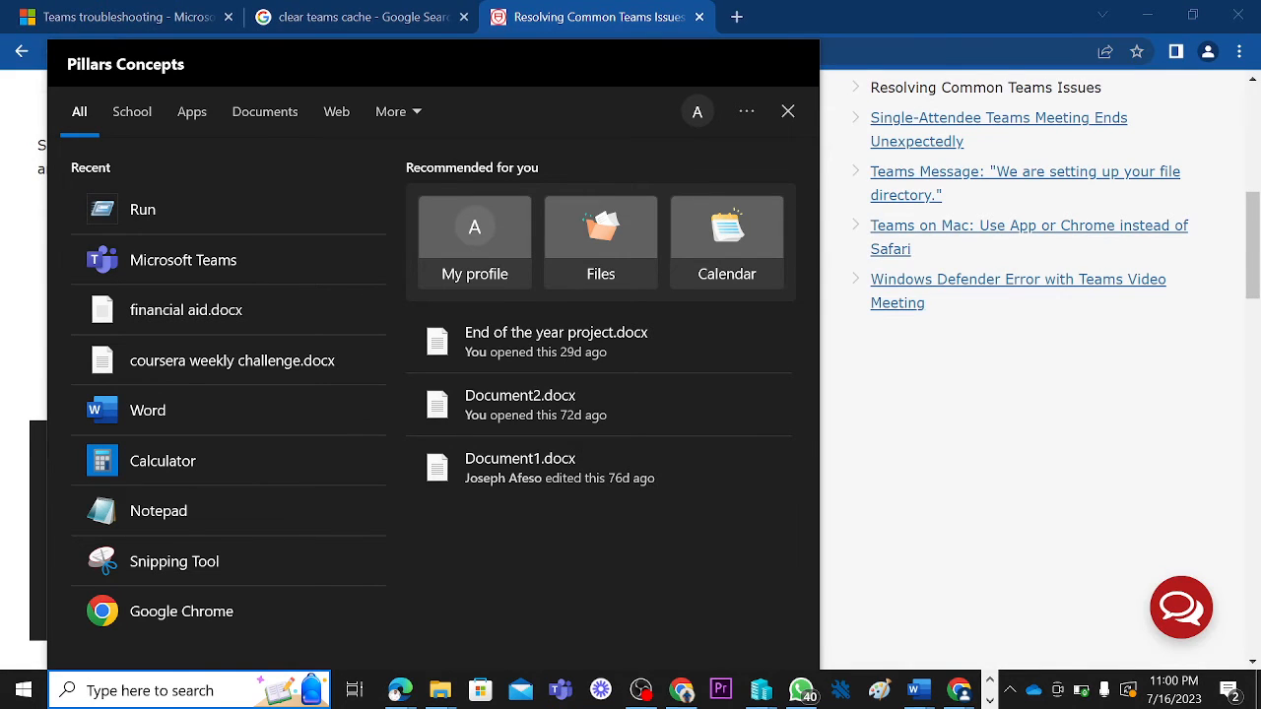
{"action": "mouse_move", "coordinate": [61, 430]}
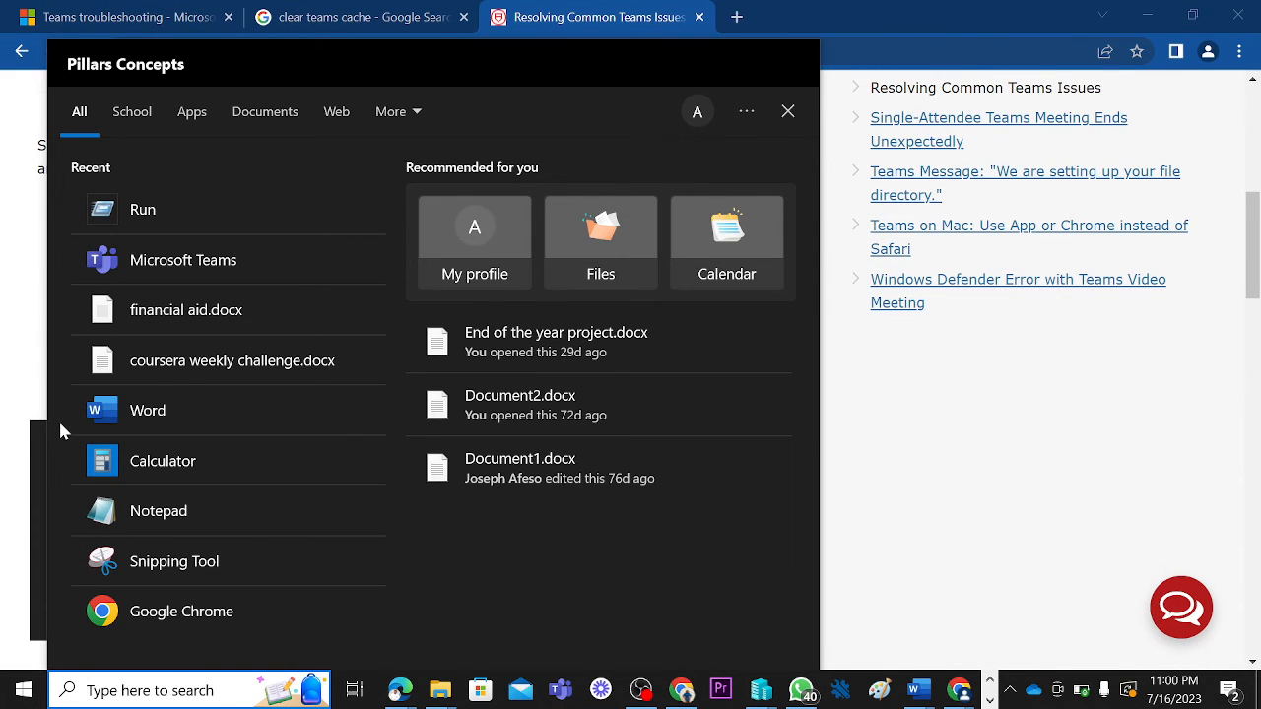
- Search Start for 'tea' and open the Microsoft Teams shortcut's file location
{"action": "type", "text": "teams"}
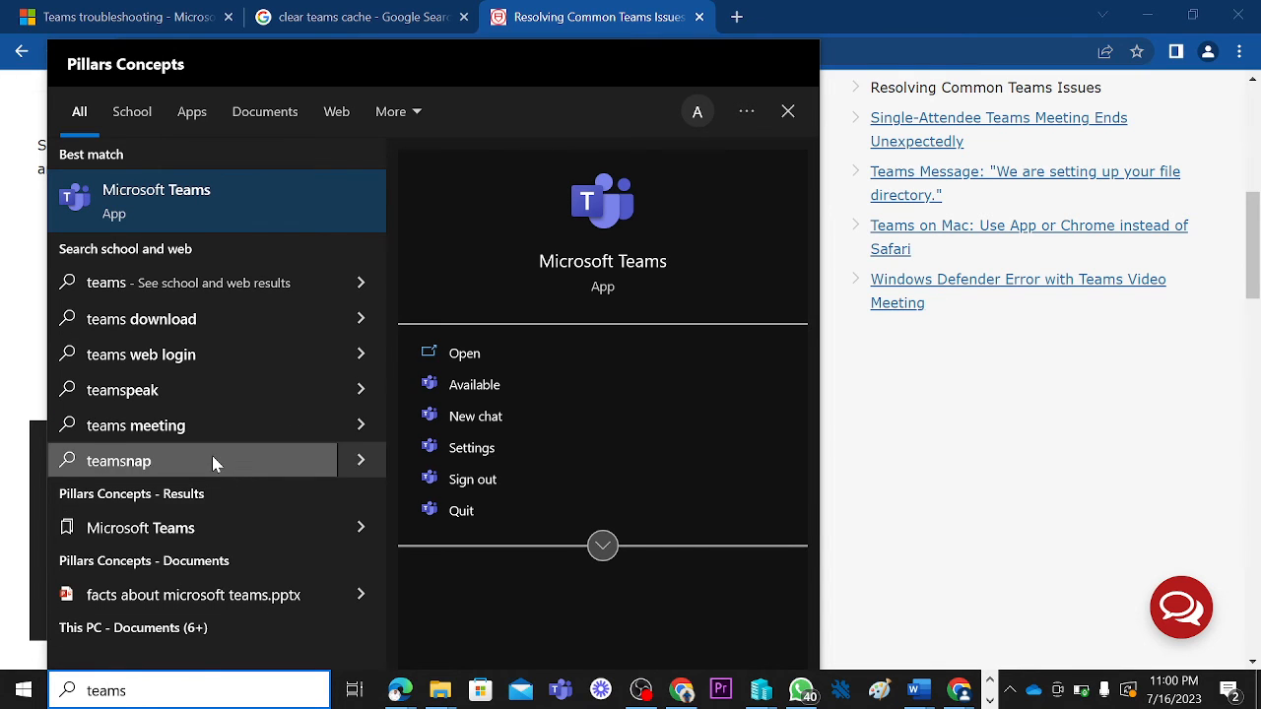
{"action": "mouse_move", "coordinate": [250, 197]}
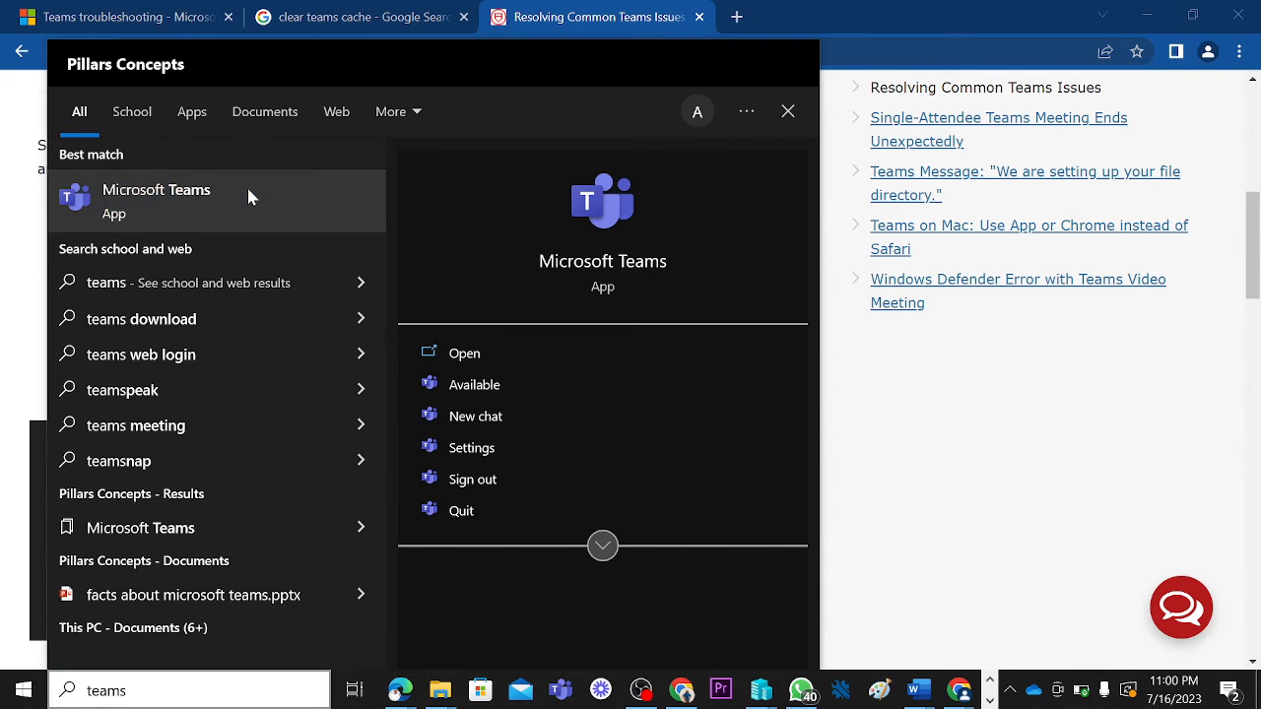
{"action": "right_click", "coordinate": [156, 197]}
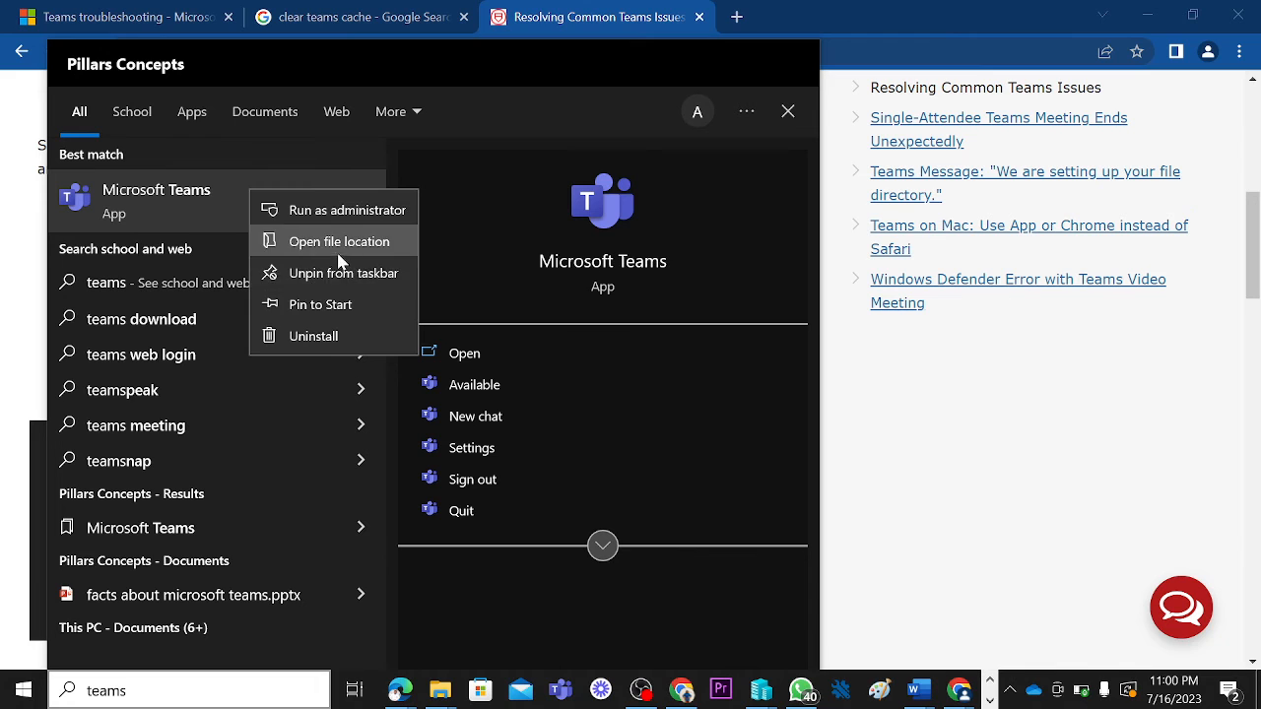
{"action": "left_click", "coordinate": [339, 241]}
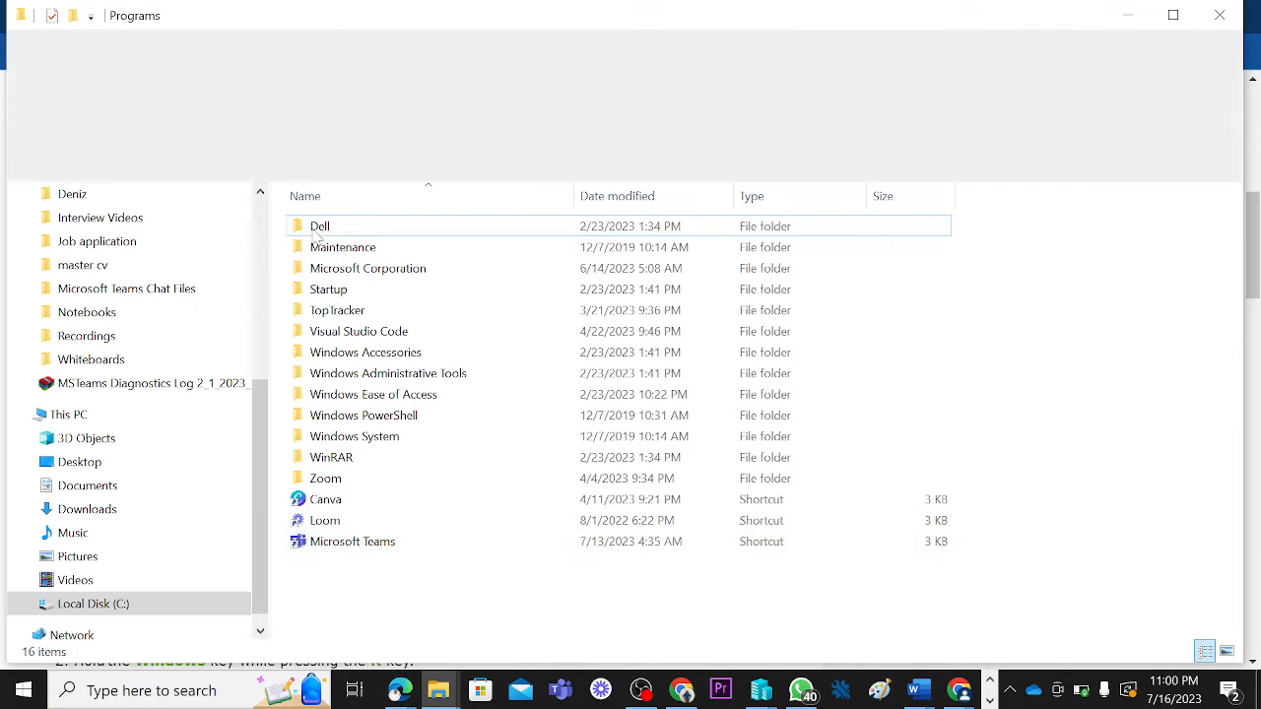
- Select the Microsoft Teams shortcut and bring up its context menu
{"action": "left_click", "coordinate": [353, 541]}
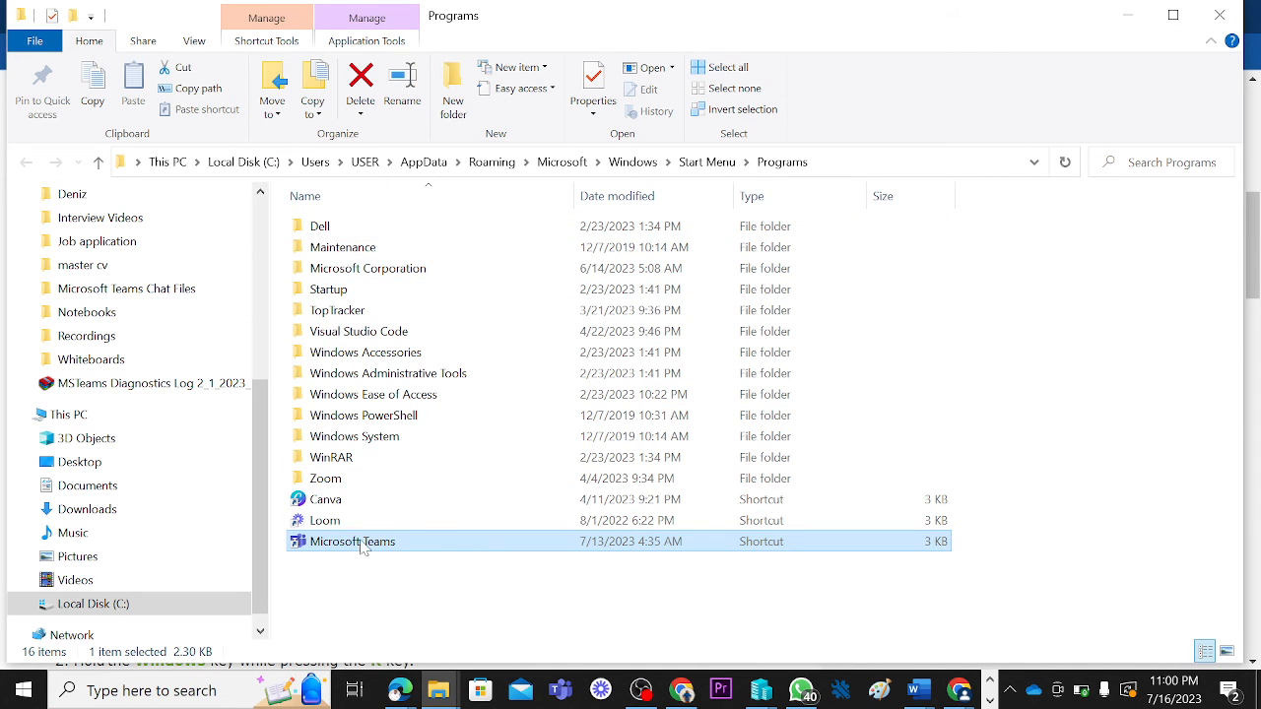
{"action": "right_click", "coordinate": [353, 541]}
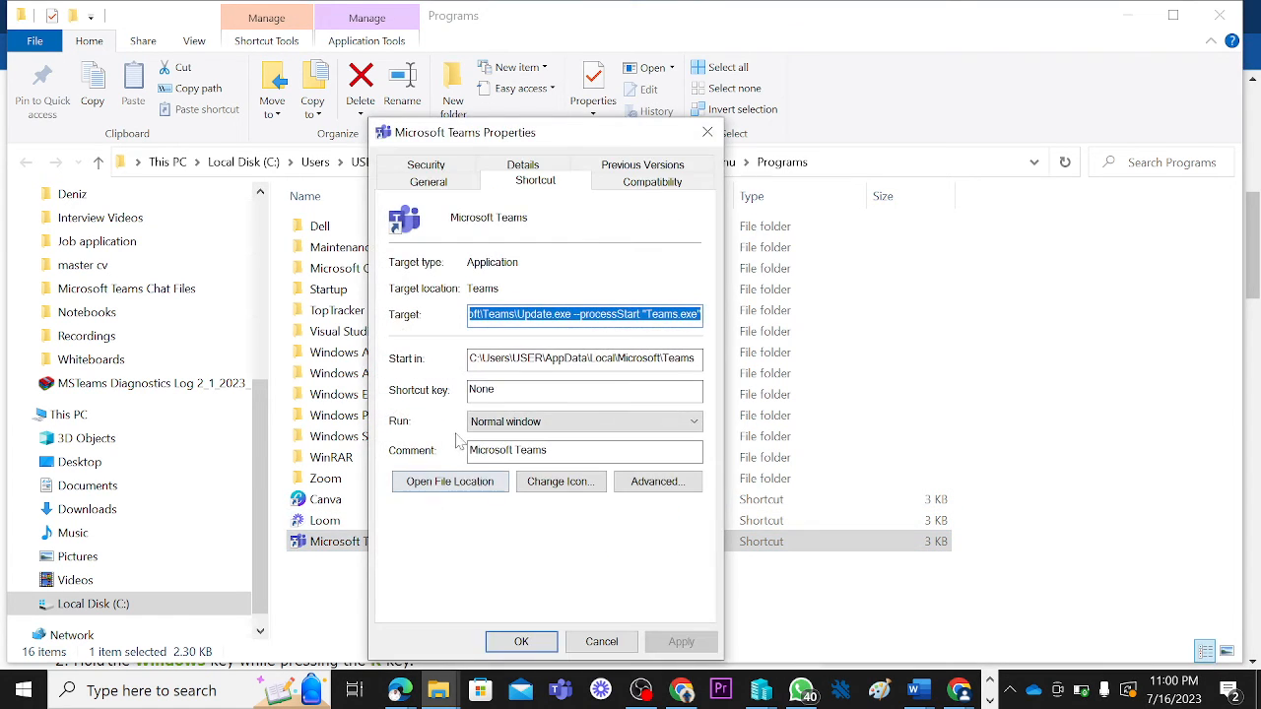
{"action": "mouse_move", "coordinate": [652, 182]}
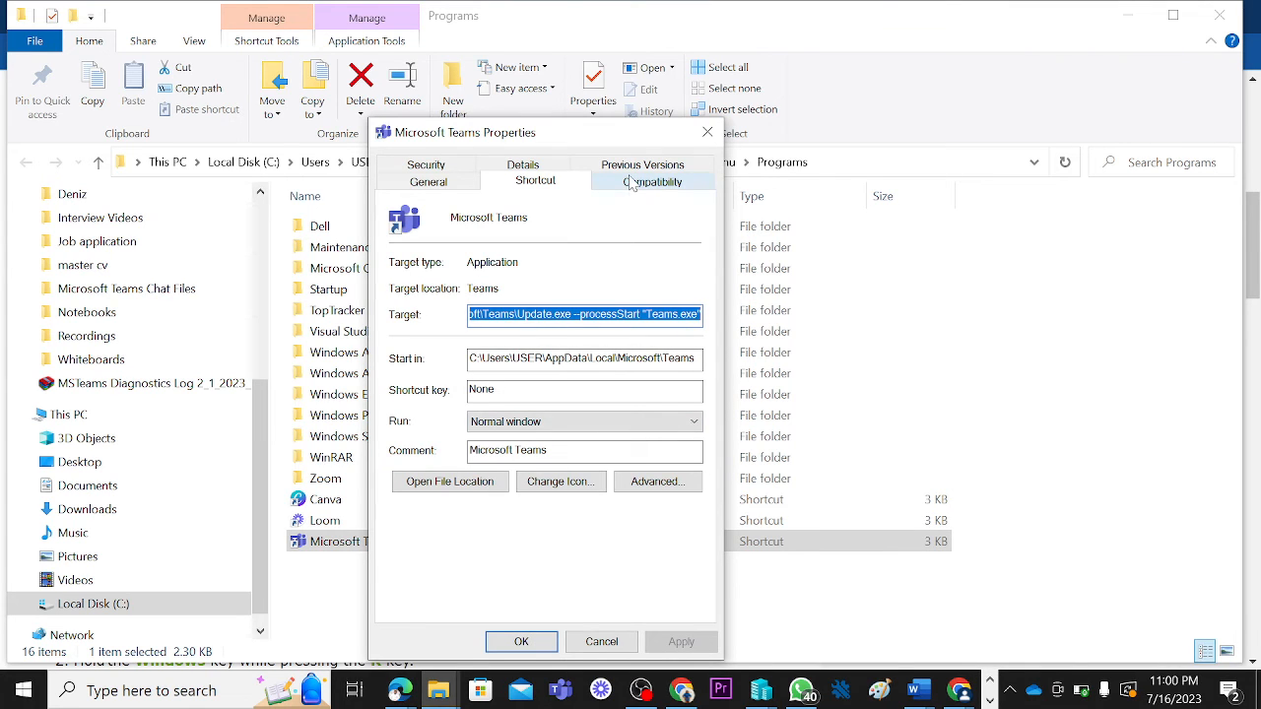
- Set the Teams shortcut to Windows 8 compatibility mode and close Properties
{"action": "left_click", "coordinate": [653, 180]}
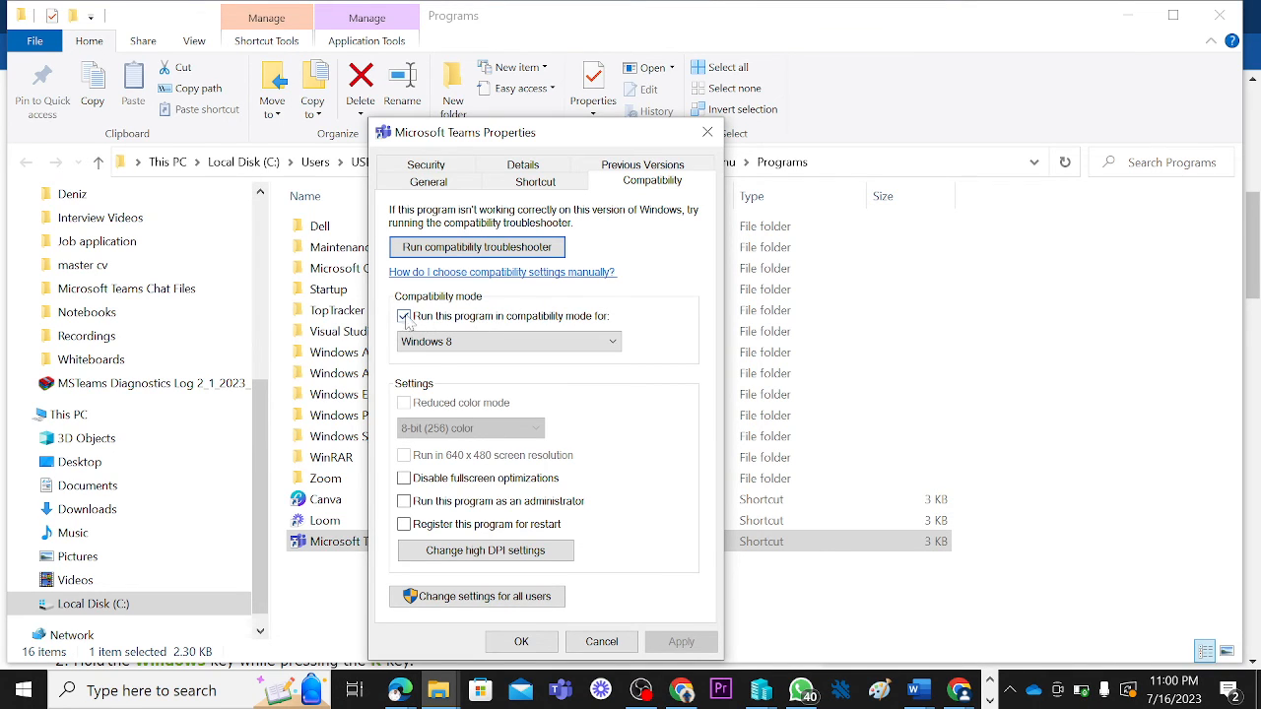
{"action": "left_click", "coordinate": [404, 316]}
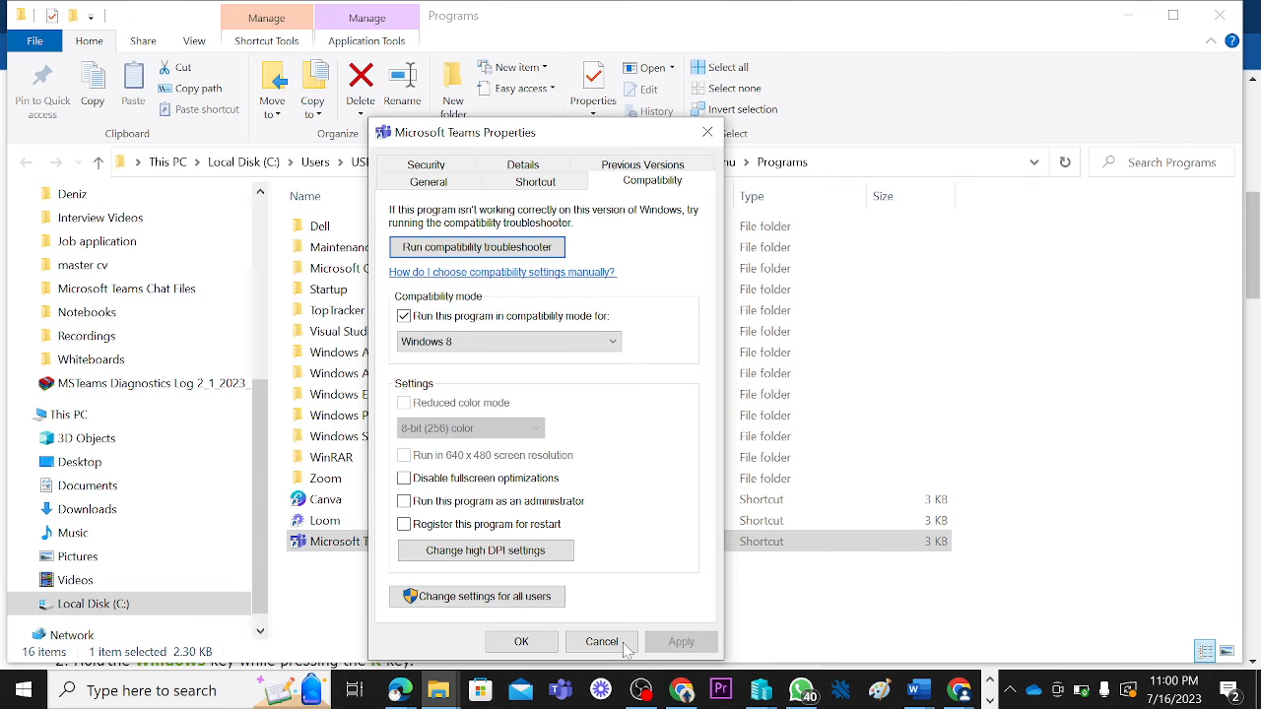
{"action": "left_click", "coordinate": [601, 641]}
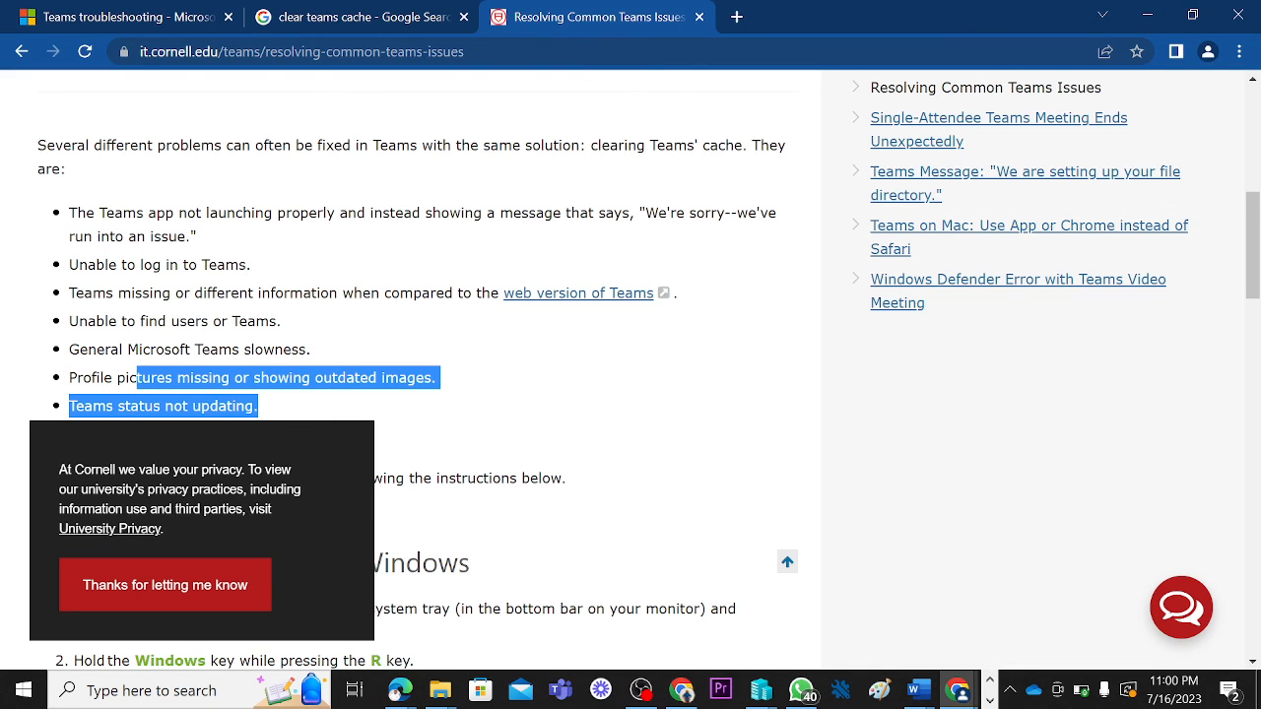
{"action": "mouse_move", "coordinate": [263, 231]}
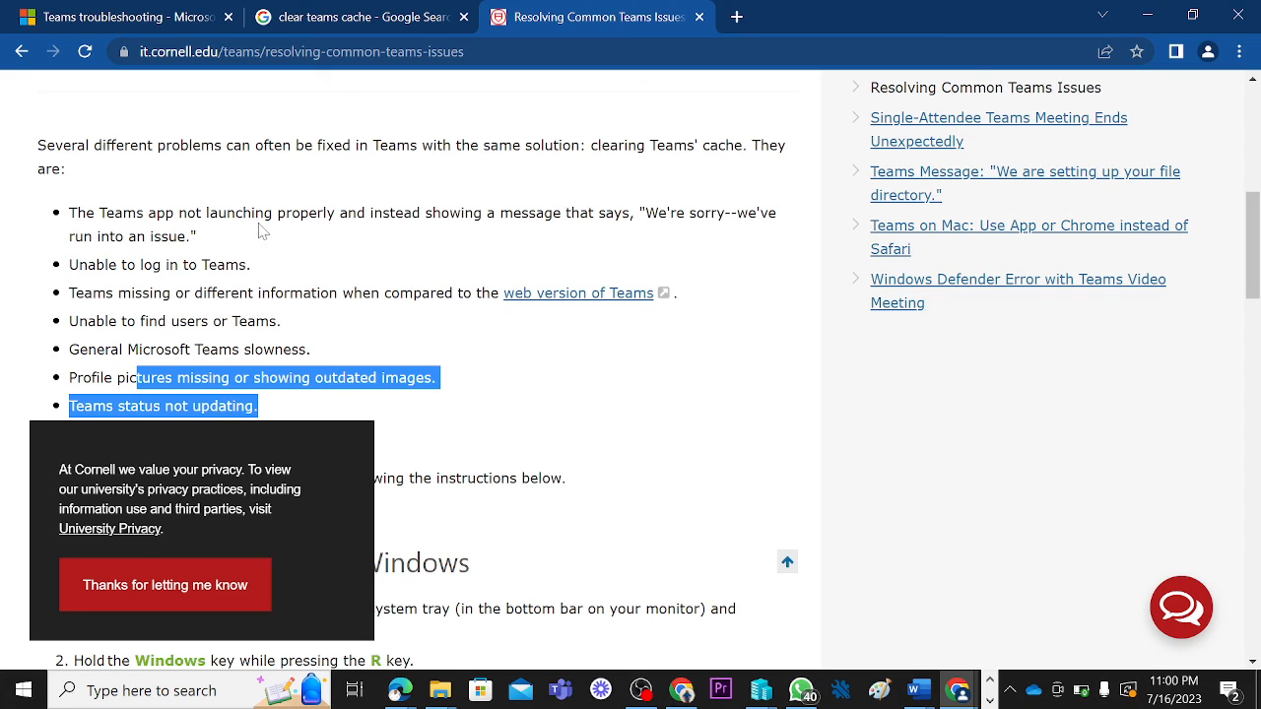
{"action": "mouse_move", "coordinate": [202, 281]}
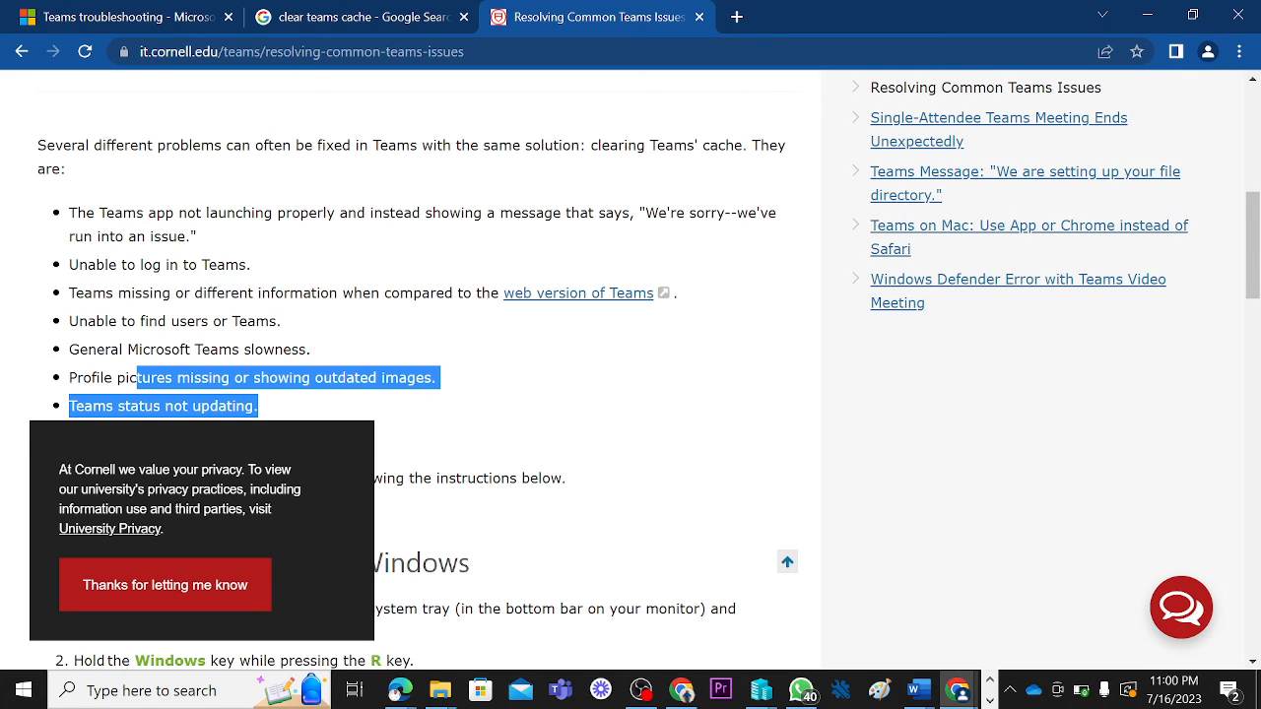
{"action": "mouse_move", "coordinate": [499, 309]}
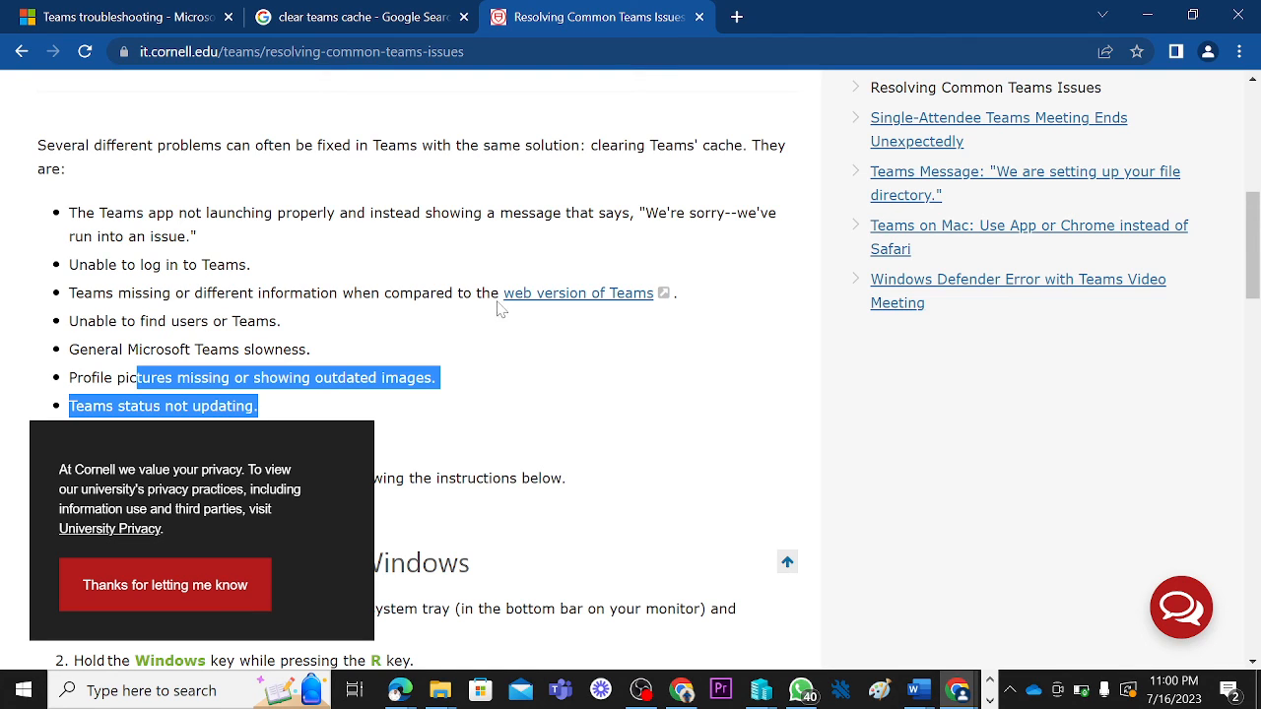
{"action": "mouse_move", "coordinate": [227, 345]}
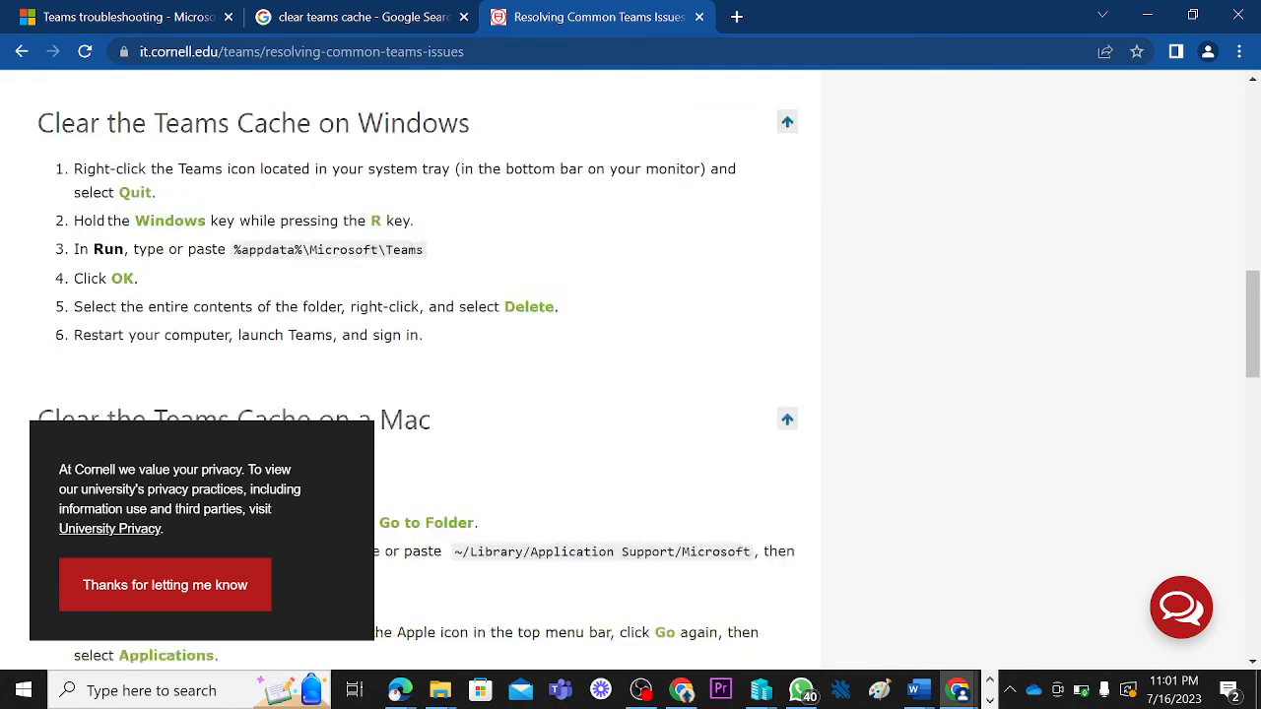
{"action": "scroll", "scroll_direction": "down", "scroll_amount": 3}
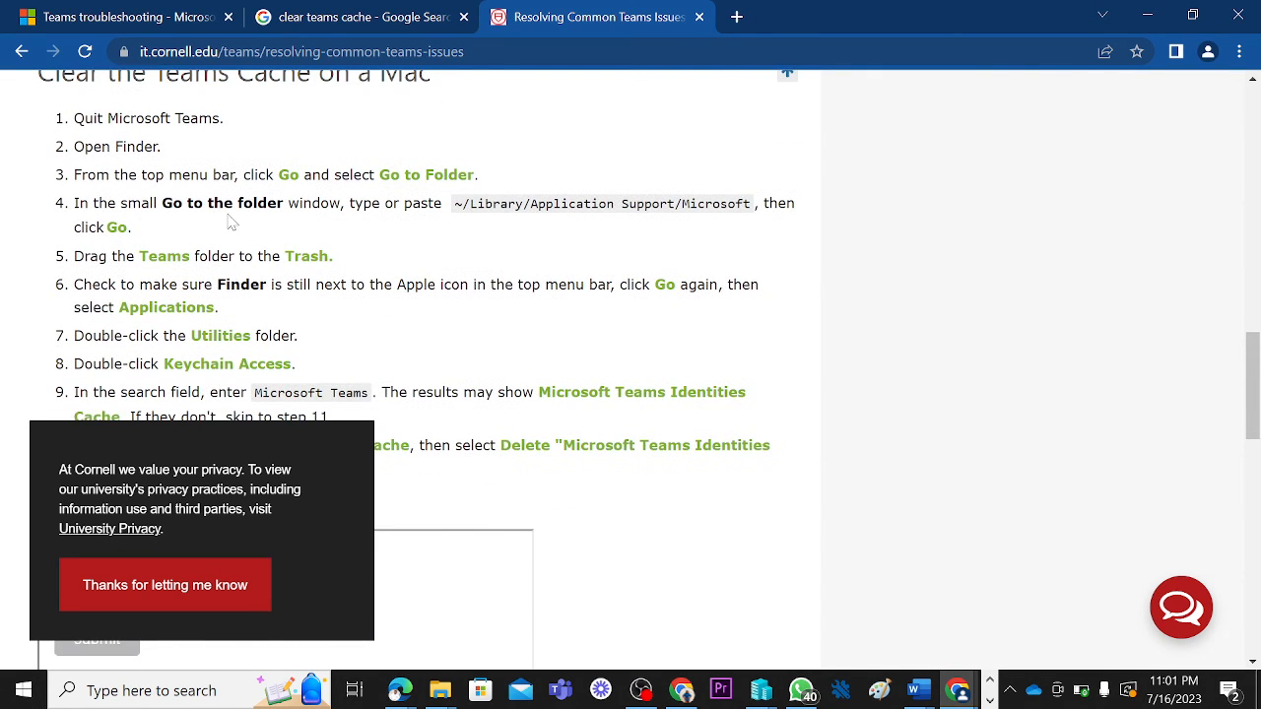
{"action": "scroll", "scroll_direction": "down", "scroll_amount": 3}
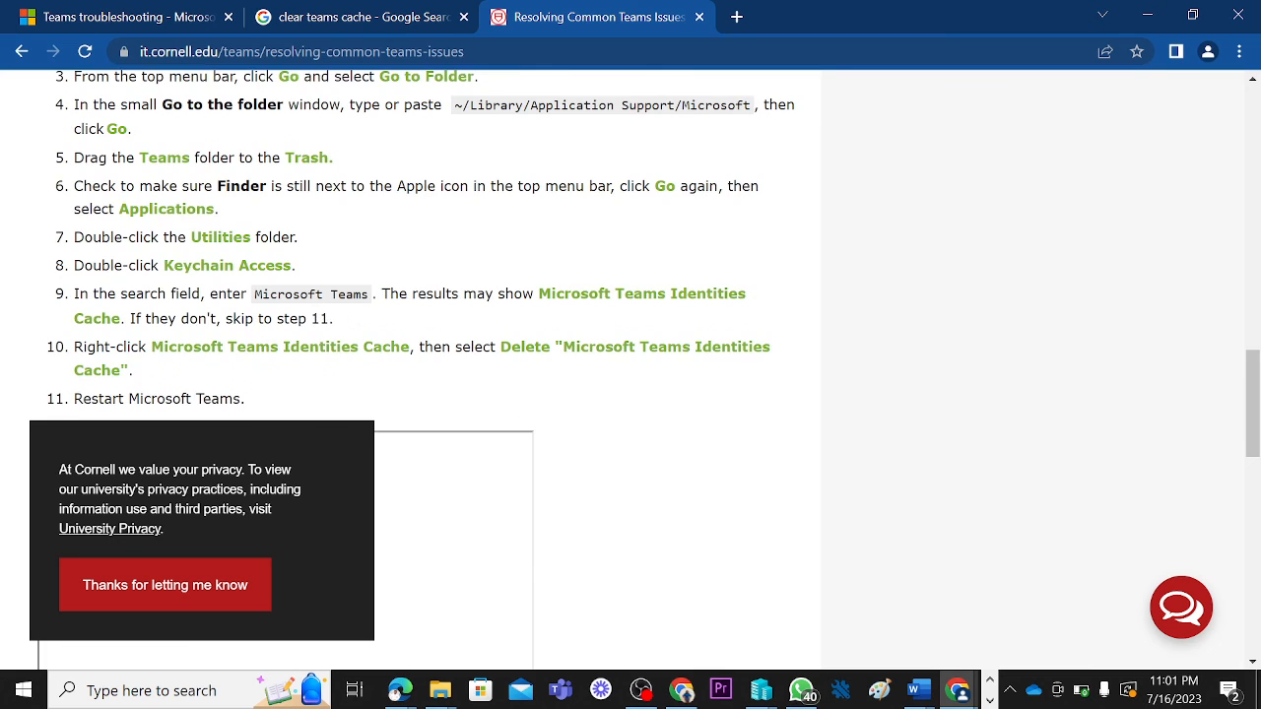
{"action": "scroll", "scroll_direction": "down", "scroll_amount": 3}
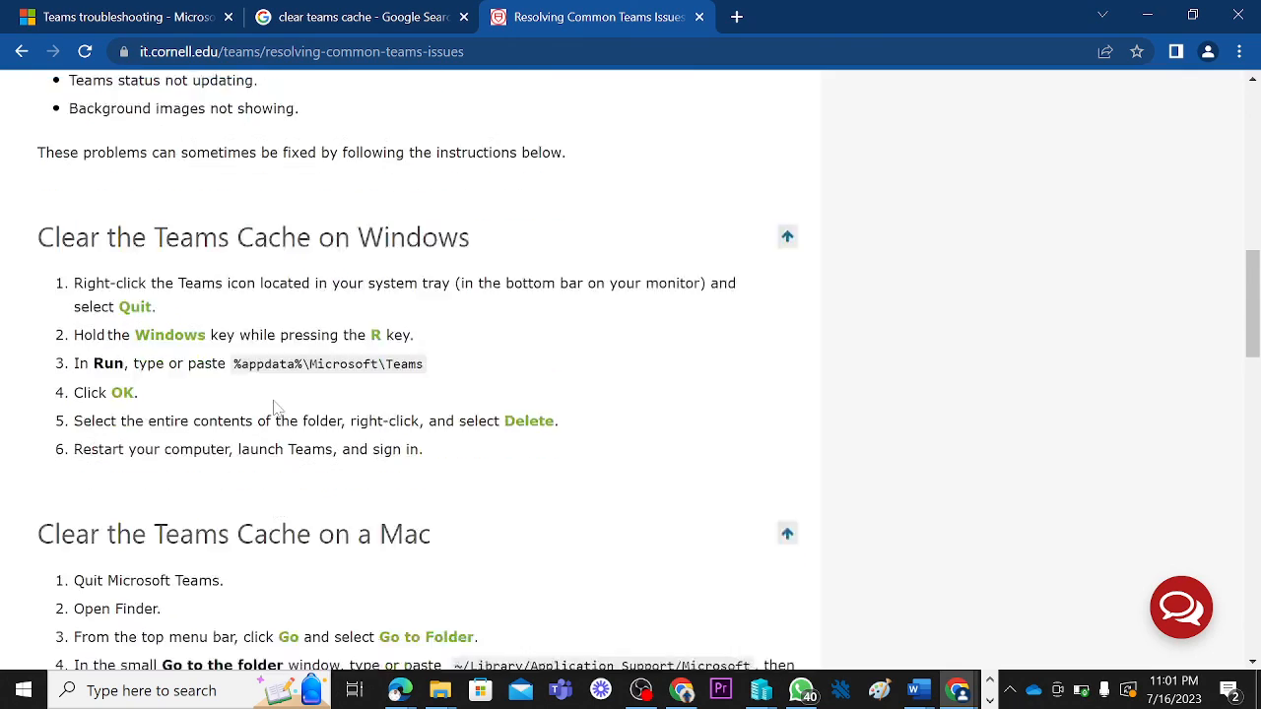
{"action": "scroll", "scroll_direction": "down", "scroll_amount": 3}
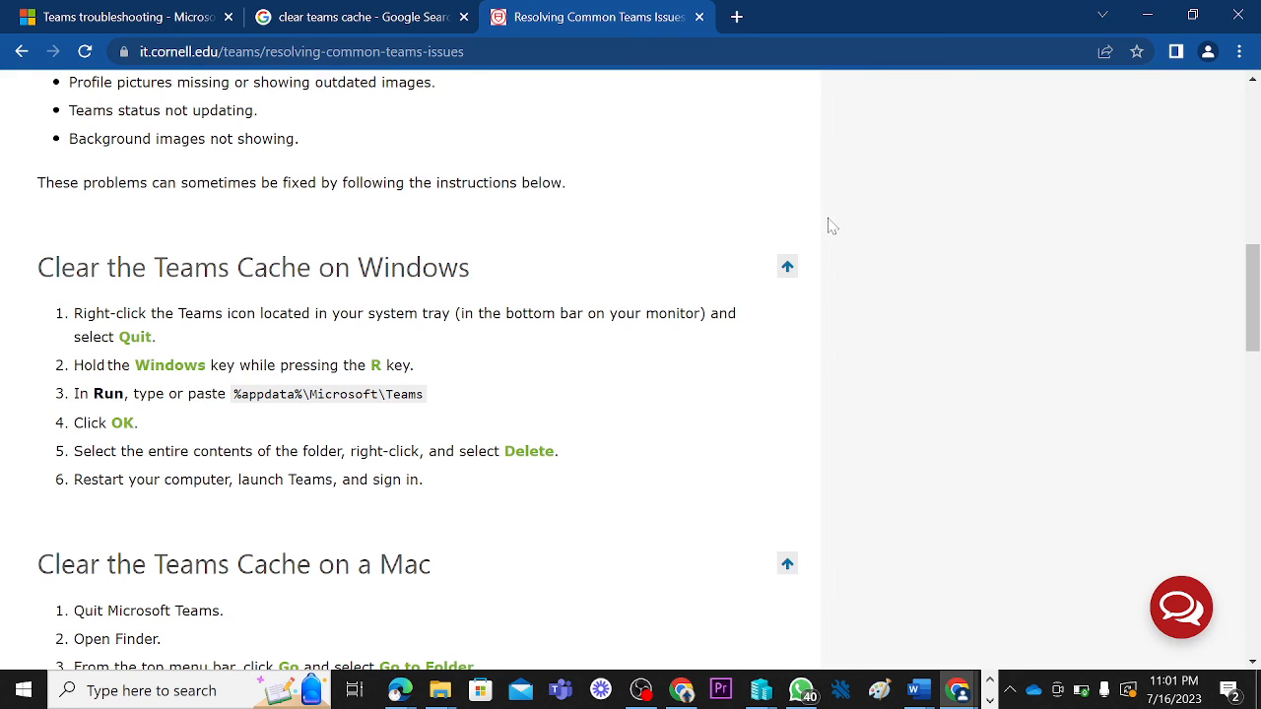
{"action": "mouse_move", "coordinate": [754, 355]}
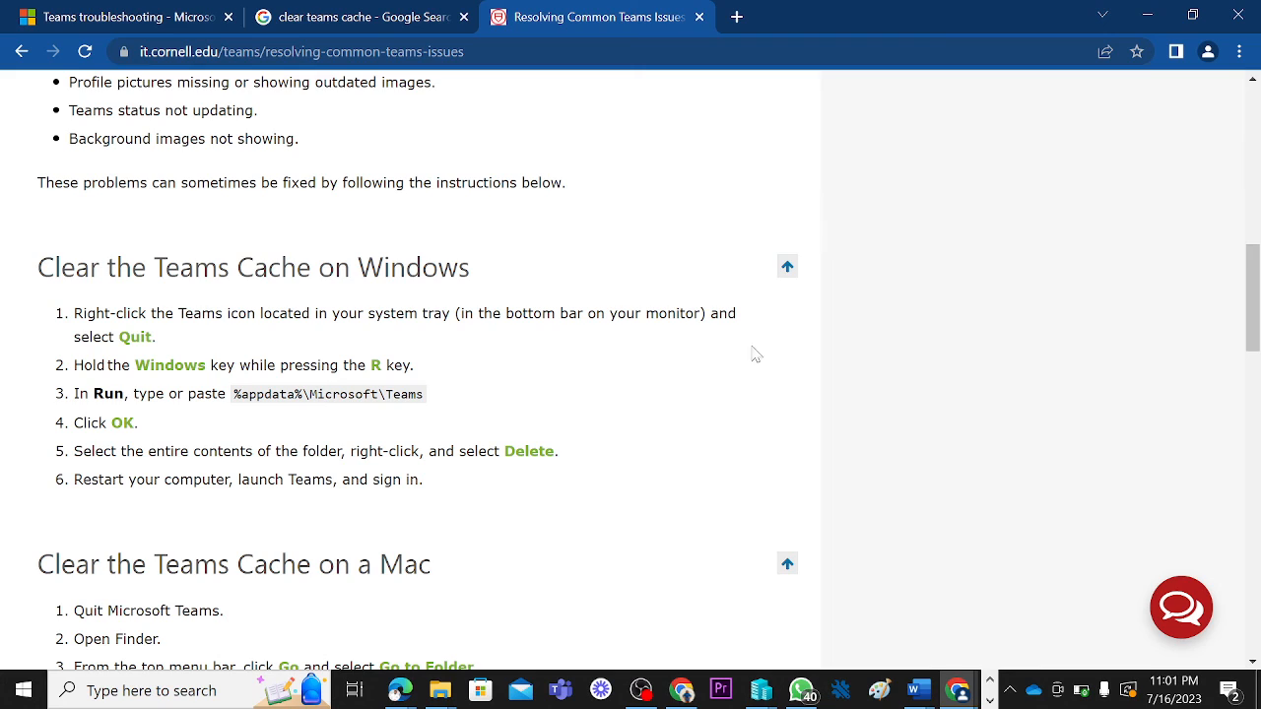